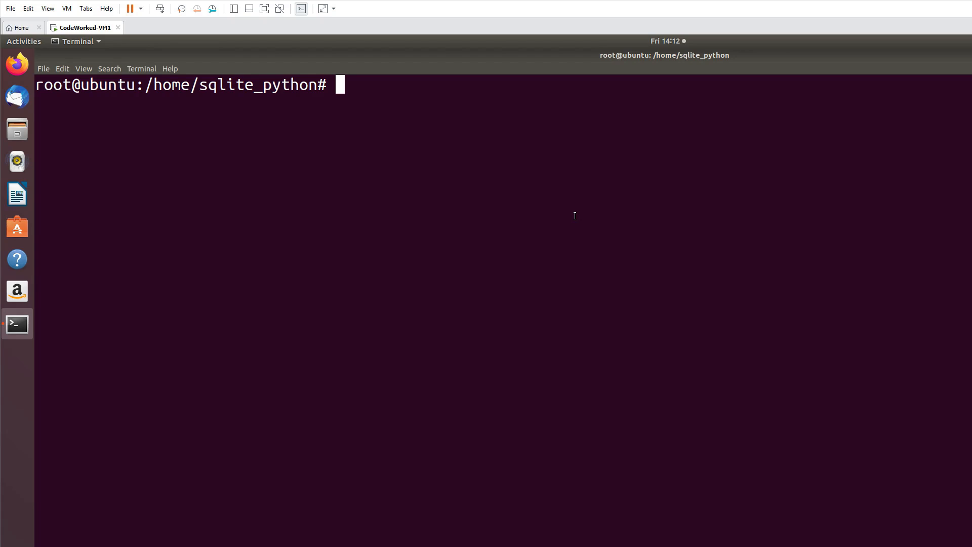
# Step: Start typing a pip command at the /home/sqlite_python prompt
pyautogui.write('pip')
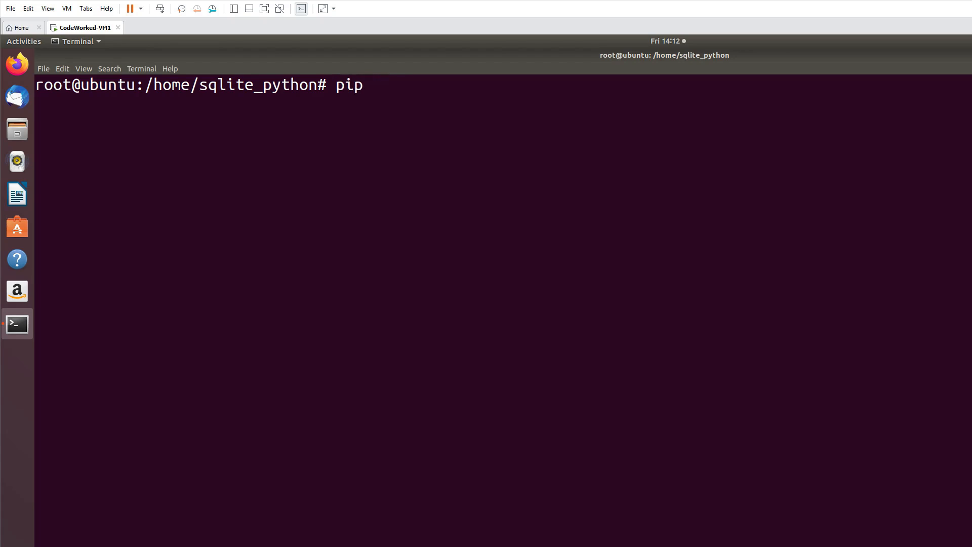
# Step: Install the db-sqlite3 package with pip3 install db-sqlite3
pyautogui.write('3 ins')
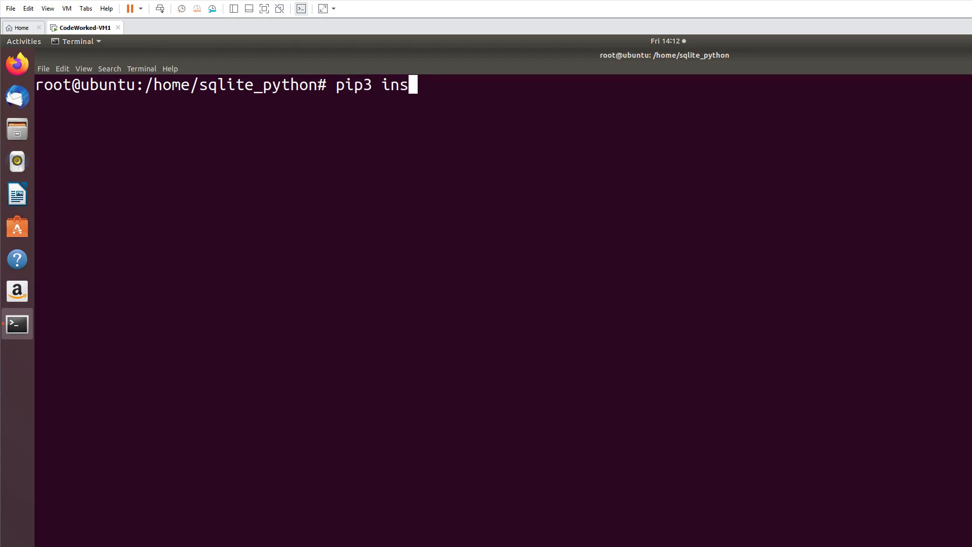
pyautogui.write('tall db-sqlite3')
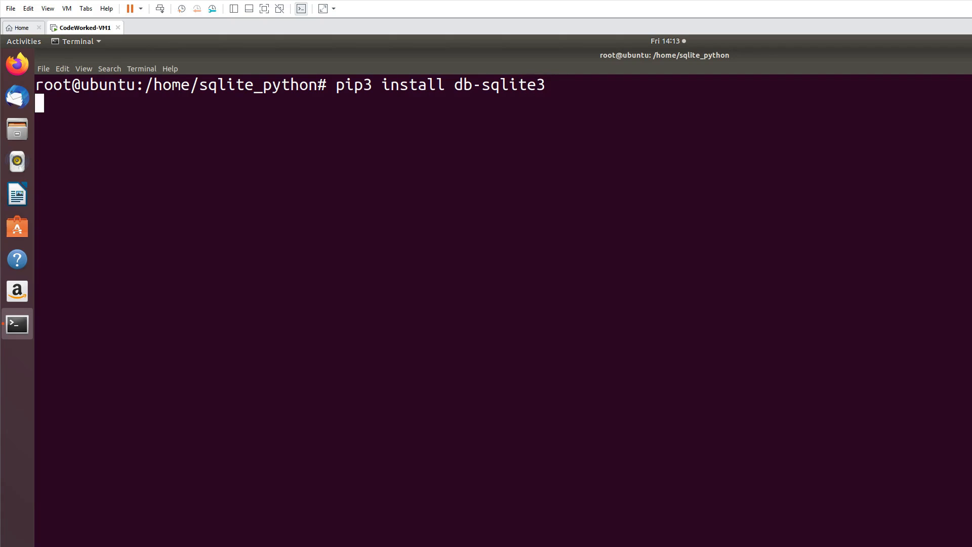
pyautogui.press('Return')
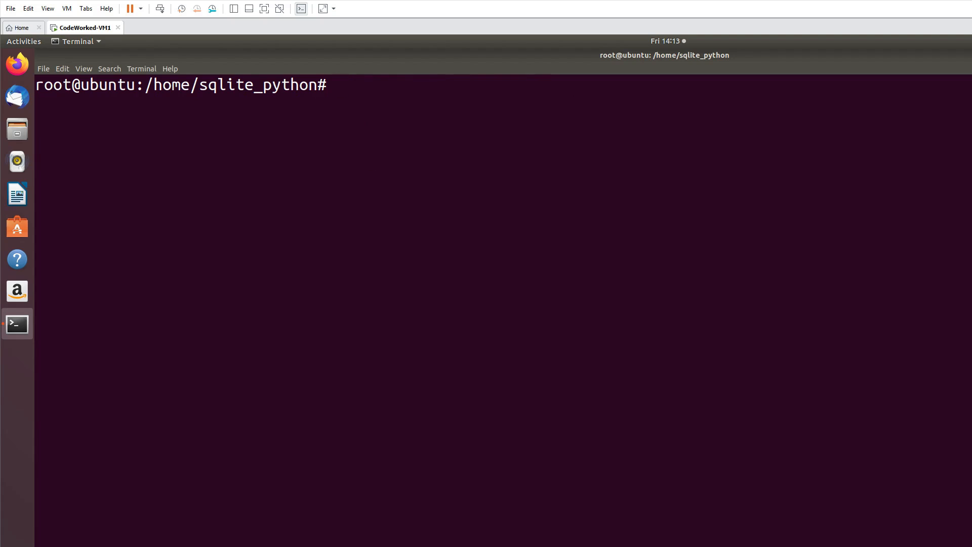
pyautogui.write('mkdir')
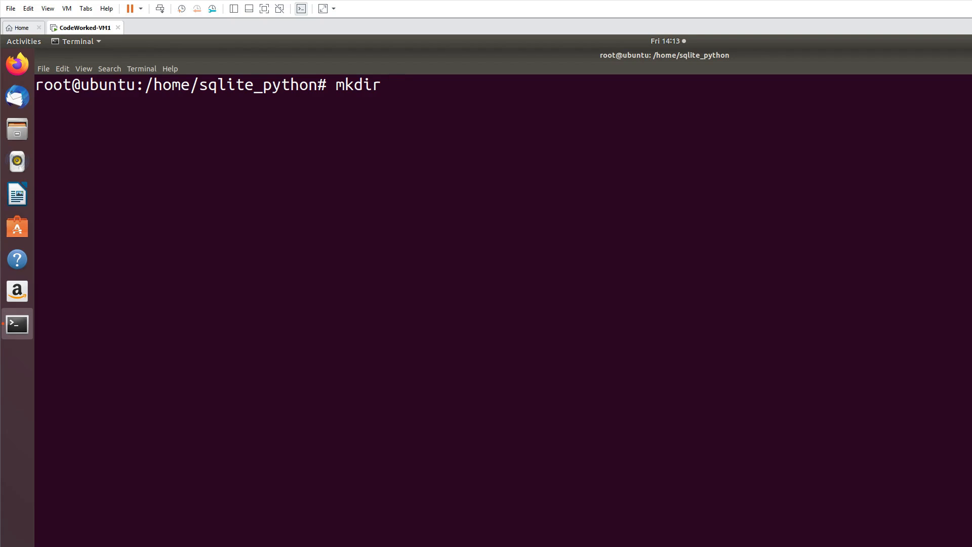
# Step: Create the database folder, list its empty contents, and type nano app.py
pyautogui.press('Return')
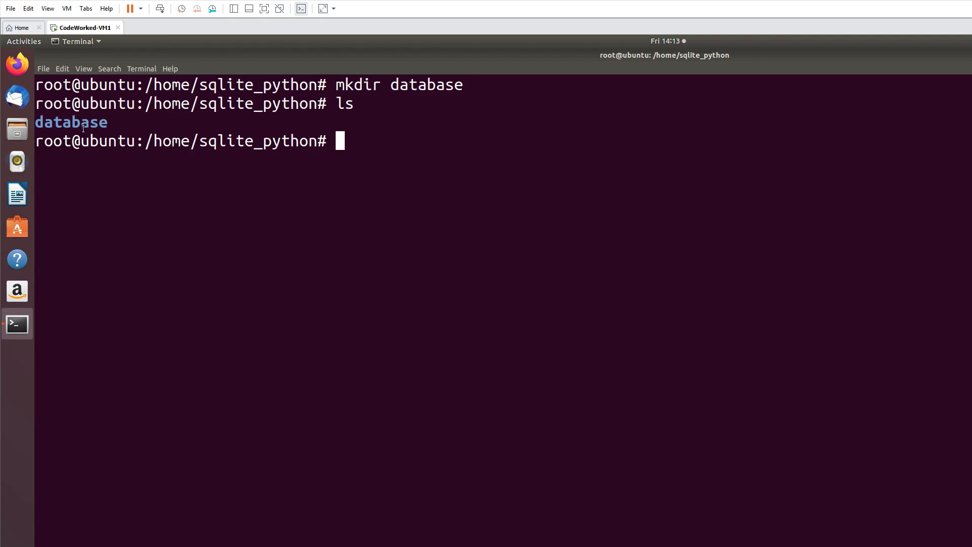
pyautogui.moveTo(390, 136)
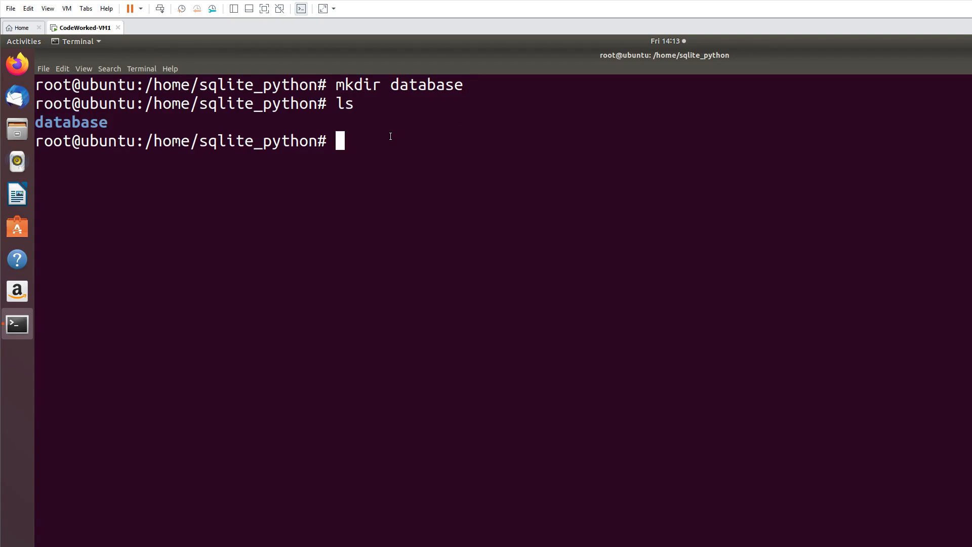
pyautogui.write('ls da')
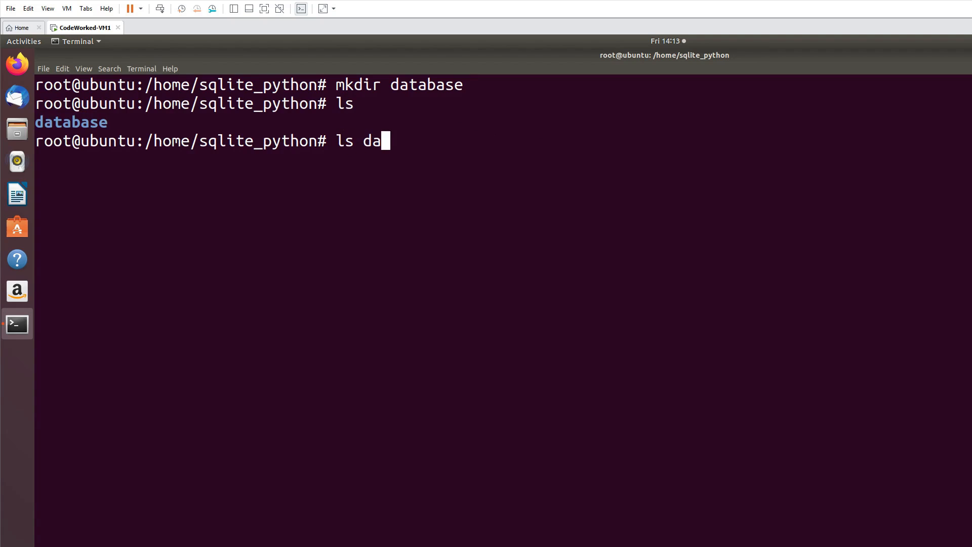
pyautogui.press('Return')
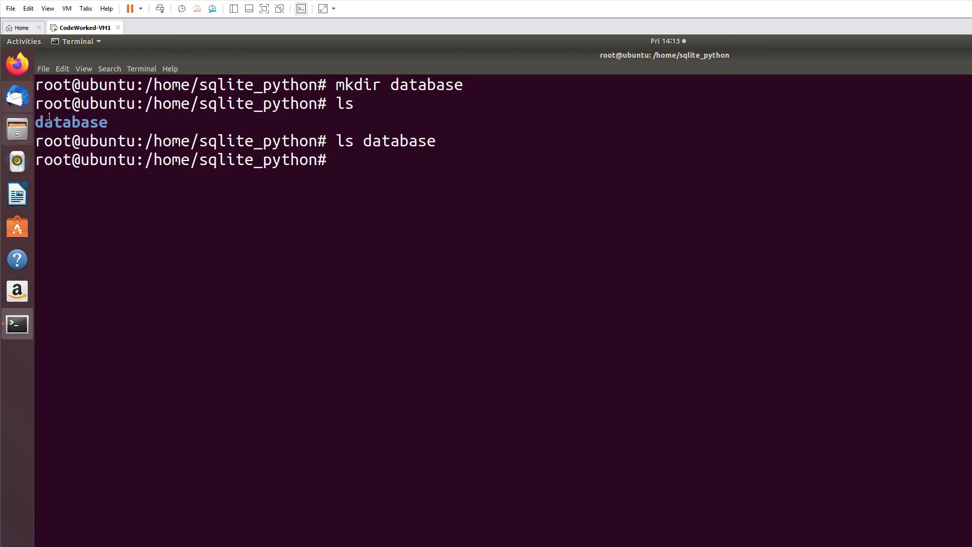
pyautogui.moveTo(453, 158)
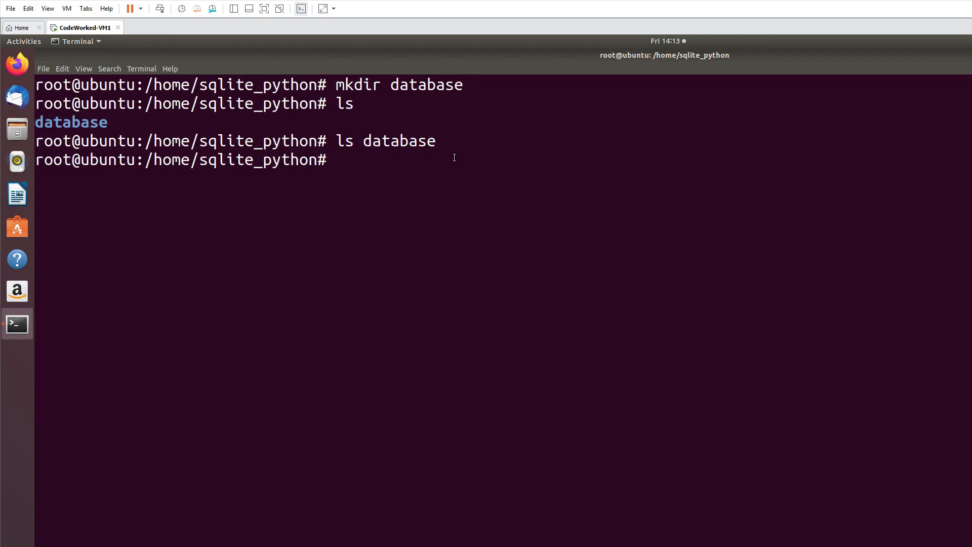
pyautogui.write('nano')
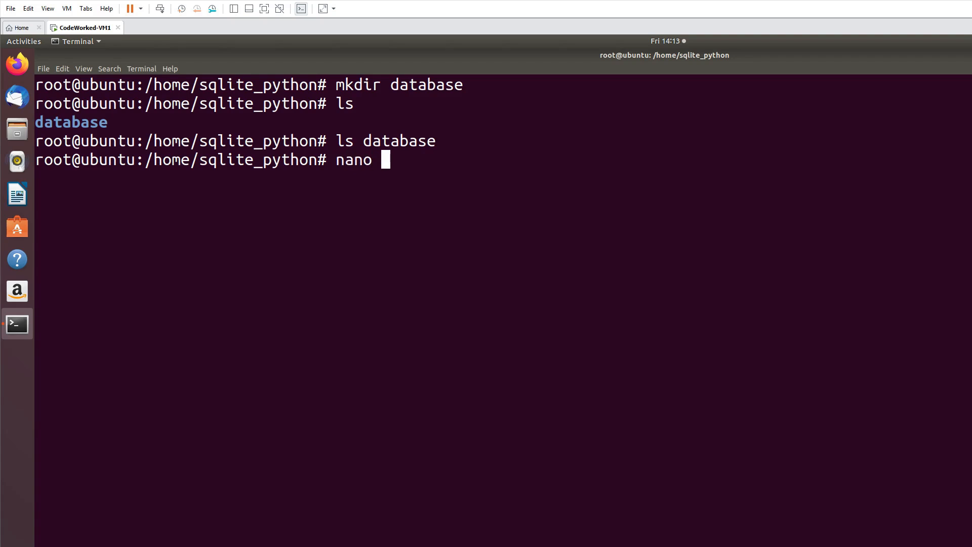
pyautogui.write('a')
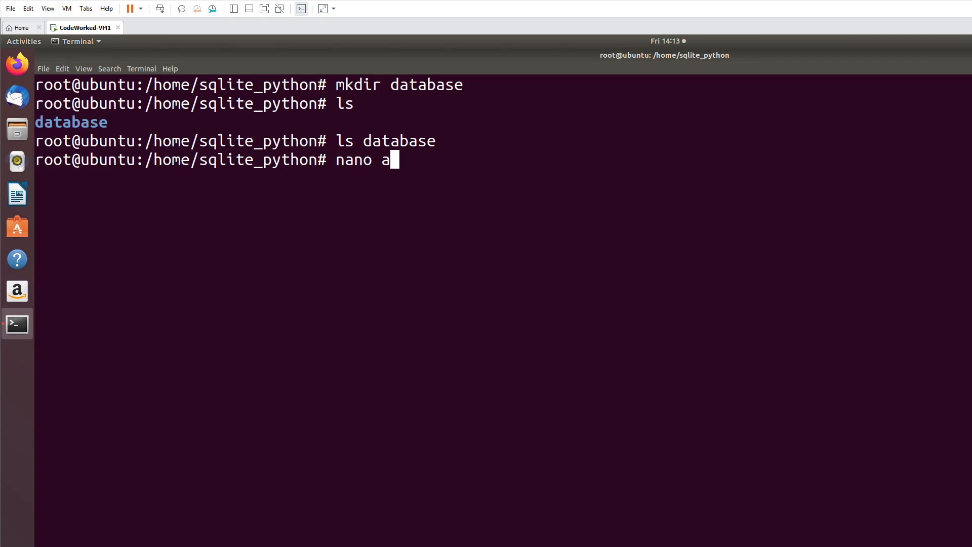
# Step: Open app.py in nano and write 'import sqlite3'
pyautogui.write('pp.py')
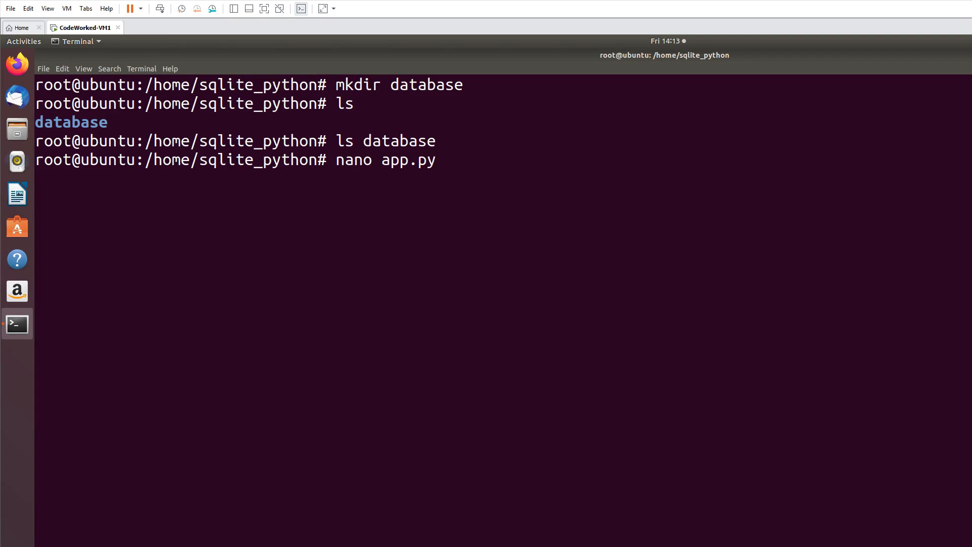
pyautogui.press('Return')
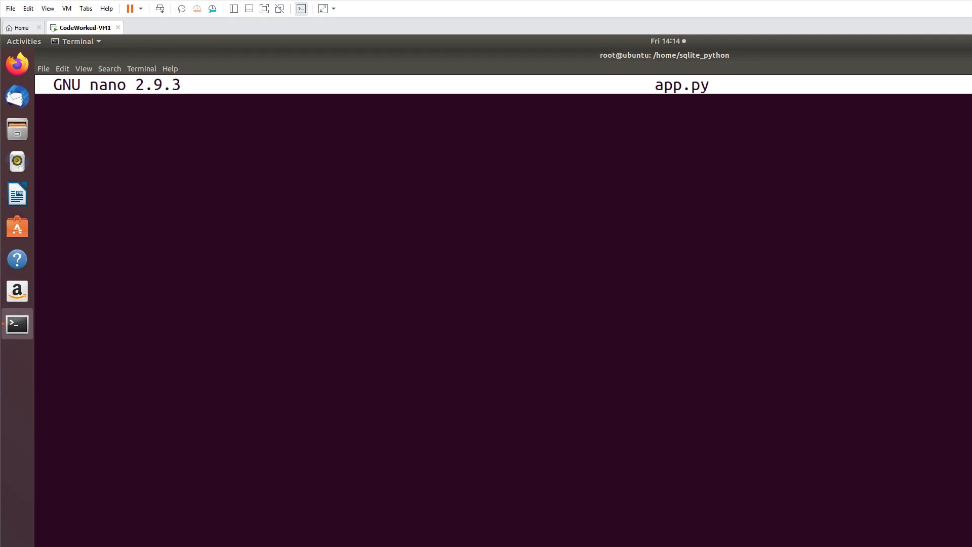
pyautogui.write('impo')
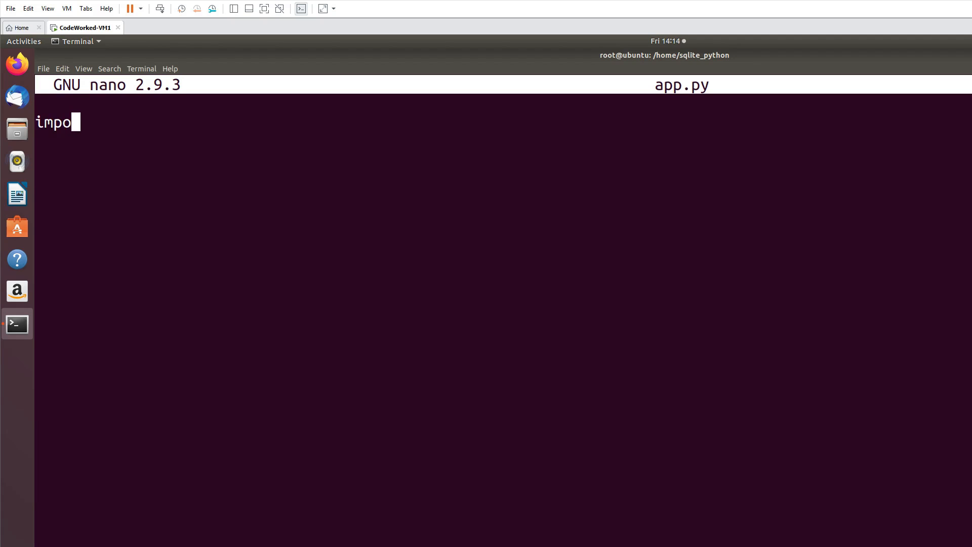
pyautogui.write('rt')
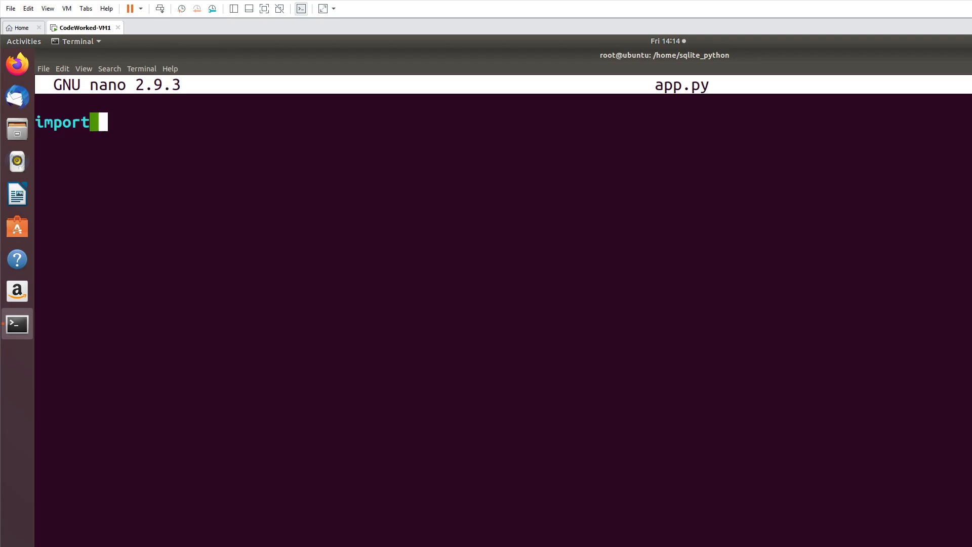
pyautogui.write('sqlite3')
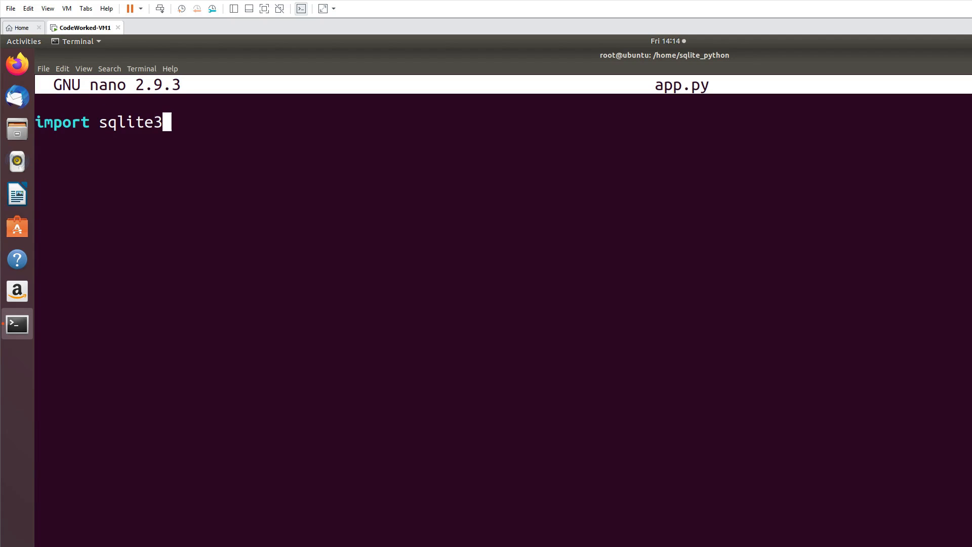
pyautogui.press('Return')
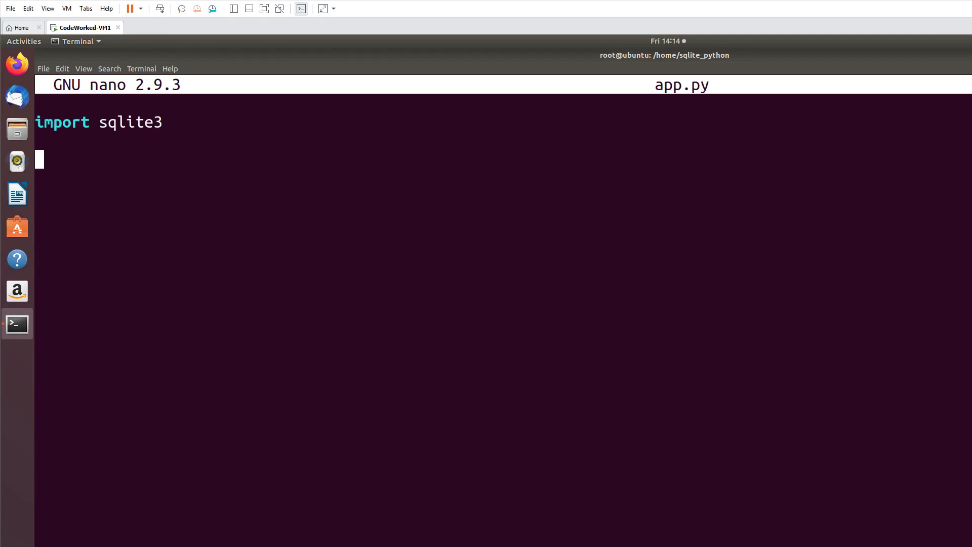
# Step: Add conn = sqlite3.connect("database/customers.db") on the next line
pyautogui.write('conn')
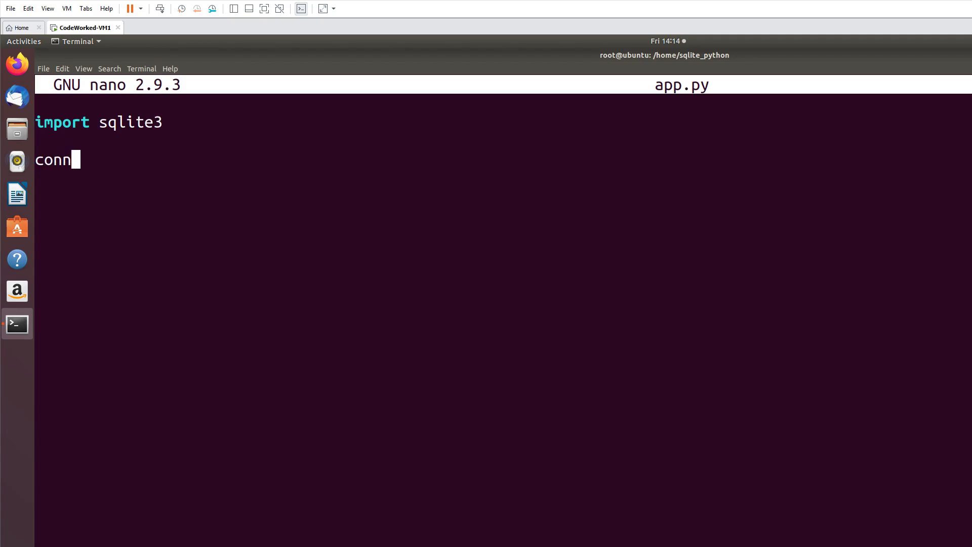
pyautogui.write('= s')
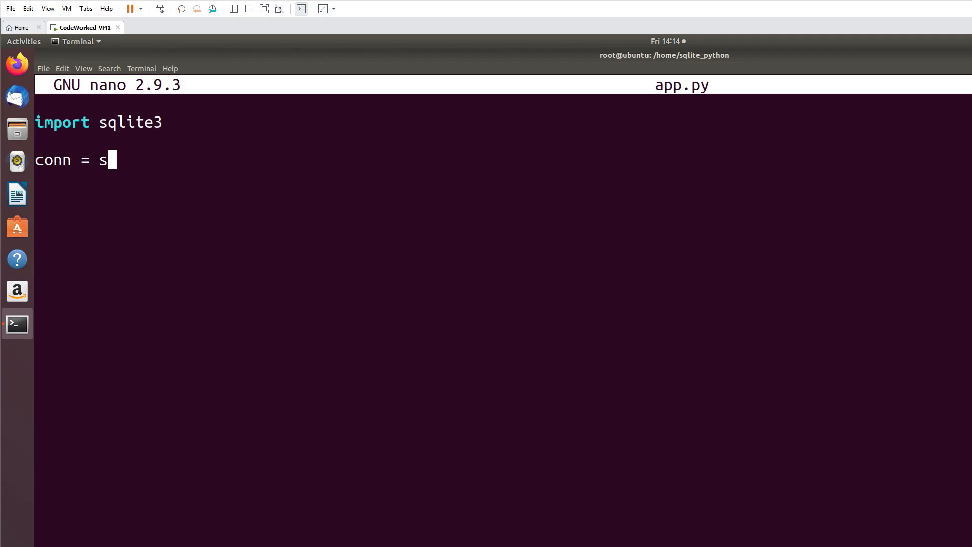
pyautogui.write('qlite3.conne')
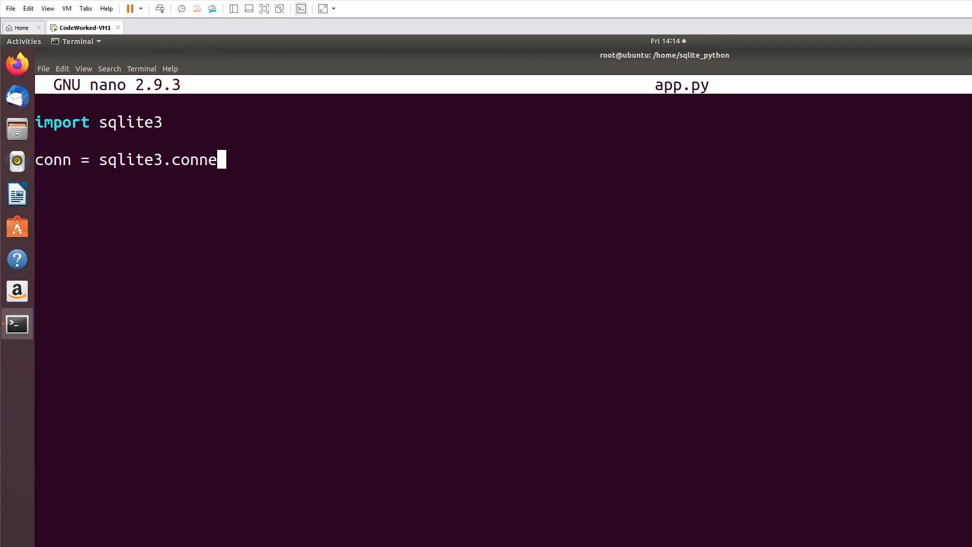
pyautogui.write('ct("")')
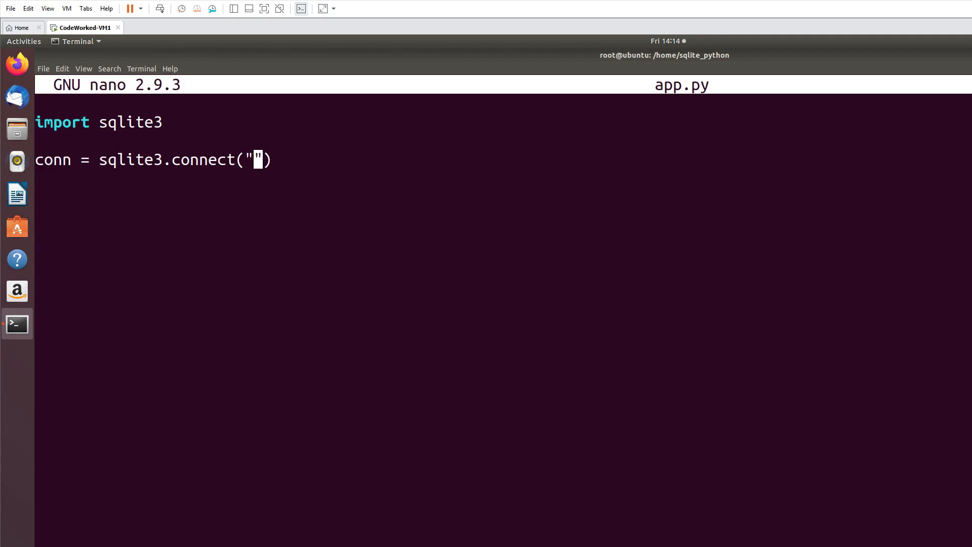
pyautogui.write('databa')
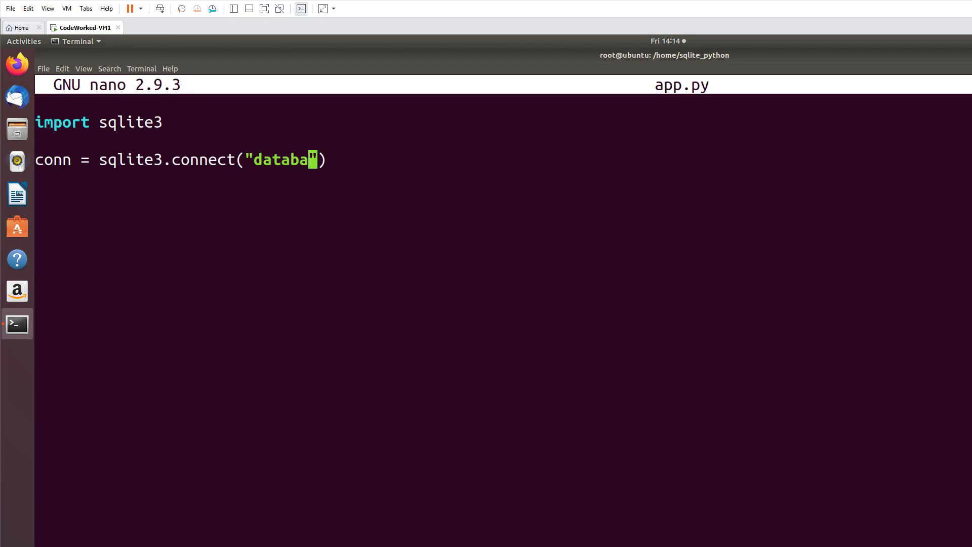
pyautogui.write('se/')
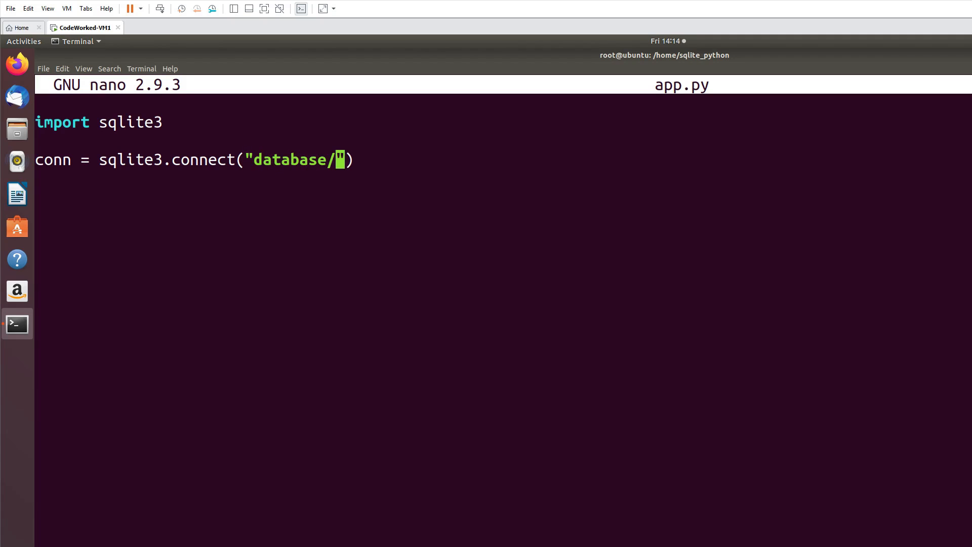
pyautogui.write('c')
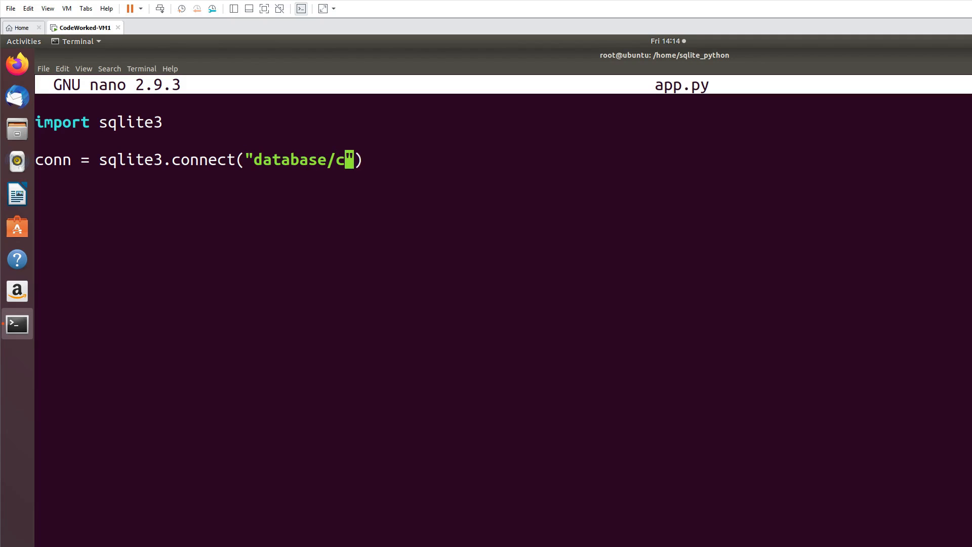
pyautogui.write('u')
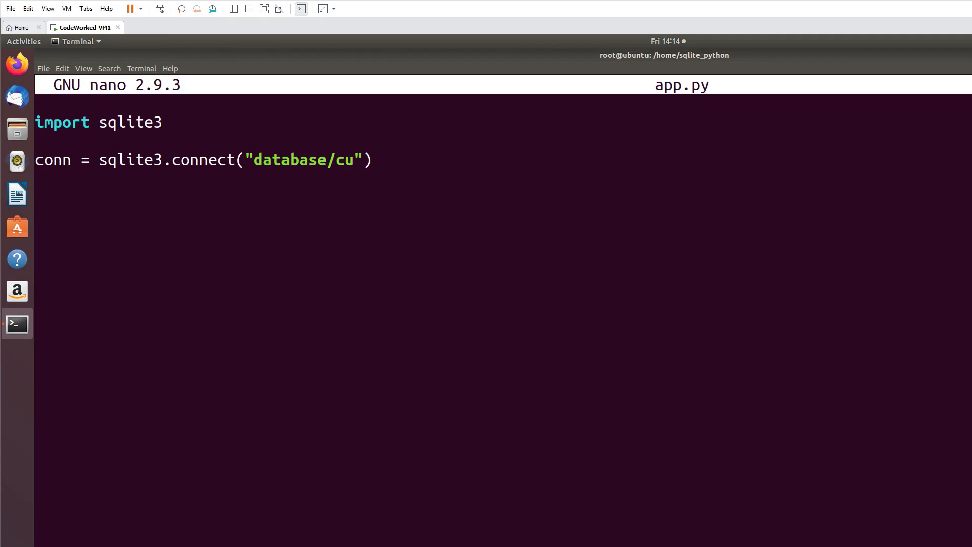
pyautogui.write('stomer.')
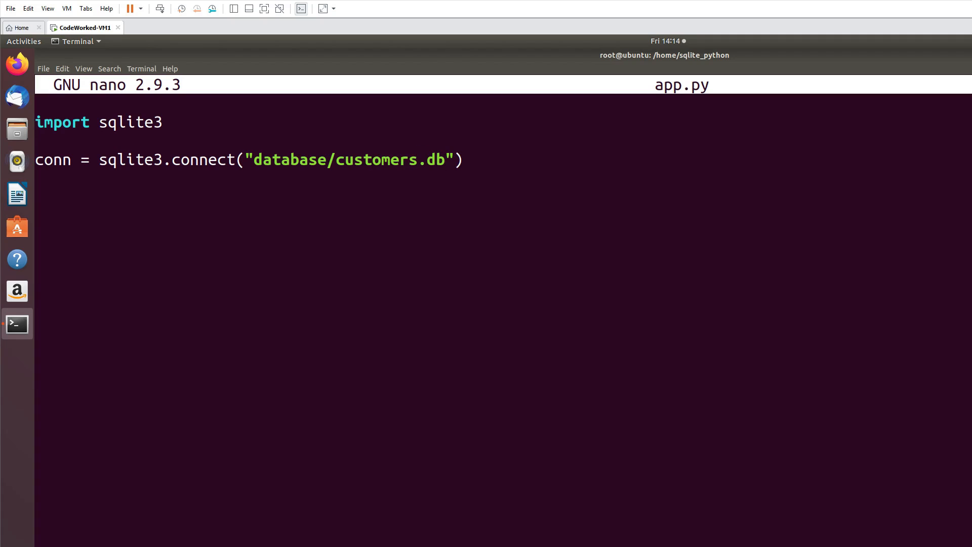
pyautogui.click(462, 160)
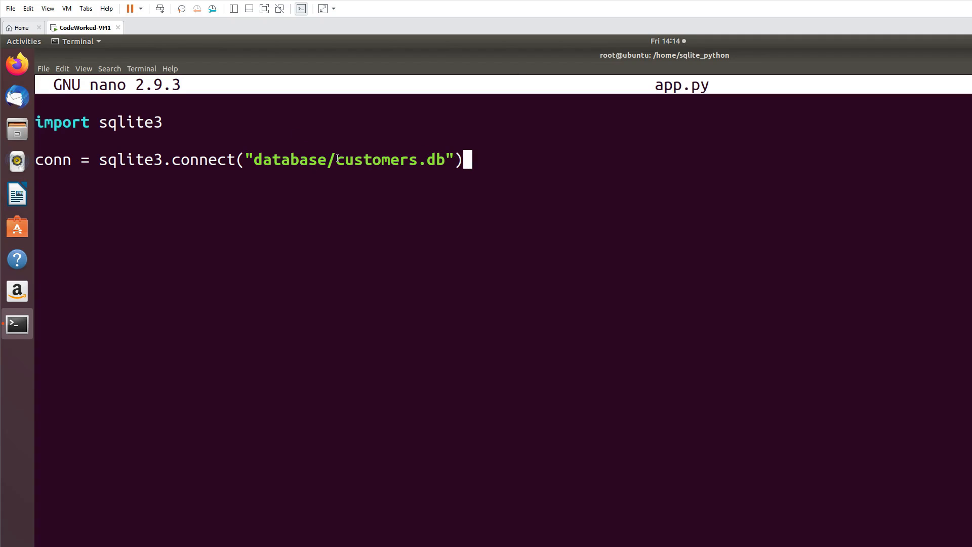
pyautogui.moveTo(531, 157)
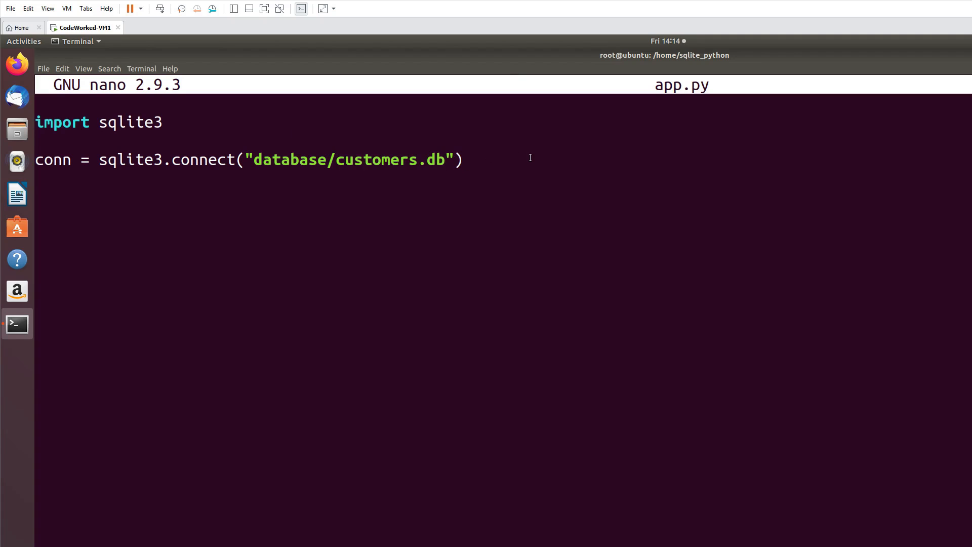
pyautogui.press('Return')
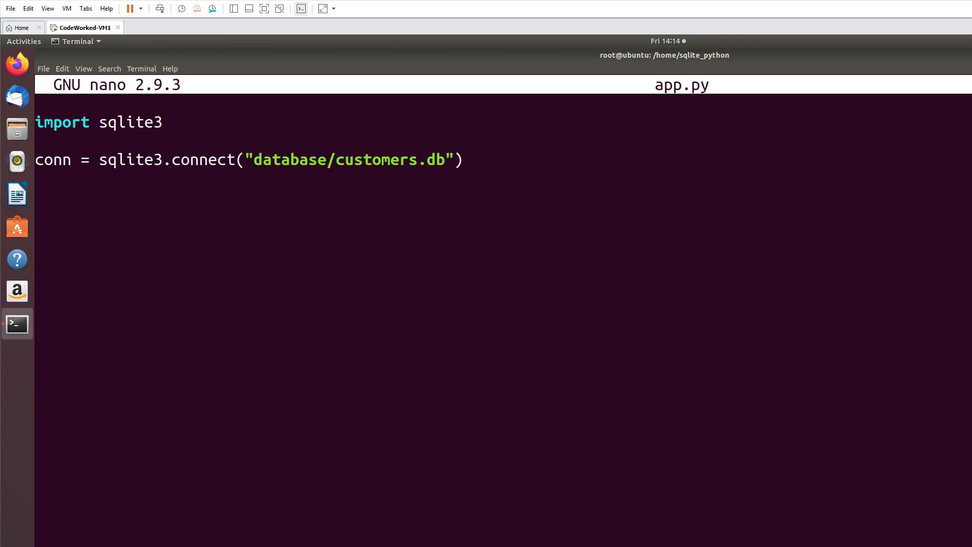
pyautogui.write('s')
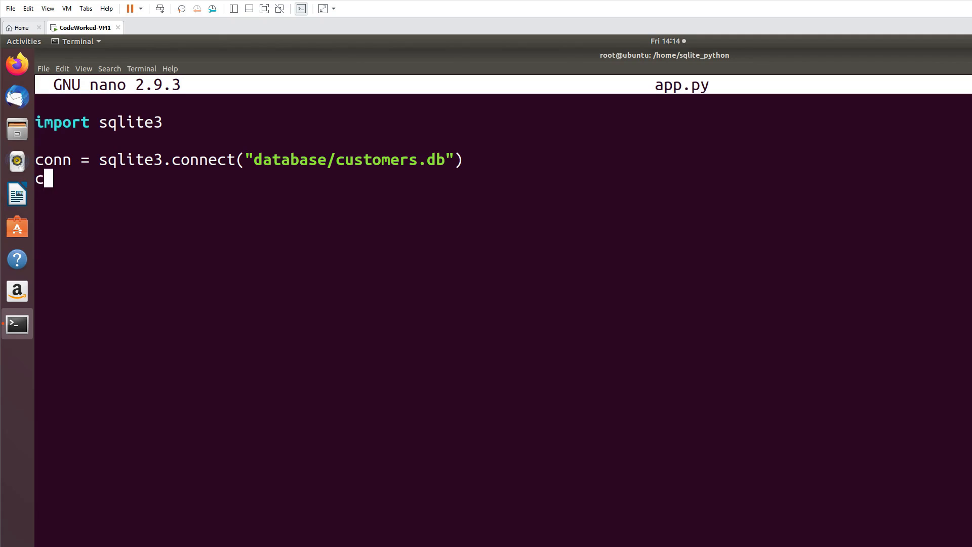
# Step: Add the line cursor = conn.cursor() and begin a sql assignment
pyautogui.write('ursor =-')
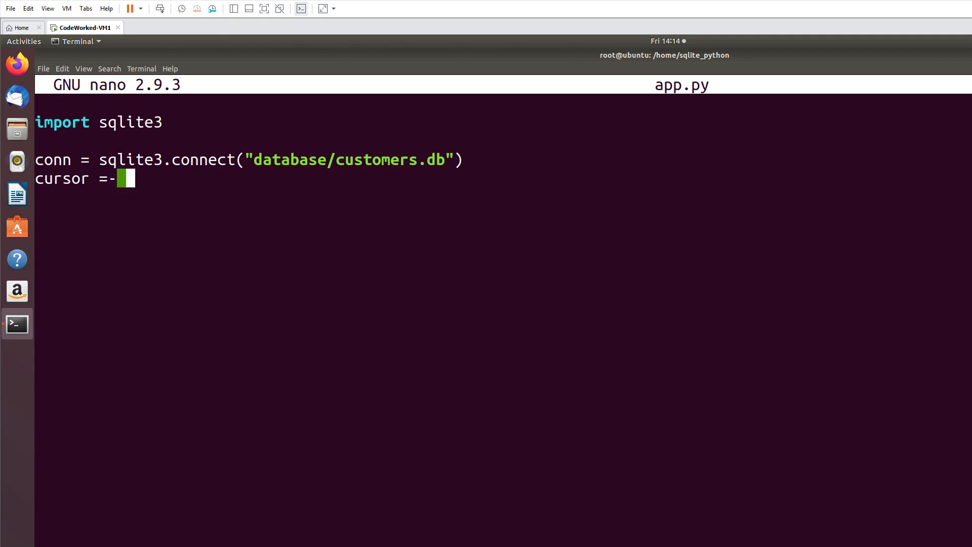
pyautogui.write('conn.')
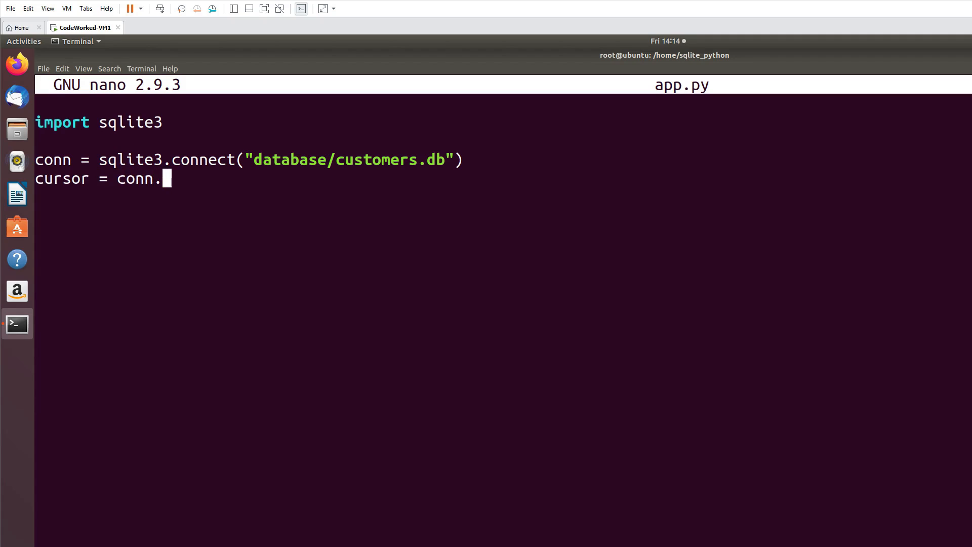
pyautogui.write('cursor(')
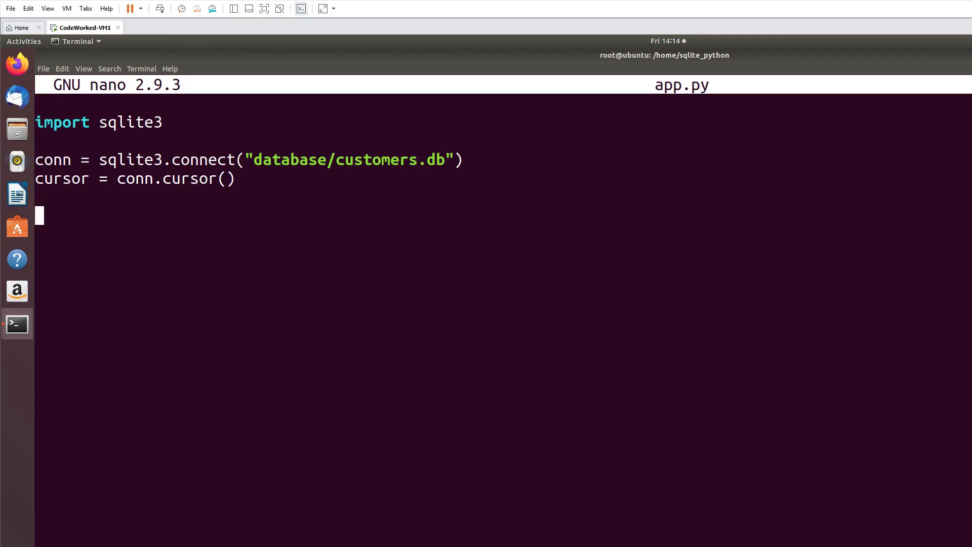
pyautogui.write('sql =')
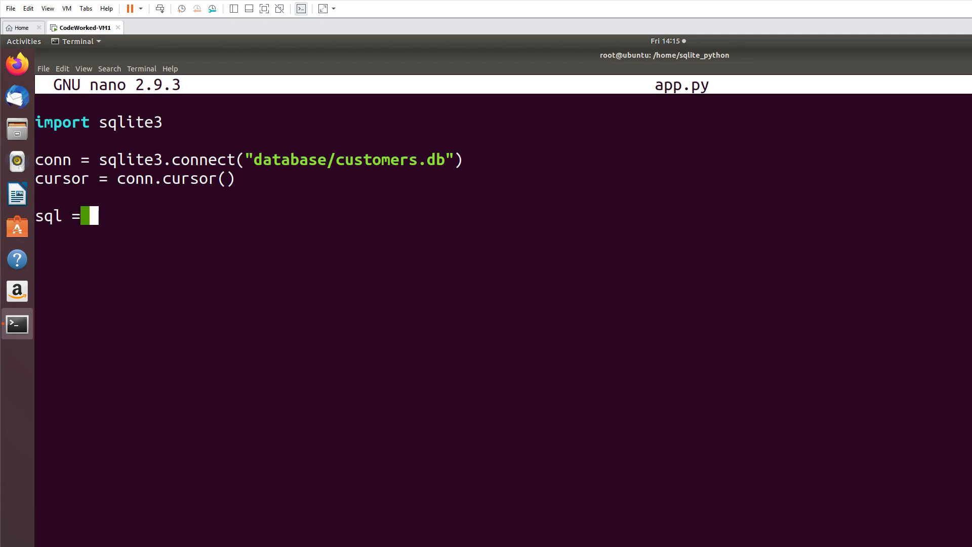
# Step: Begin the CREATE TABLE customers string with id INTEGER PRIMARY KEY AUTO_INCREMENT
pyautogui.write('""" ""')
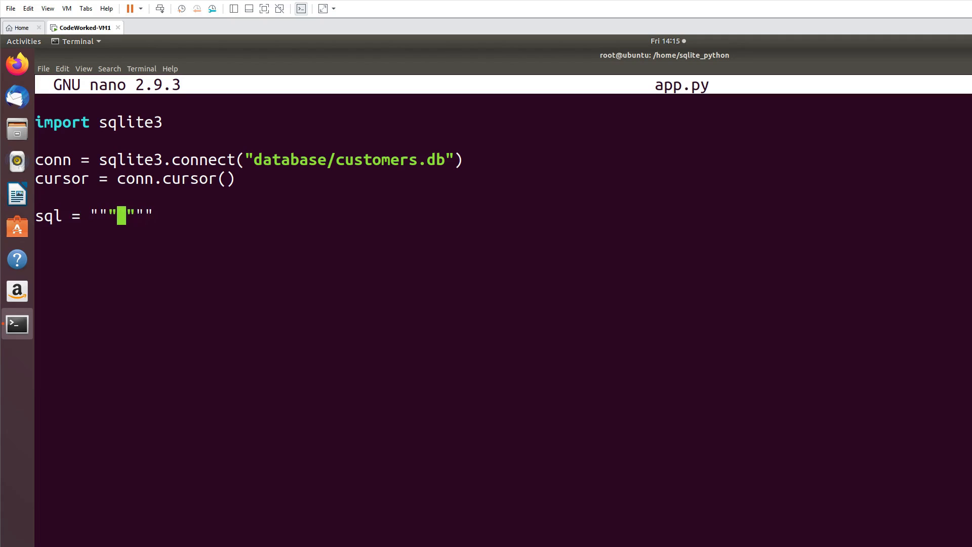
pyautogui.write('CREATE T')
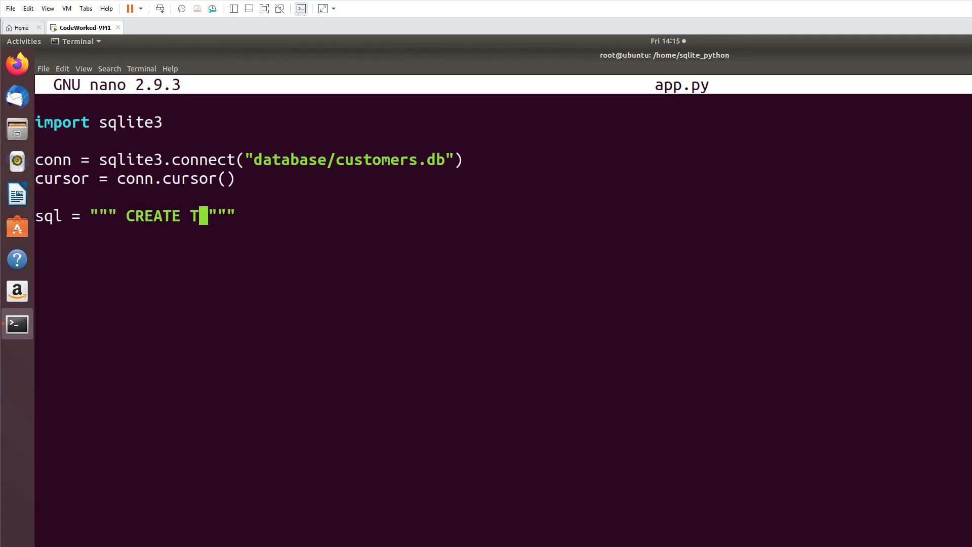
pyautogui.write('ABLE customers')
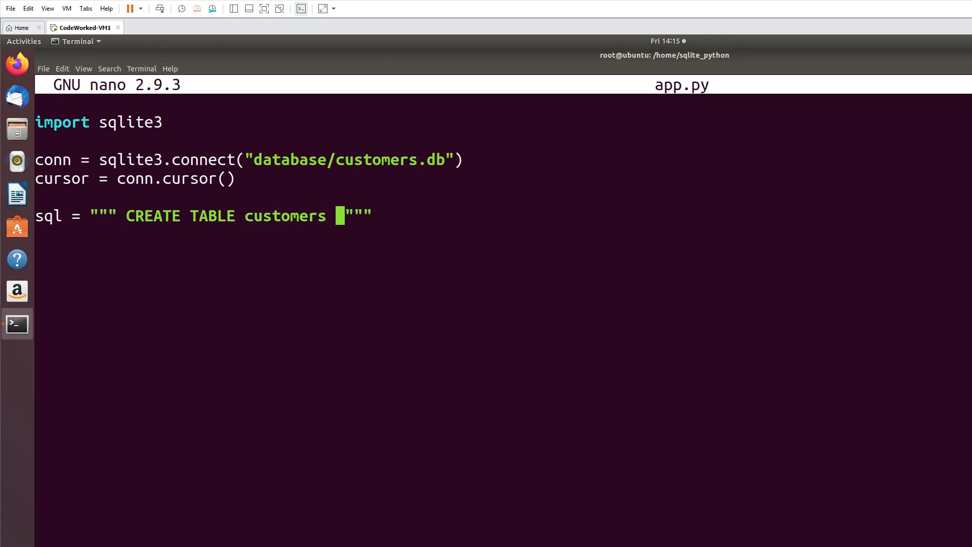
pyautogui.write('();')
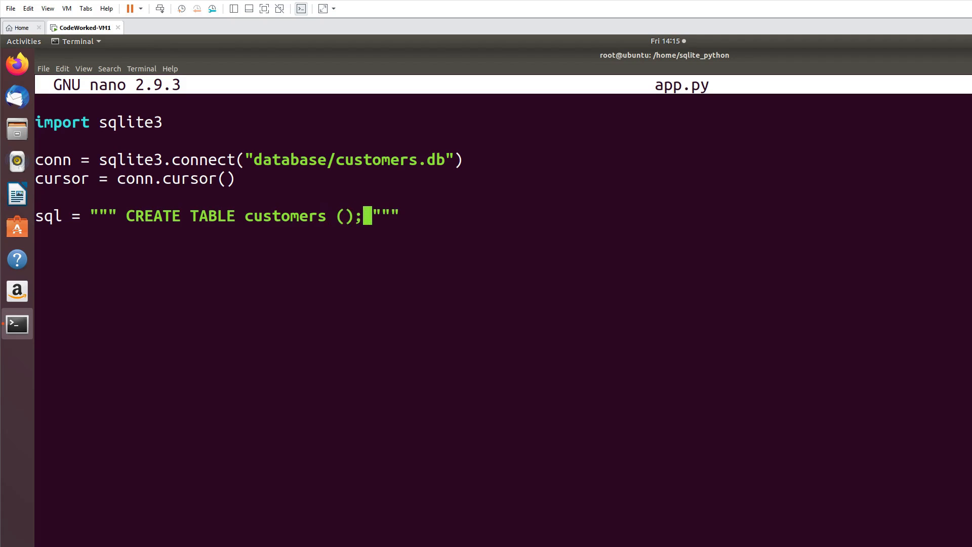
pyautogui.press('Return')
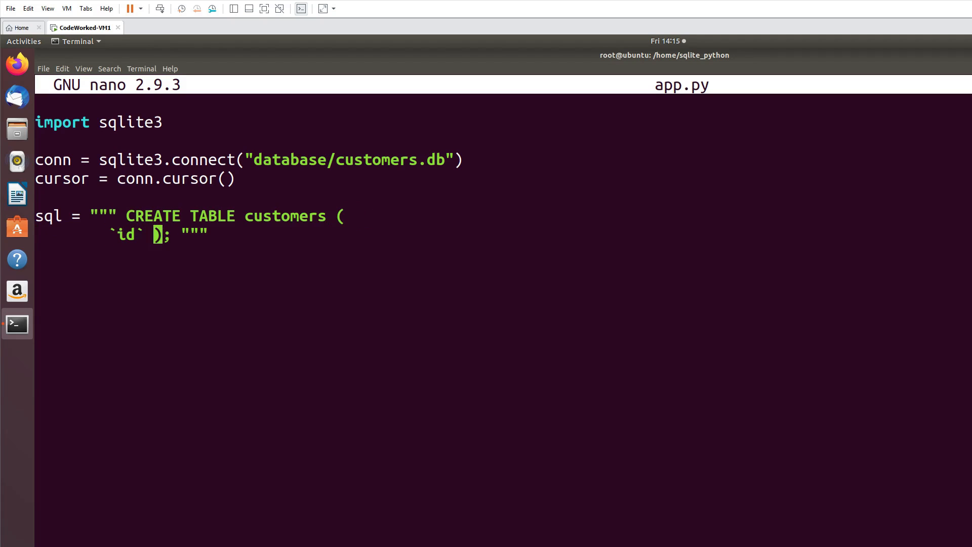
pyautogui.write('INT')
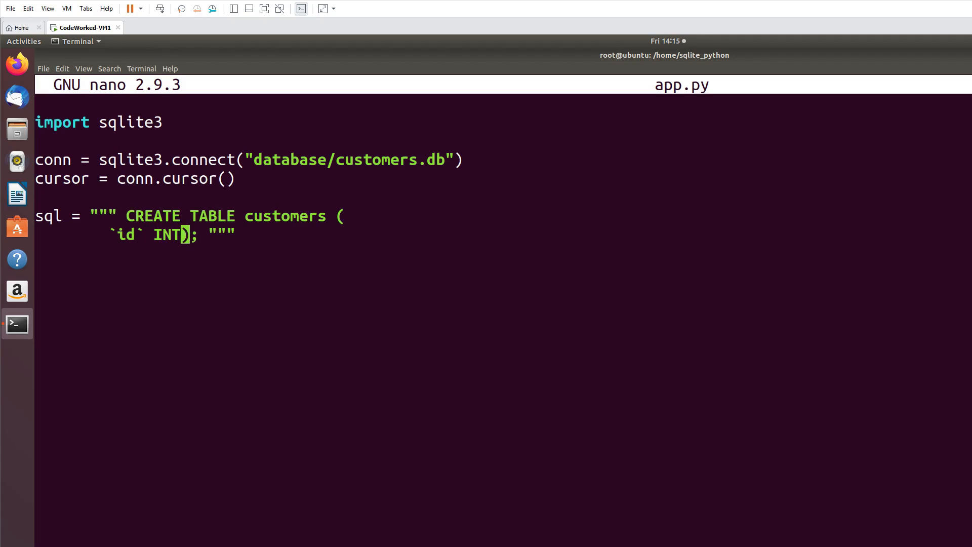
pyautogui.write('EGER')
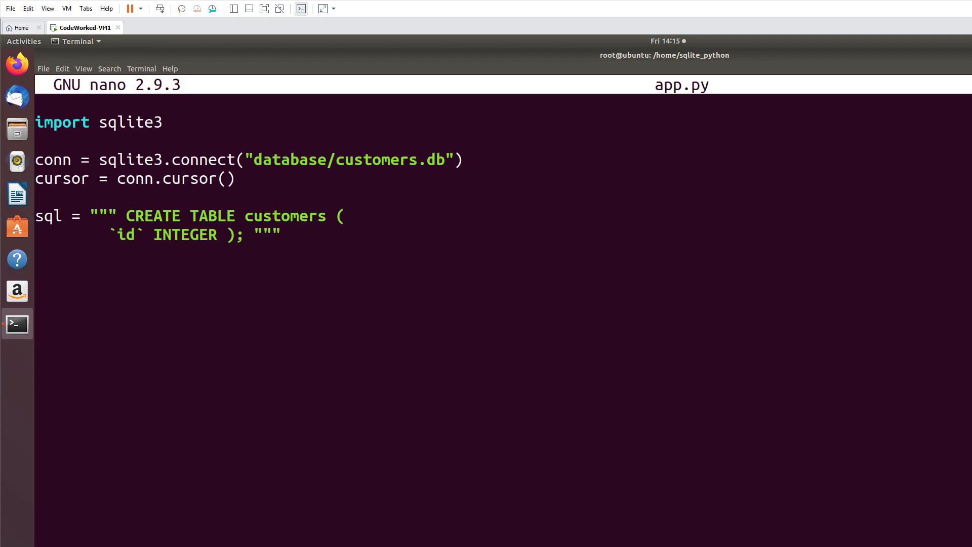
pyautogui.write('P')
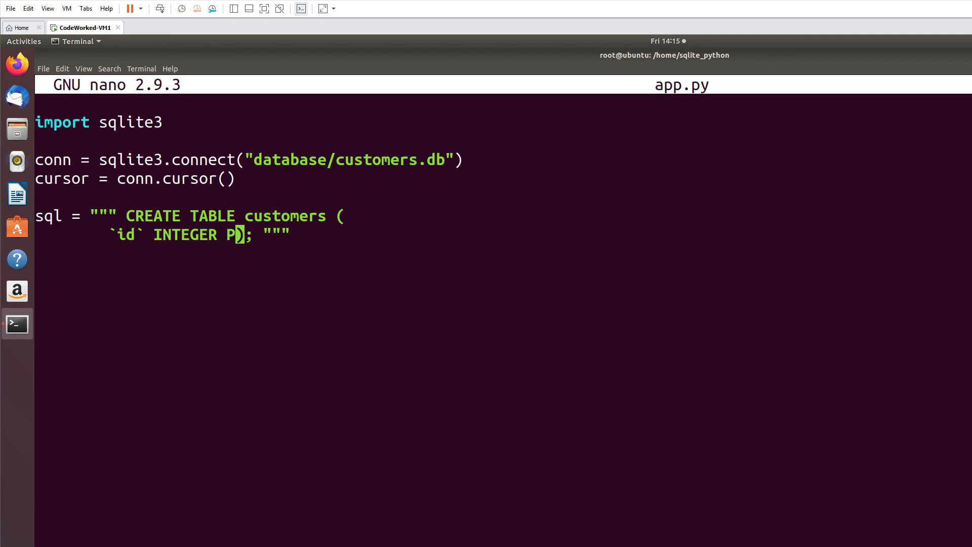
pyautogui.write('RIMARY KEY')
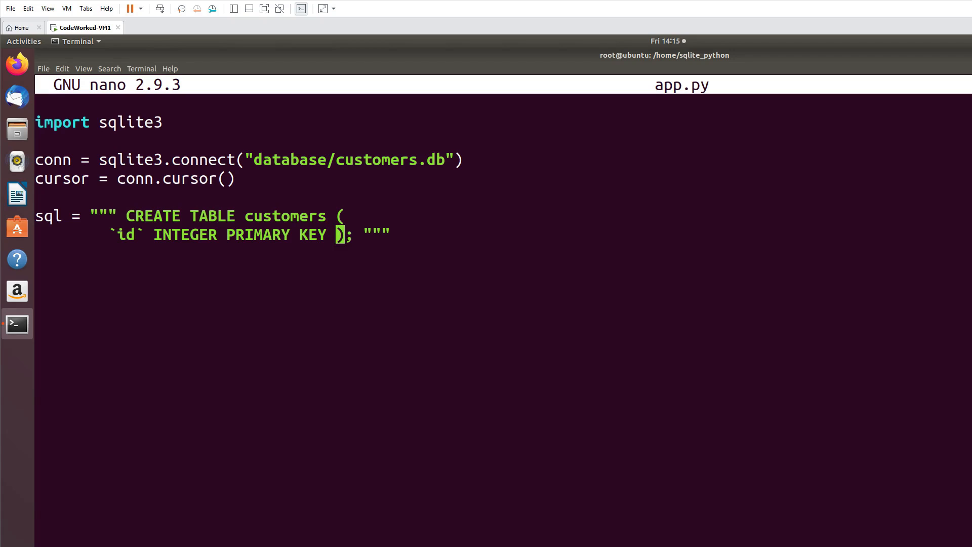
pyautogui.write('AUTO_')
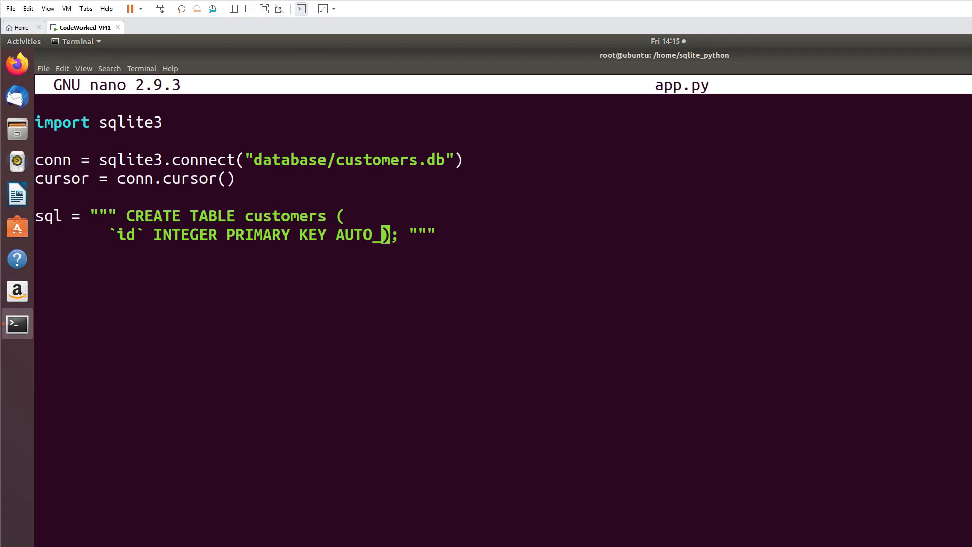
pyautogui.write('INCREMENT')
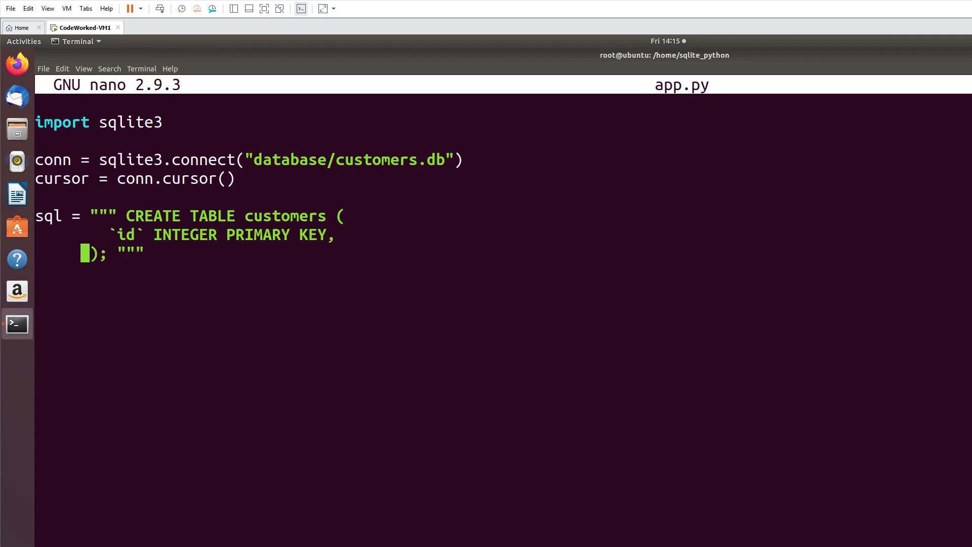
# Step: Add firstname and lastname VARCHAR(30), age INT and date DATETIME columns
pyautogui.write('`')
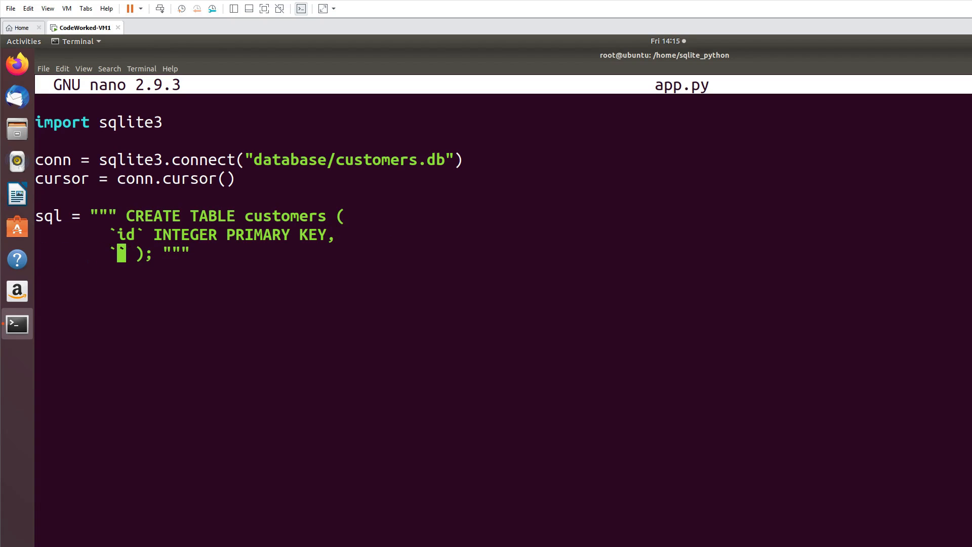
pyautogui.write('first')
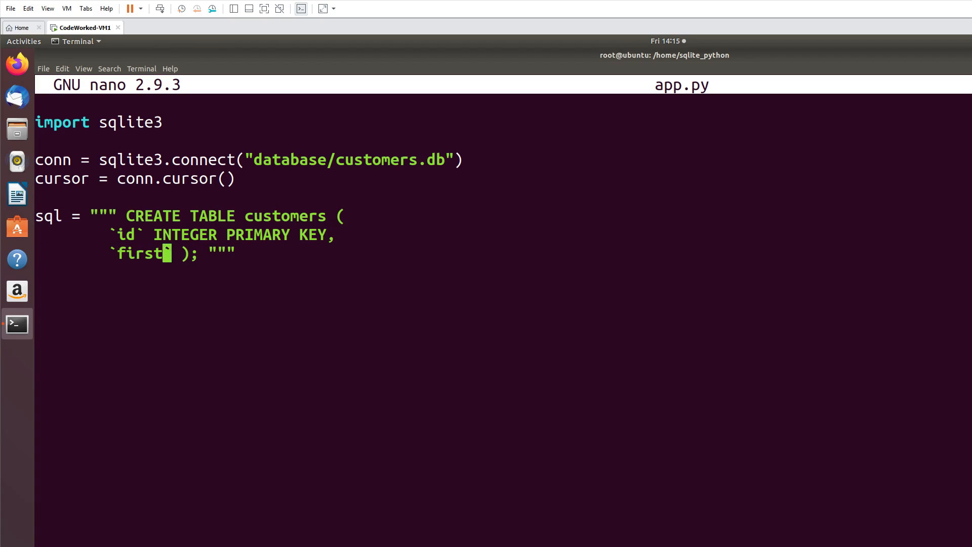
pyautogui.write('name`')
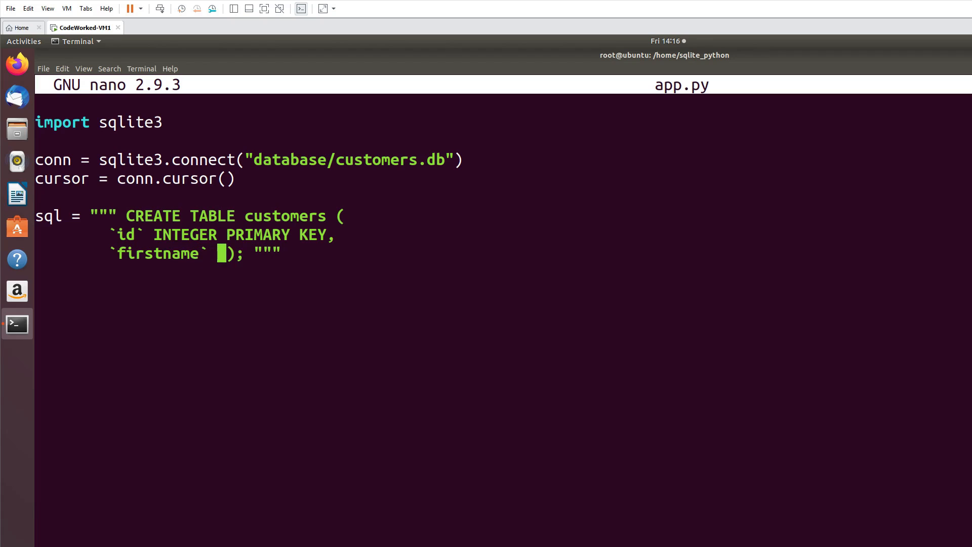
pyautogui.write('VARC')
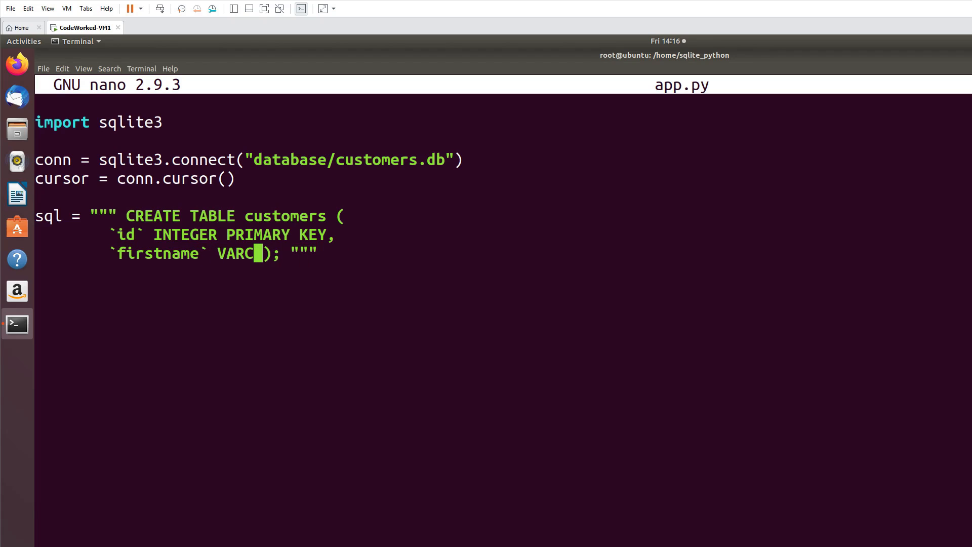
pyautogui.write('HAR(30')
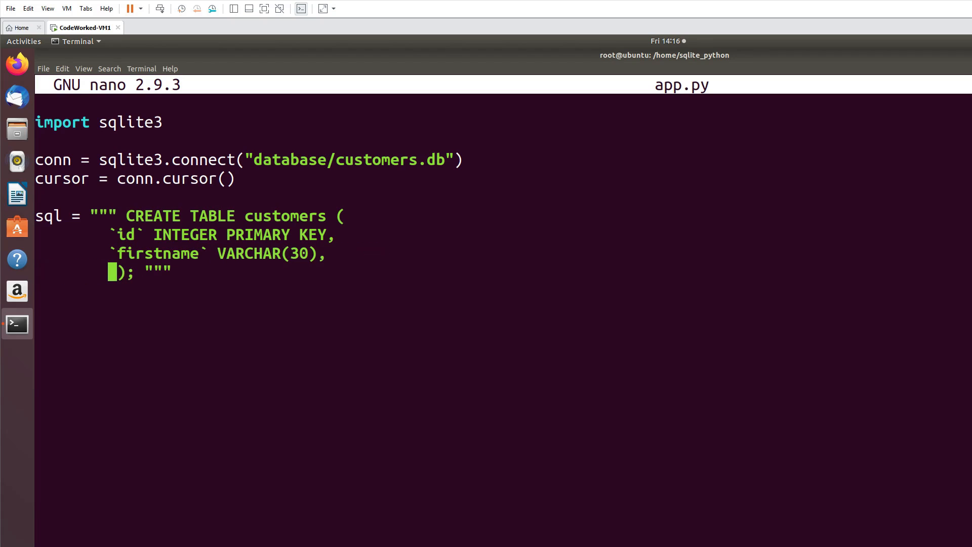
pyautogui.write('`la')
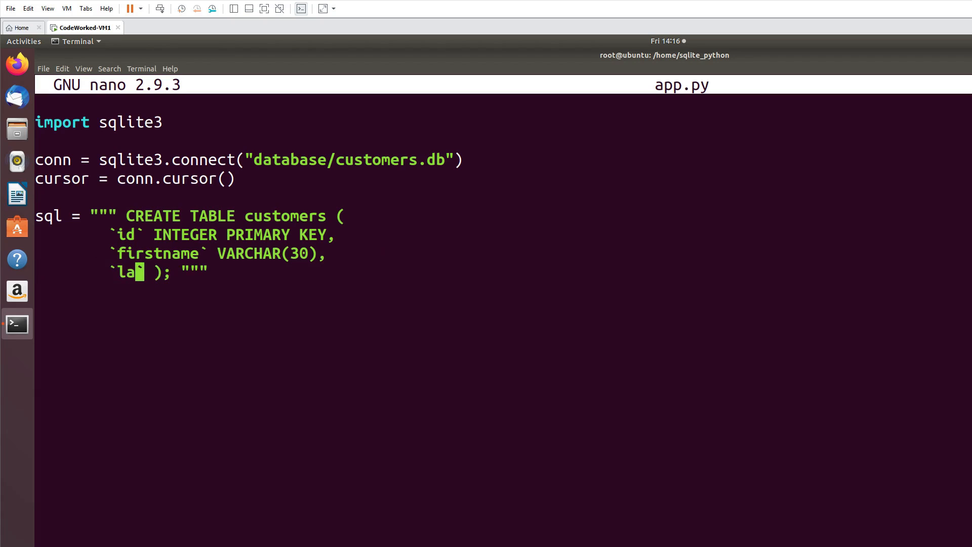
pyautogui.write('stname`')
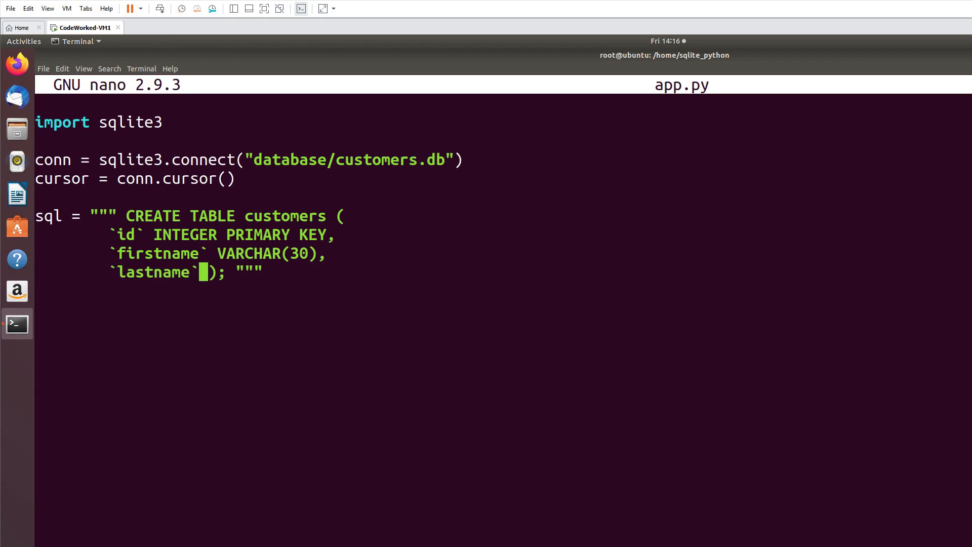
pyautogui.write('VARCHAR(')
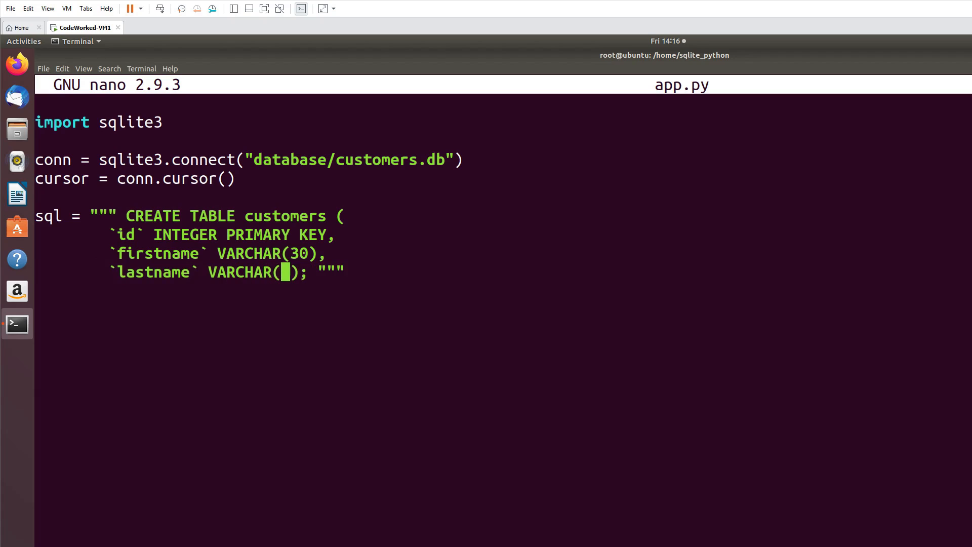
pyautogui.write('30),')
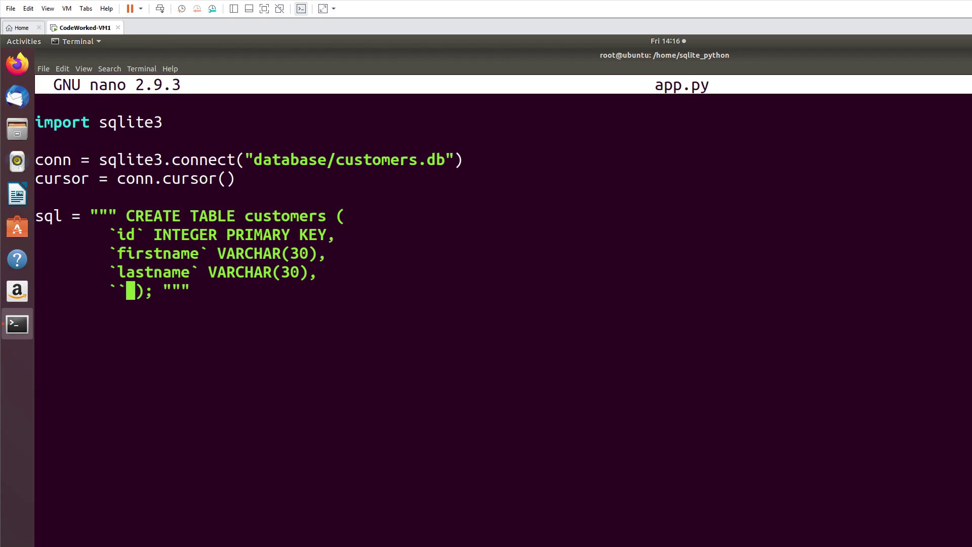
pyautogui.write('age')
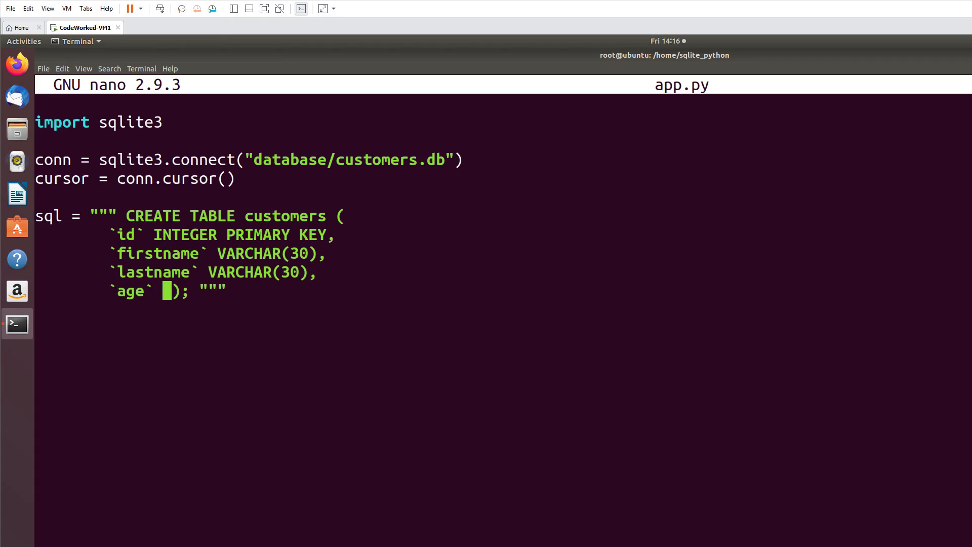
pyautogui.write('INT,')
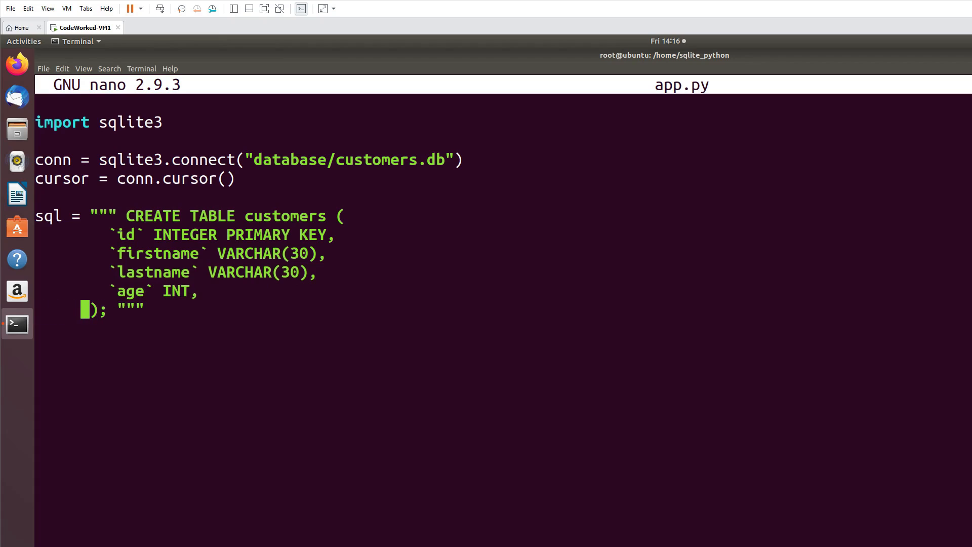
pyautogui.write('`date` DAT')
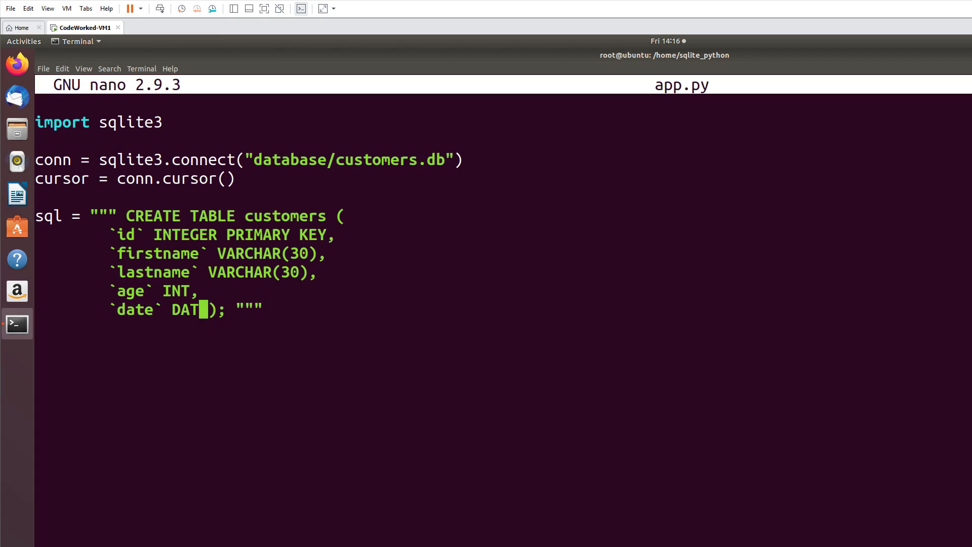
pyautogui.write('ETIME')
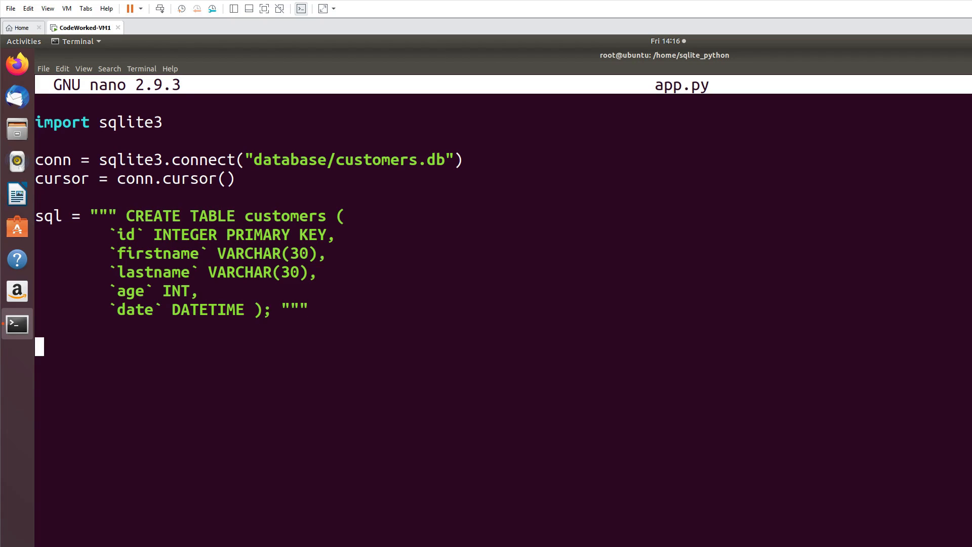
# Step: Append cursor.execute(sql), conn.commit() and conn.close() lines to app.py
pyautogui.write('sql.e')
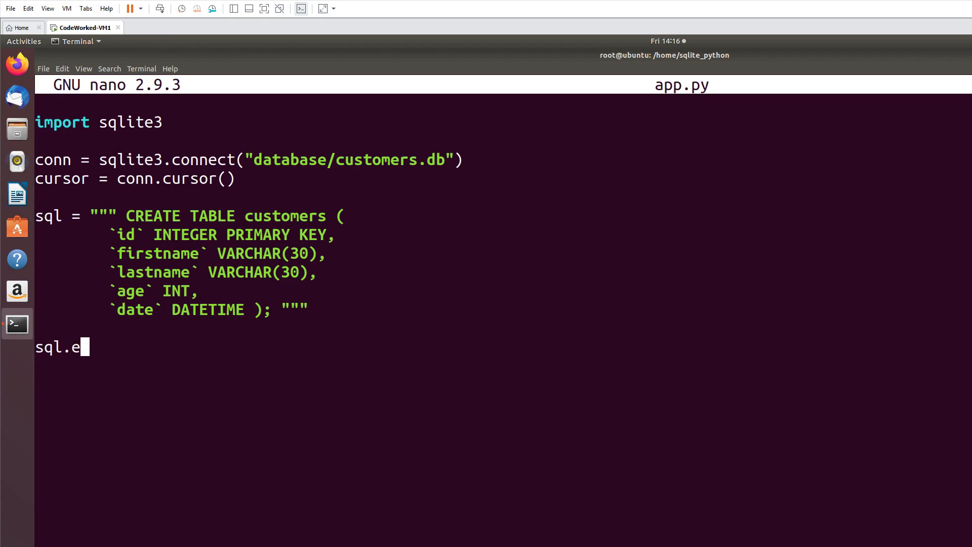
pyautogui.write('cursor.')
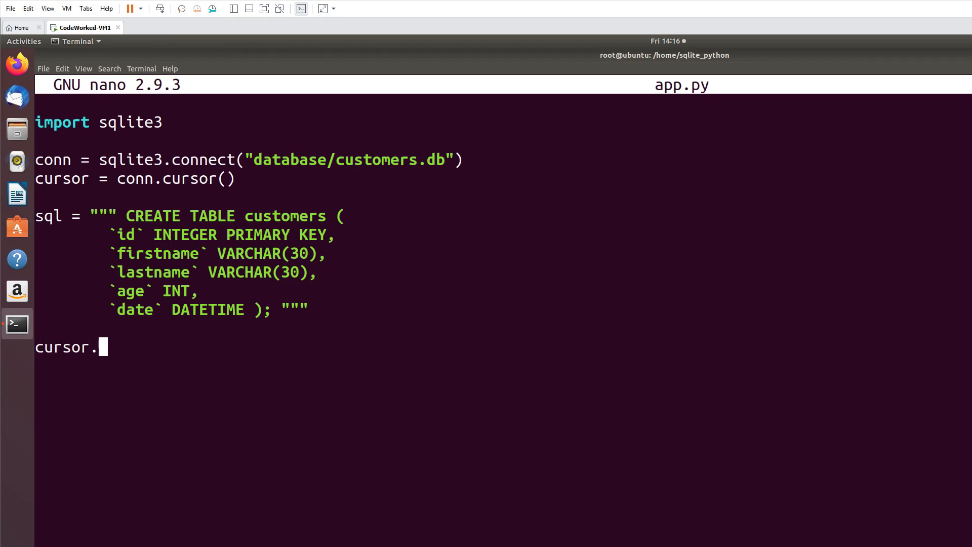
pyautogui.write('execute')
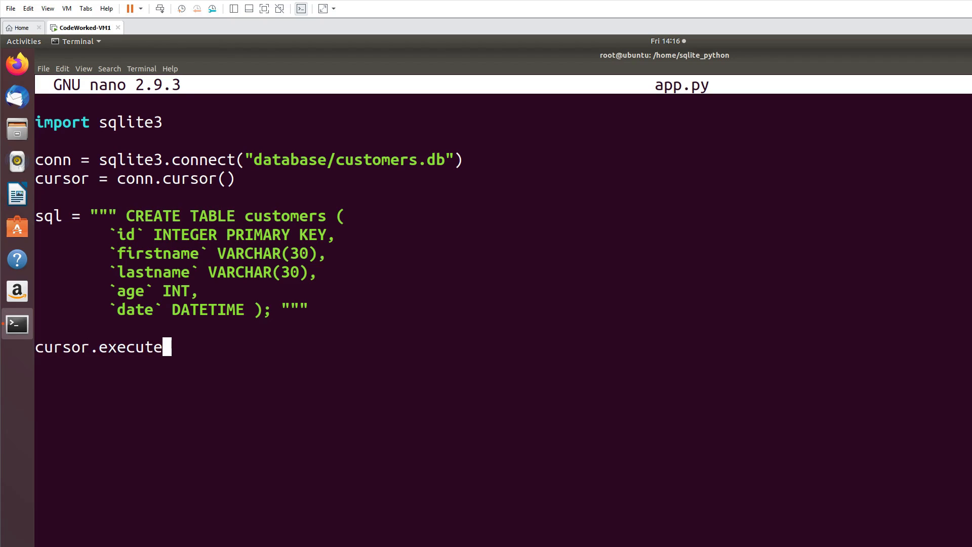
pyautogui.write('(sql)')
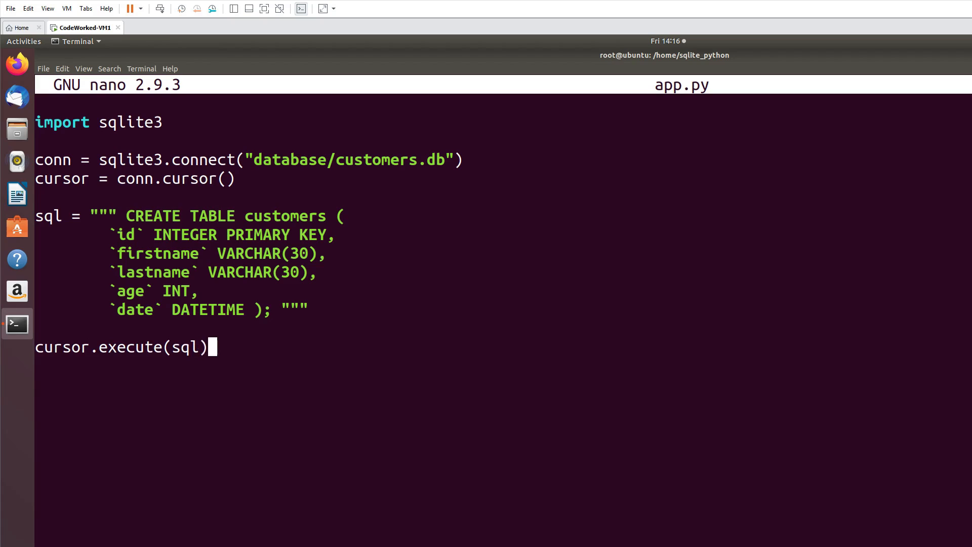
pyautogui.write('co')
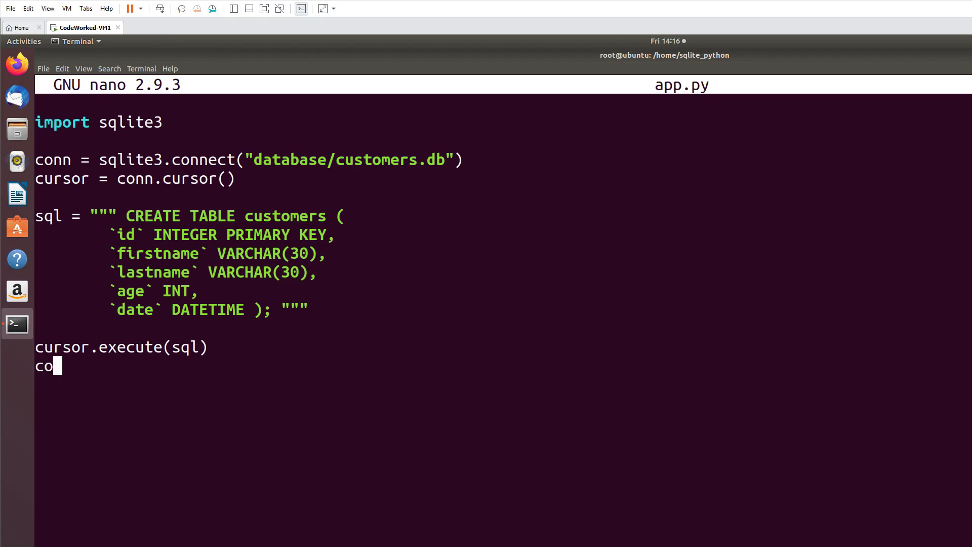
pyautogui.write('nn.commit(')
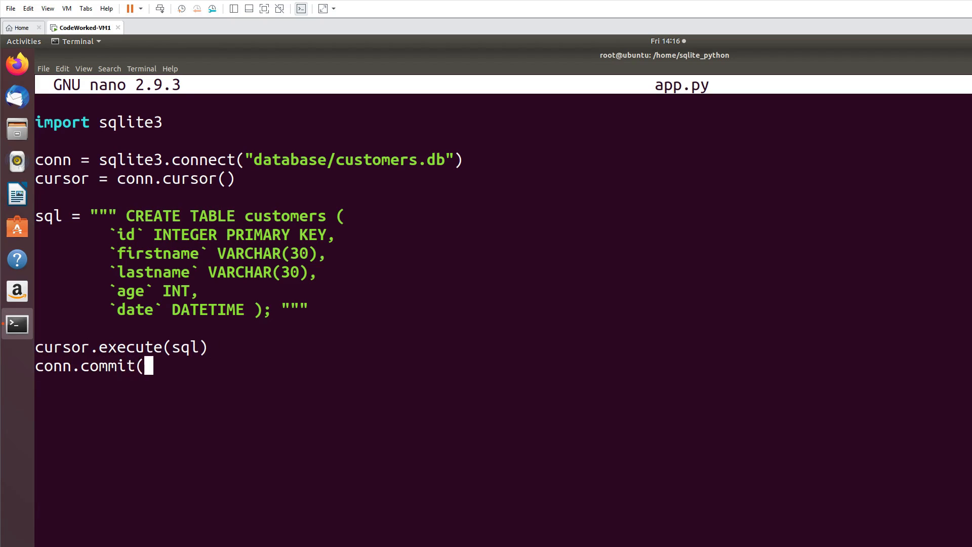
pyautogui.write(')')
pyautogui.click(504, 385)
pyautogui.write('conn.close()')
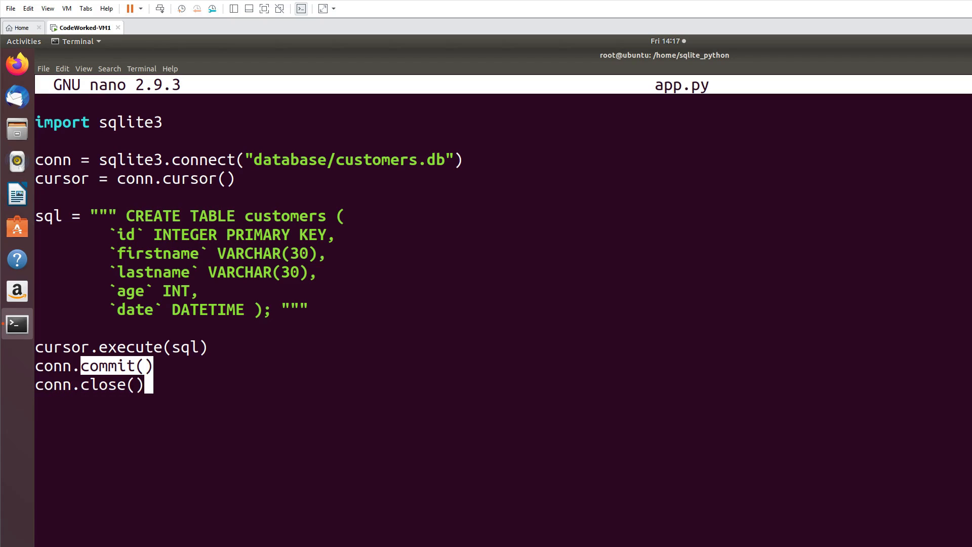
# Step: Exit nano, run python3 app.py, and confirm customers.db exists in database
pyautogui.press('ctrl+x')
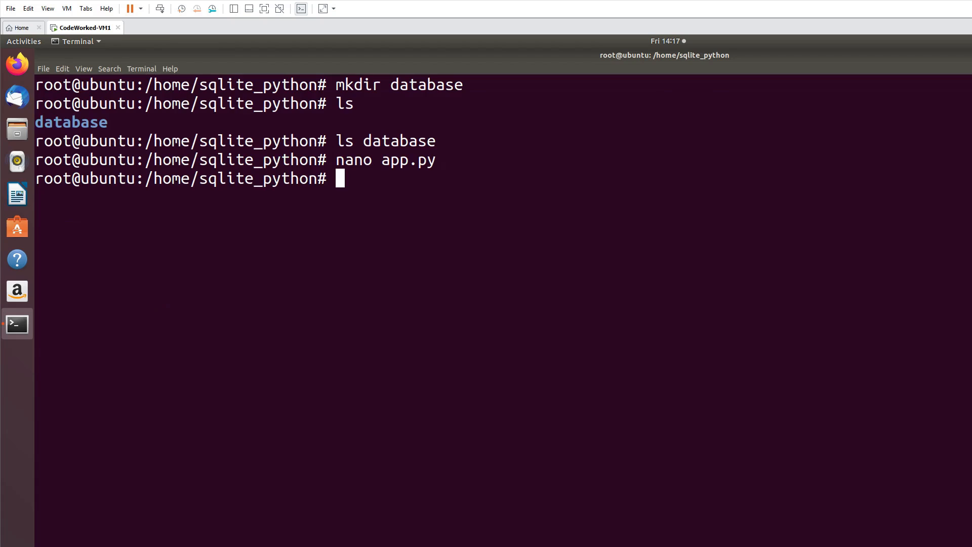
pyautogui.write('py')
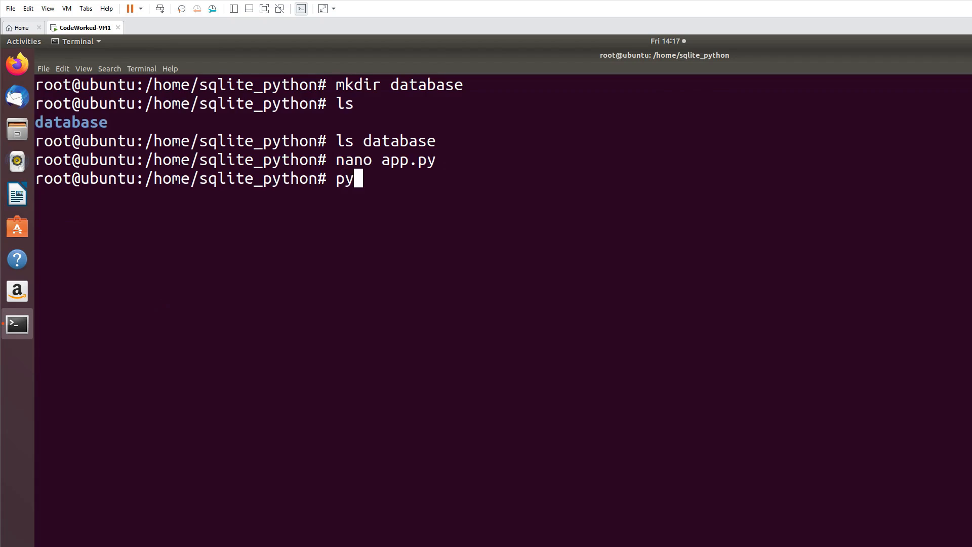
pyautogui.write('thon3 app.po')
pyautogui.write('ls')
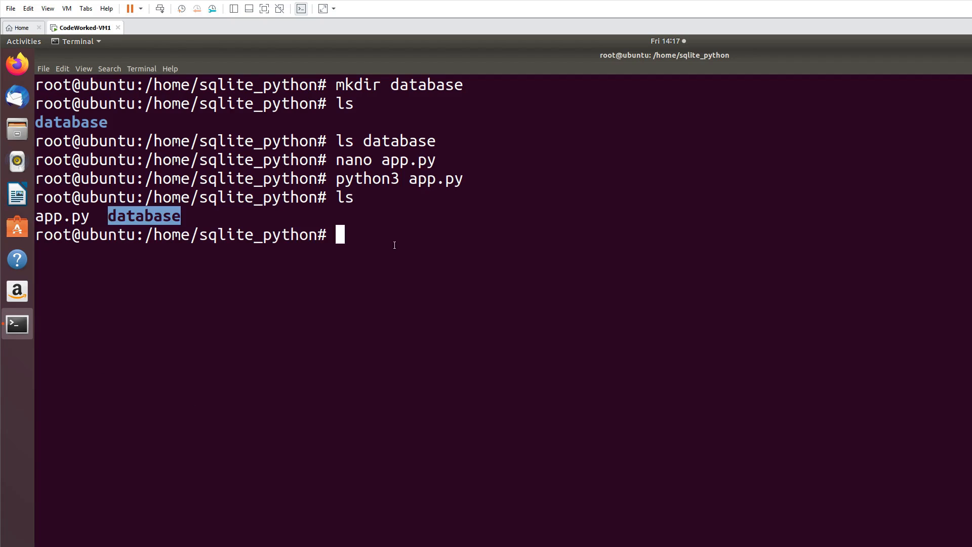
pyautogui.moveTo(504, 251)
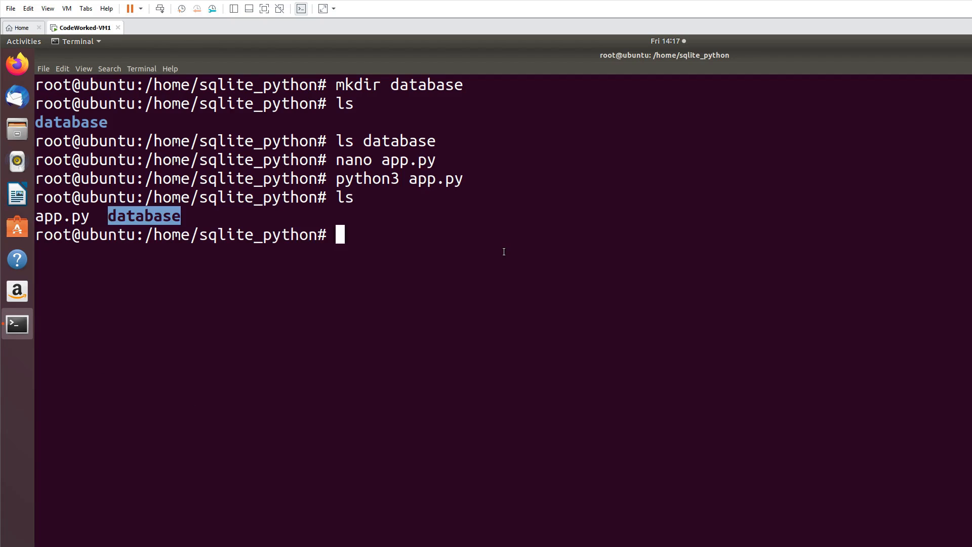
pyautogui.write('ls data')
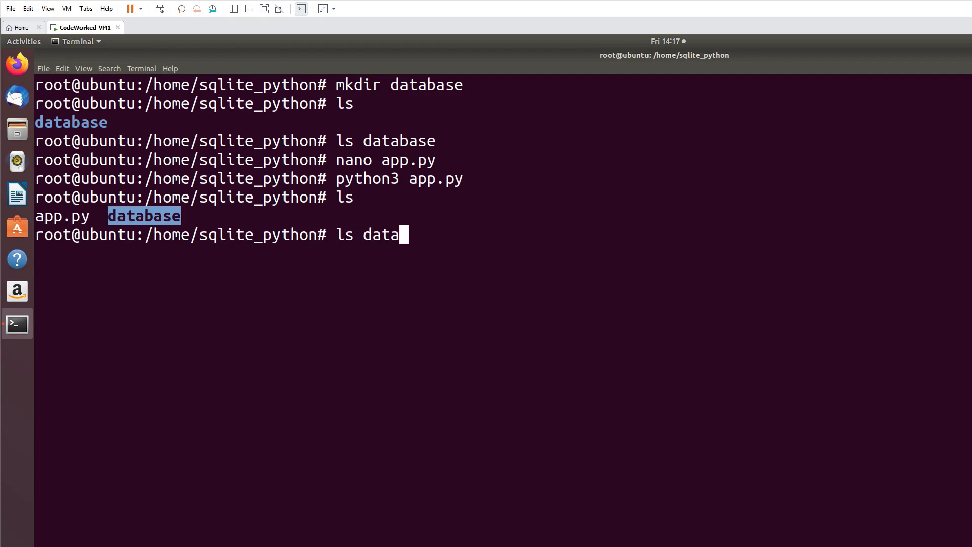
pyautogui.press('Return')
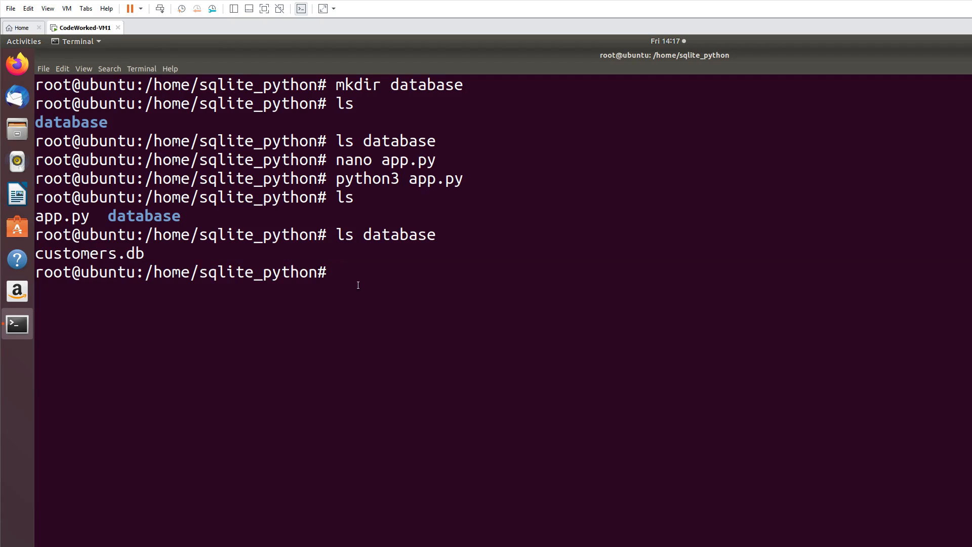
pyautogui.moveTo(397, 281)
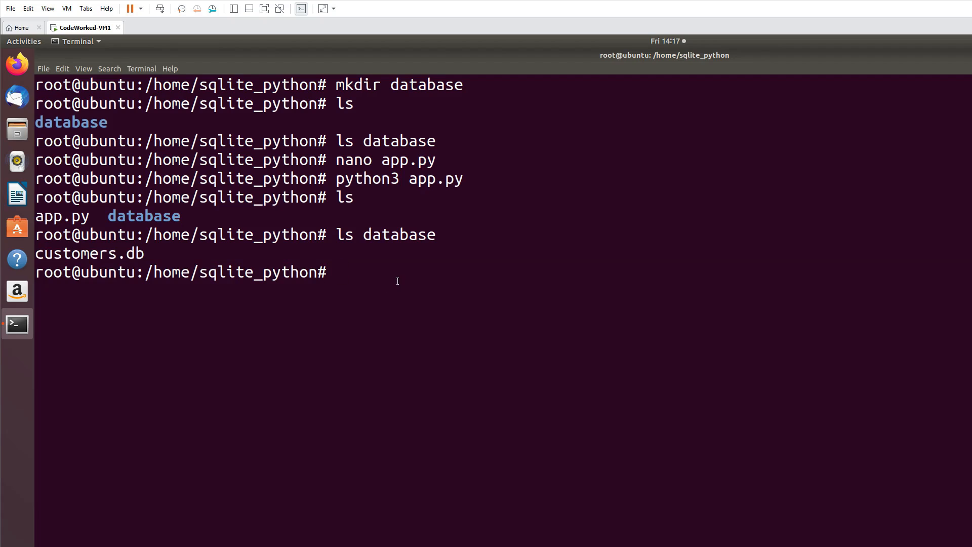
pyautogui.write('nano c')
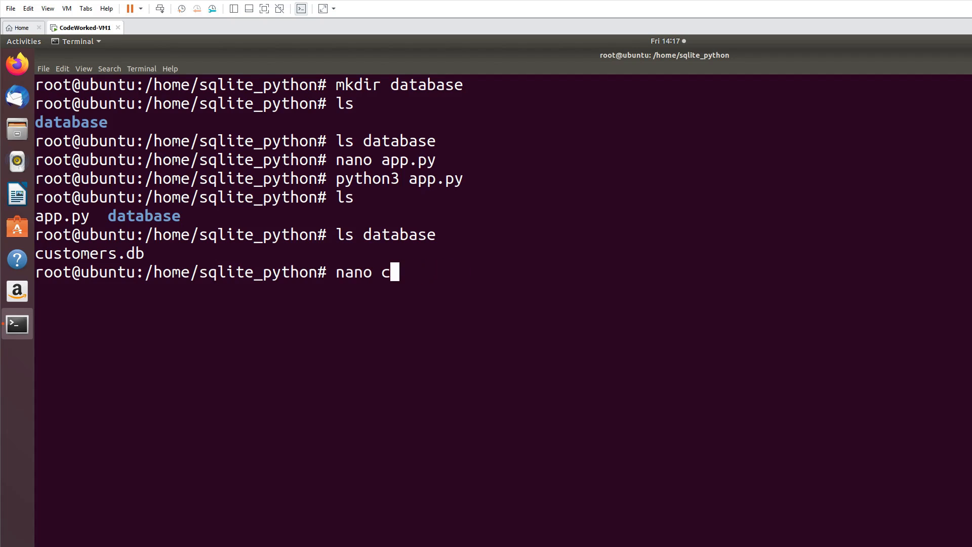
# Step: Reopen app.py in nano and cut the CREATE TABLE sql block
pyautogui.write('app.py')
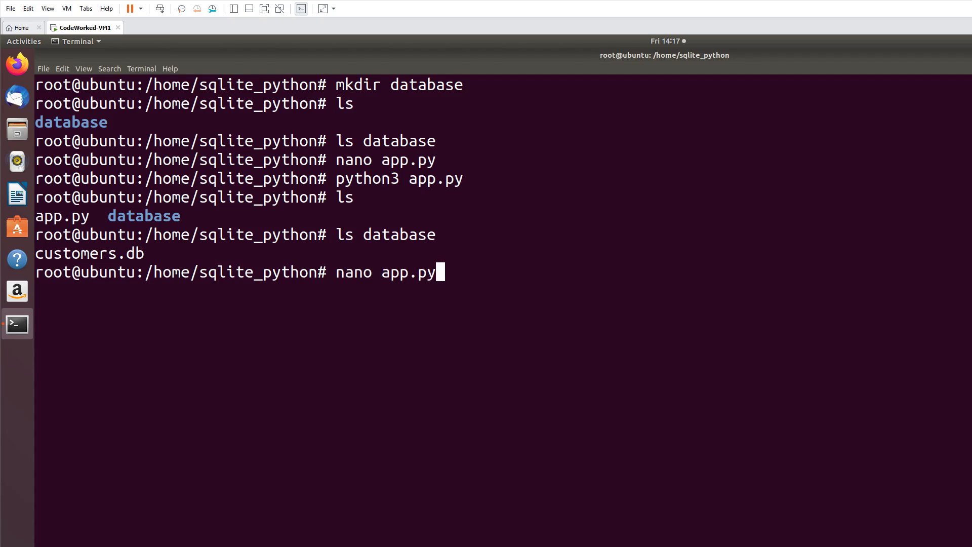
pyautogui.press('Return')
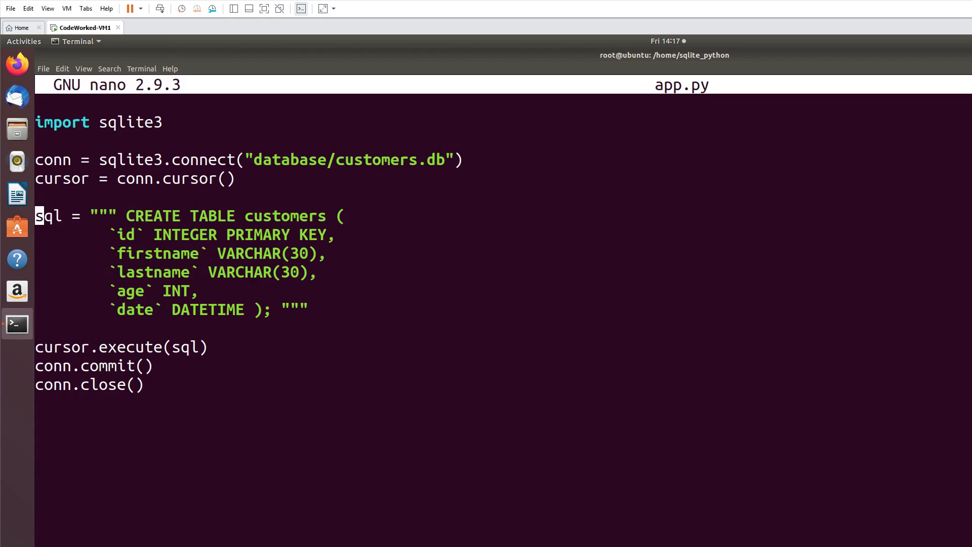
pyautogui.press('ctrl+k')
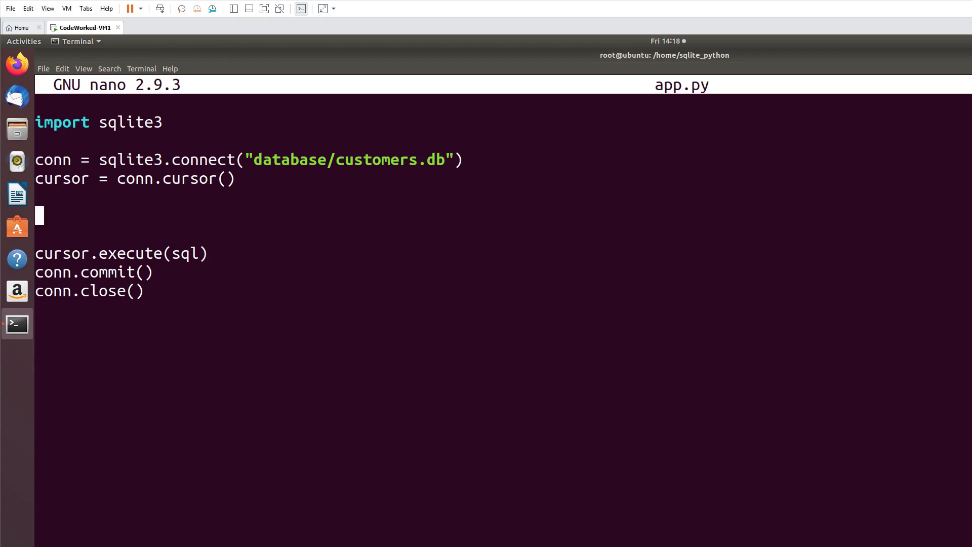
# Step: Write sql = INSERT INTO customers(firstname, lastname, age, email, date)
pyautogui.write('sq')
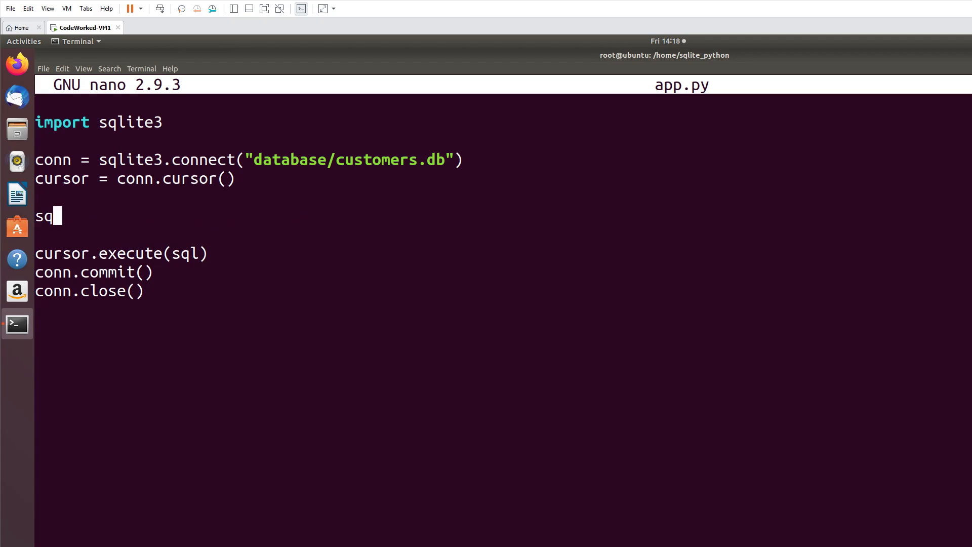
pyautogui.write('l')
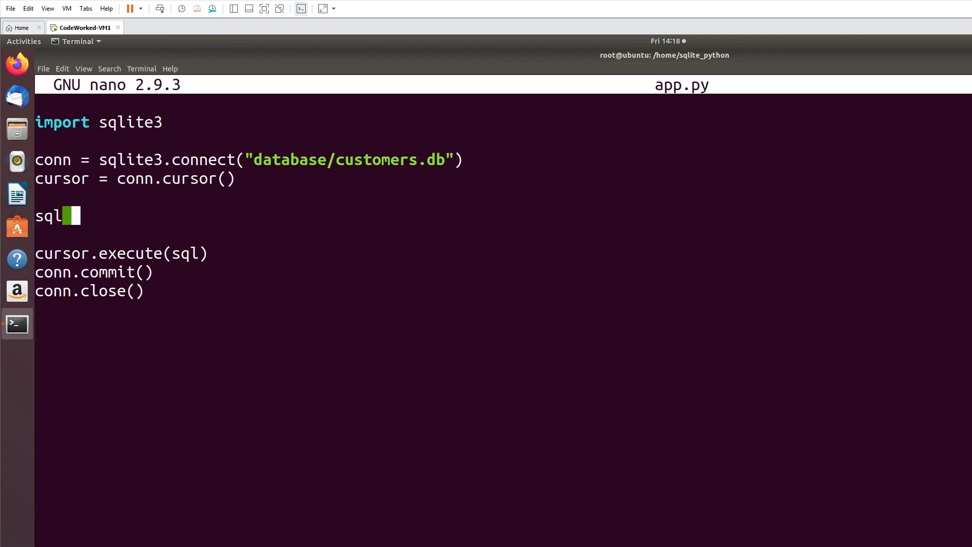
pyautogui.write('= "')
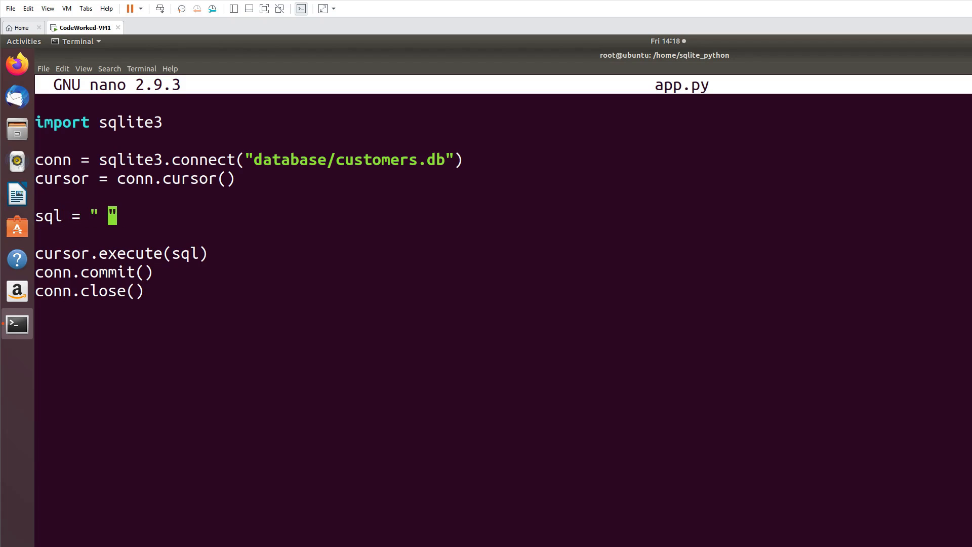
pyautogui.write('INSERT INTO')
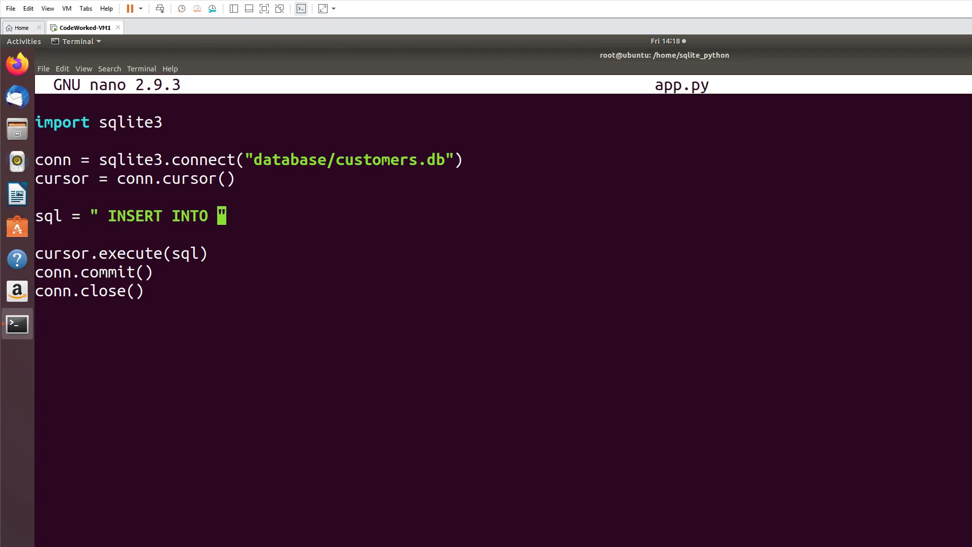
pyautogui.write('customers()')
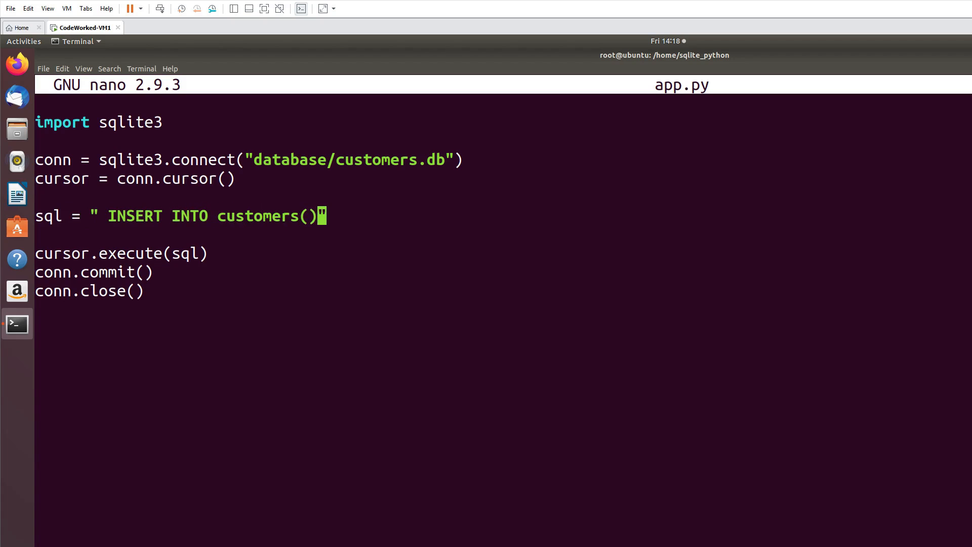
pyautogui.write('firstname, l')
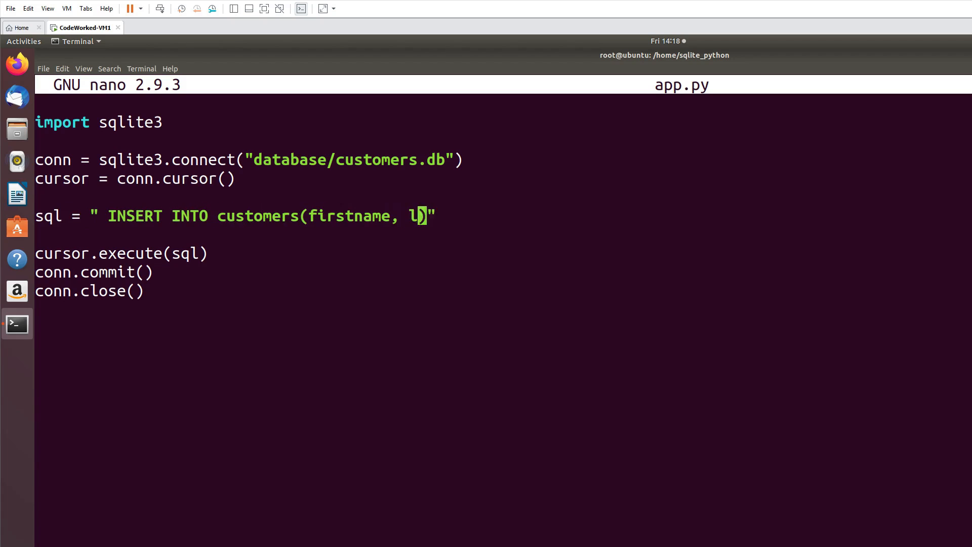
pyautogui.write('astname, a')
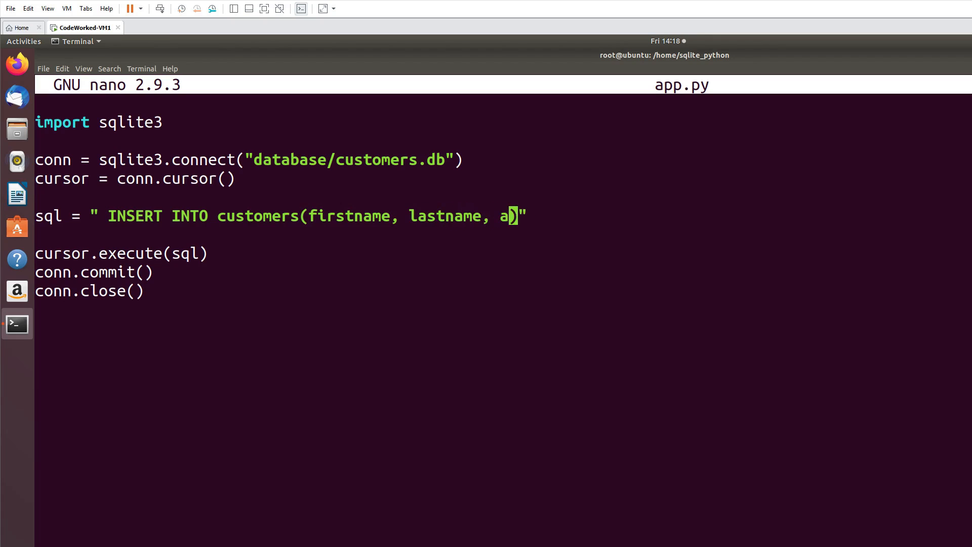
pyautogui.write('ge, email,')
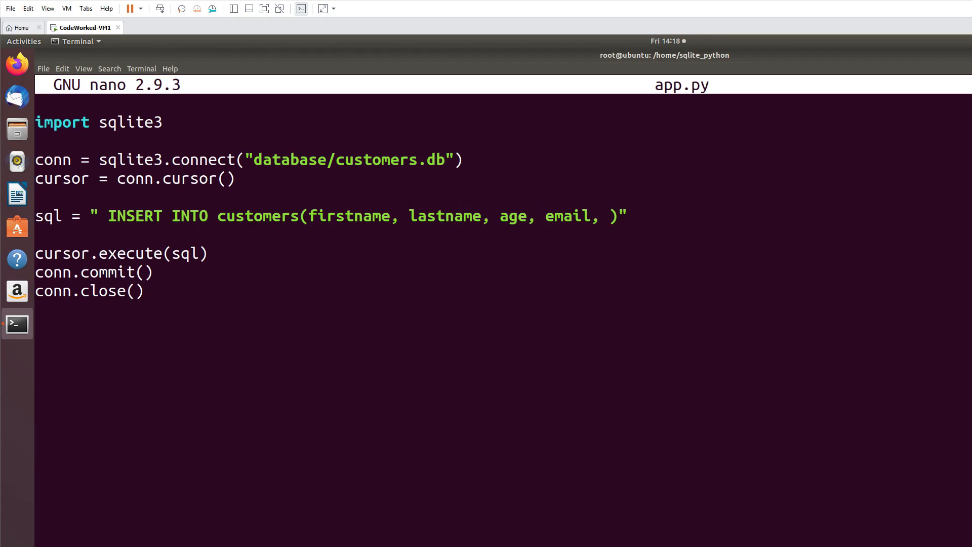
pyautogui.write('da')
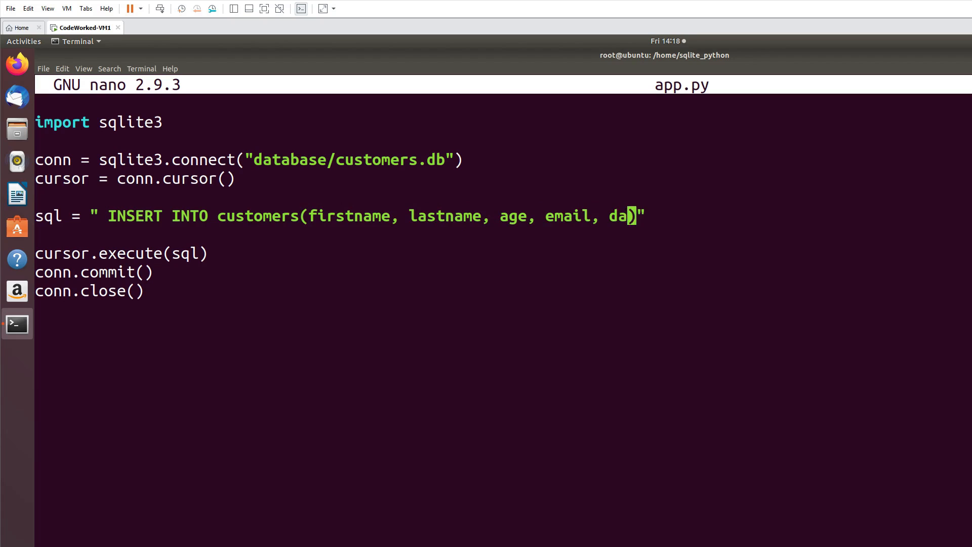
pyautogui.write('te')
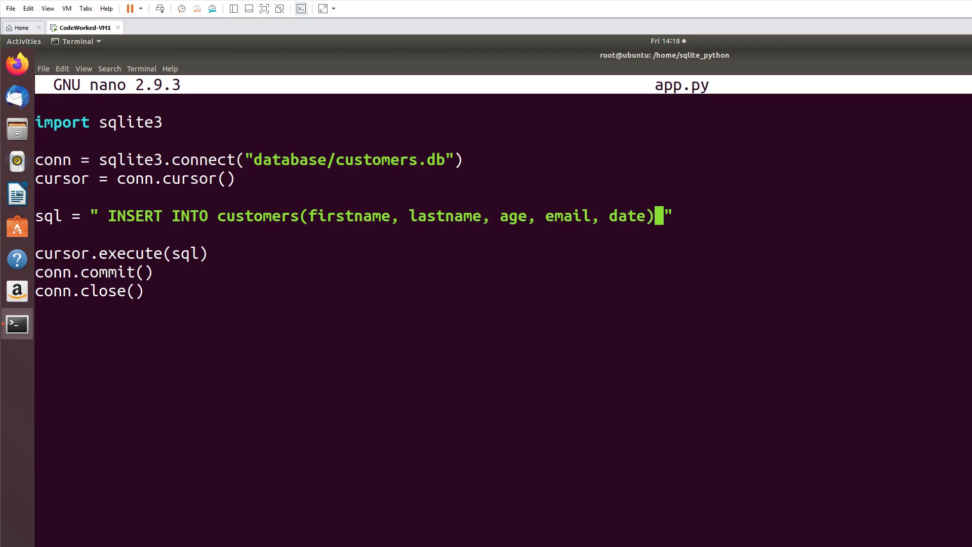
# Step: Add VALUES ('John', 'Smith', 30, john's email), then save and exit nano
pyautogui.write('VA')
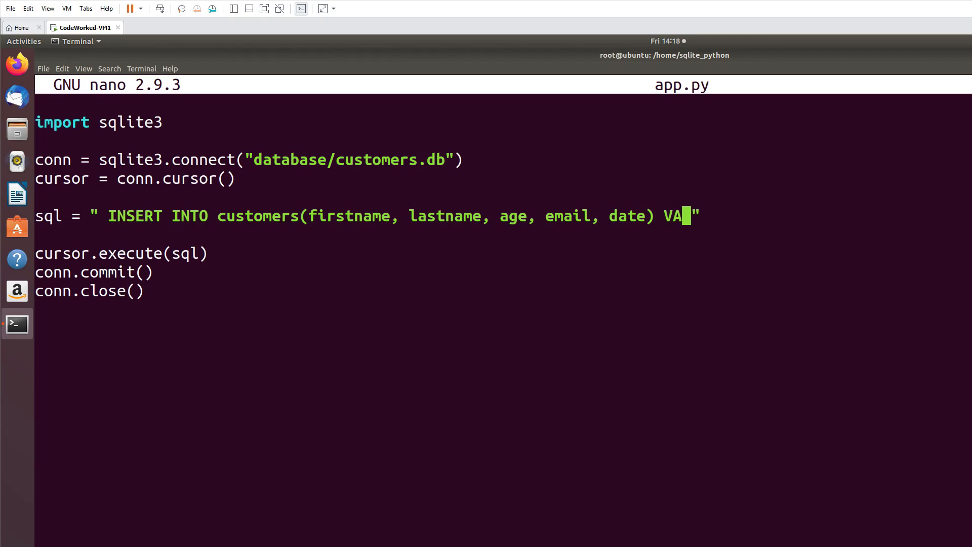
pyautogui.write('LUES ()')
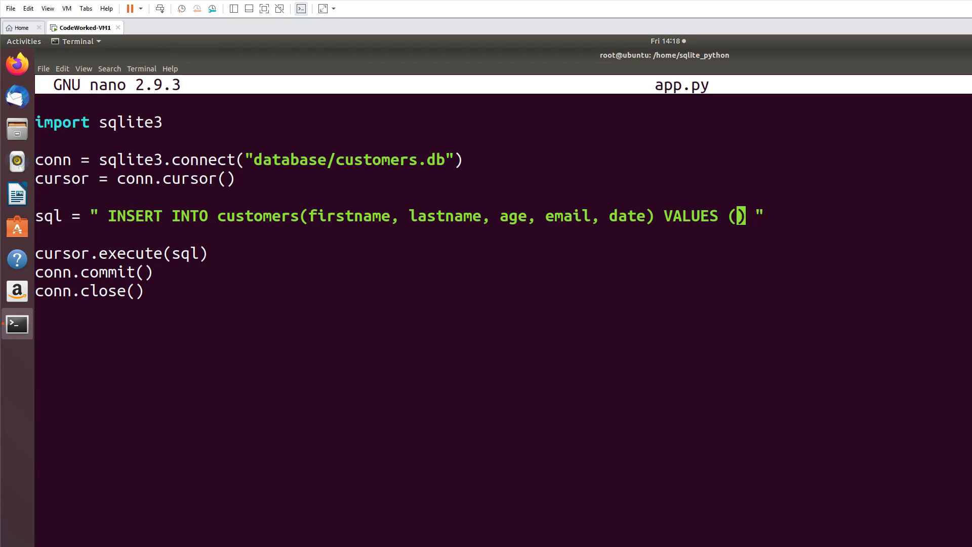
pyautogui.write("'John',")
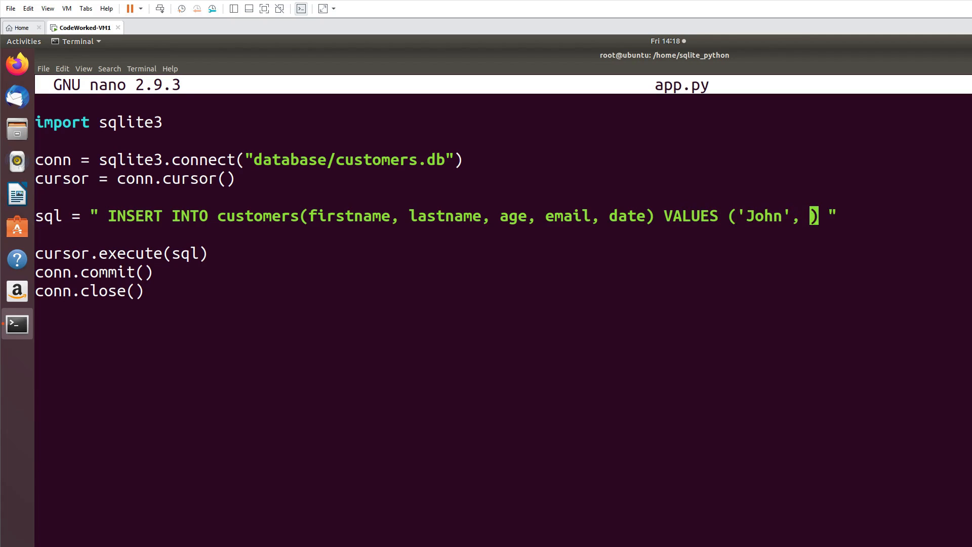
pyautogui.write("'Sm")
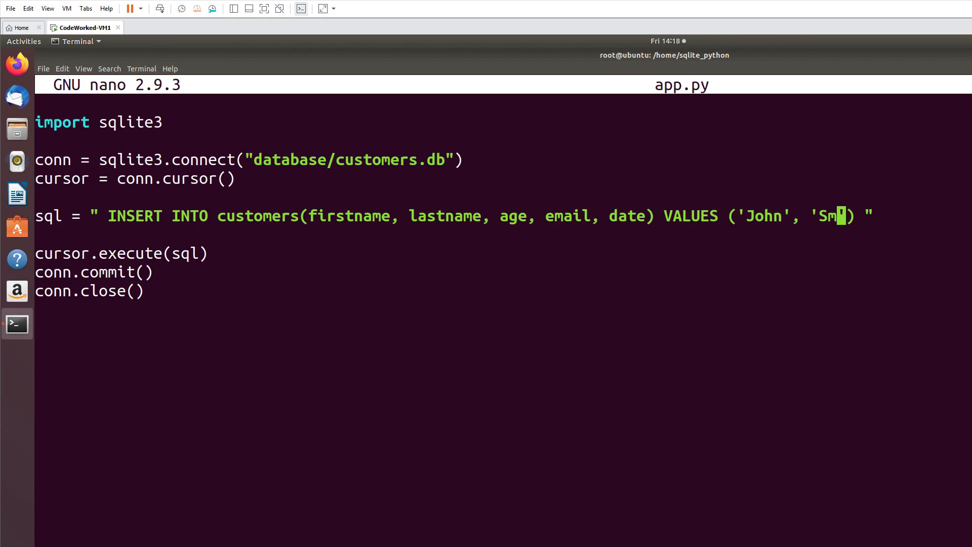
pyautogui.write("ith',)")
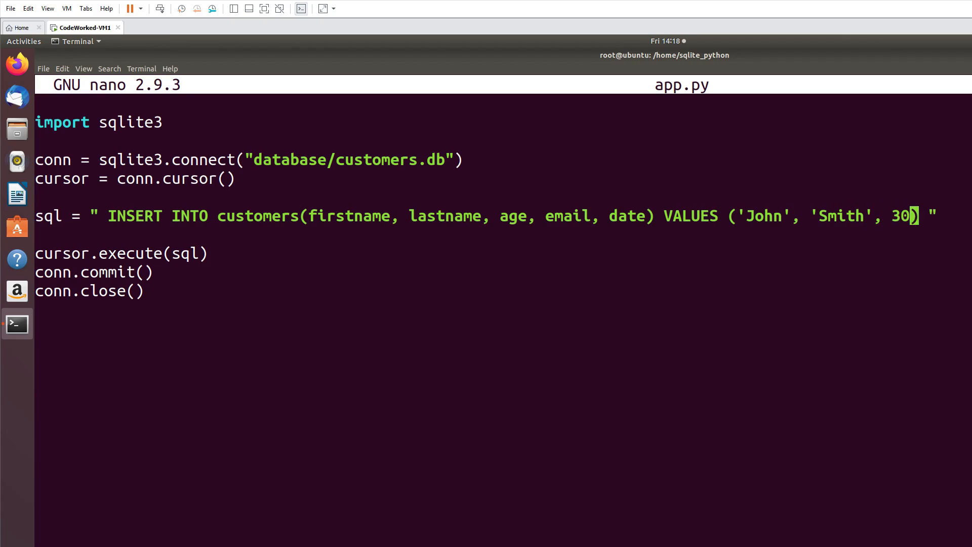
pyautogui.write(',')
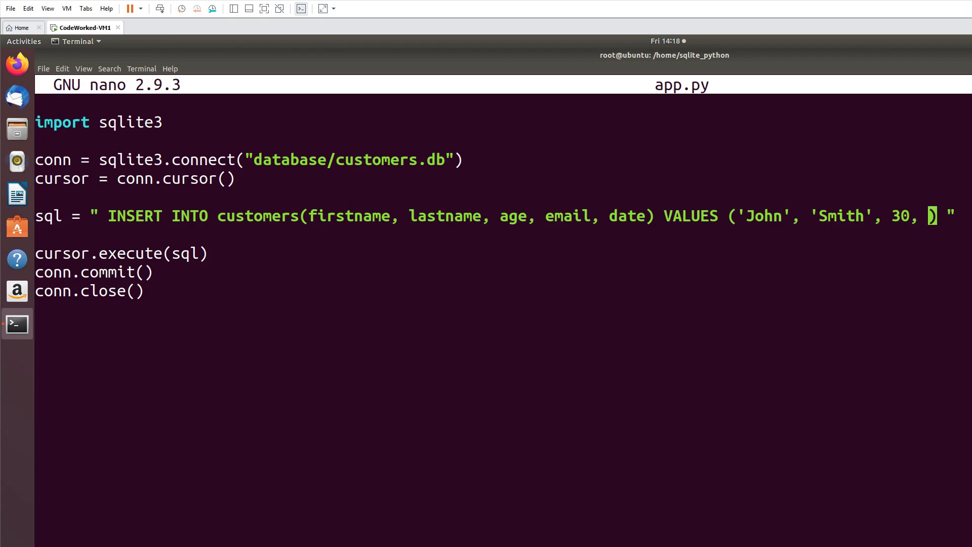
pyautogui.write("''")
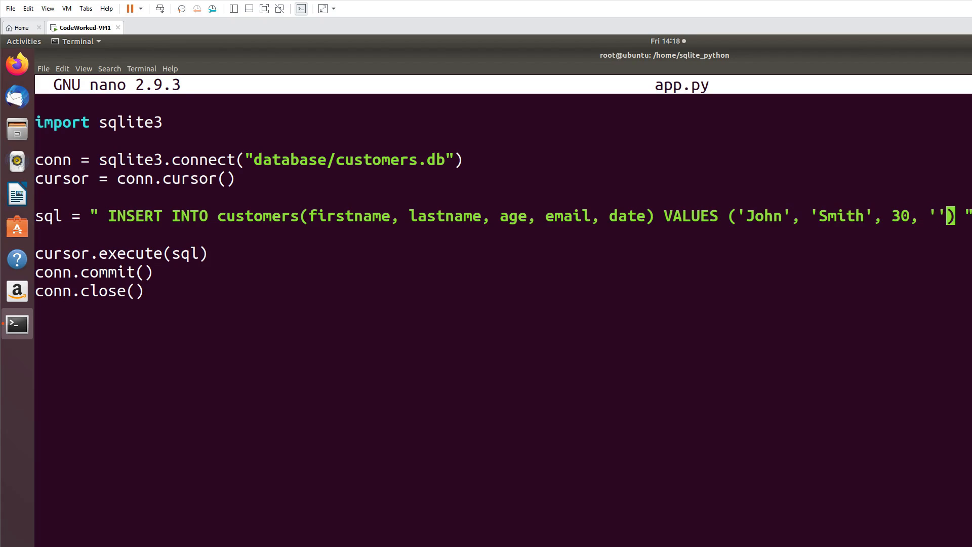
pyautogui.write('john')
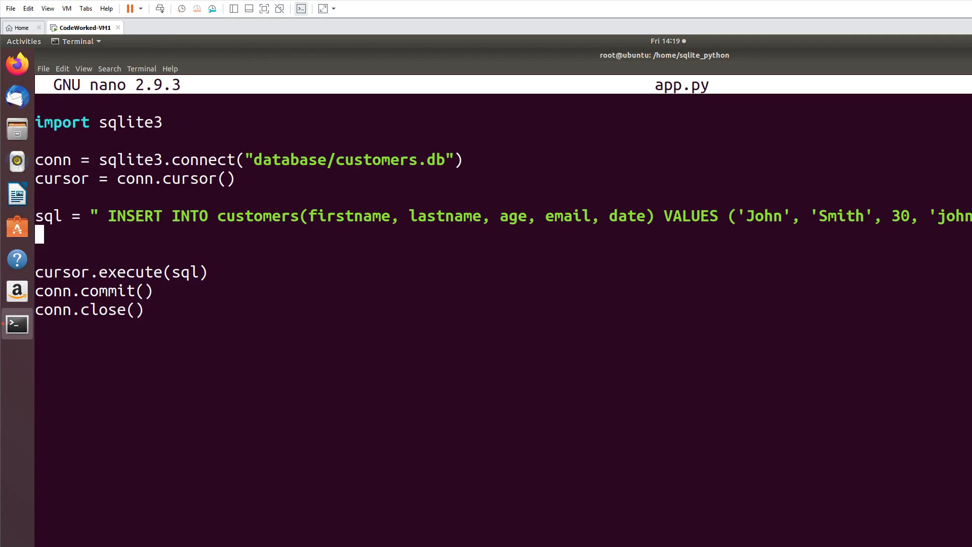
pyautogui.press('Delete')
pyautogui.write('py')
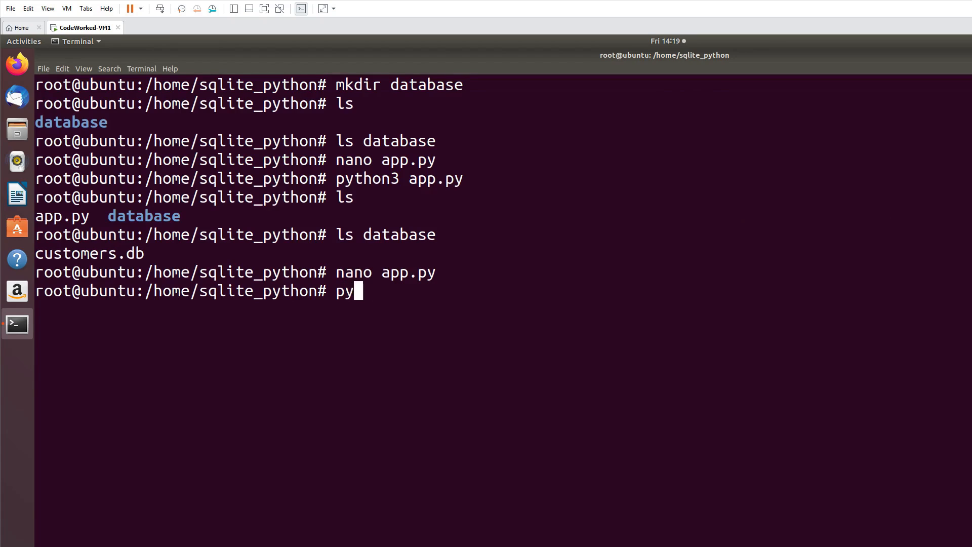
# Step: Run python3 app.py and hit the 'no column named email' error
pyautogui.write('thon3 app.py')
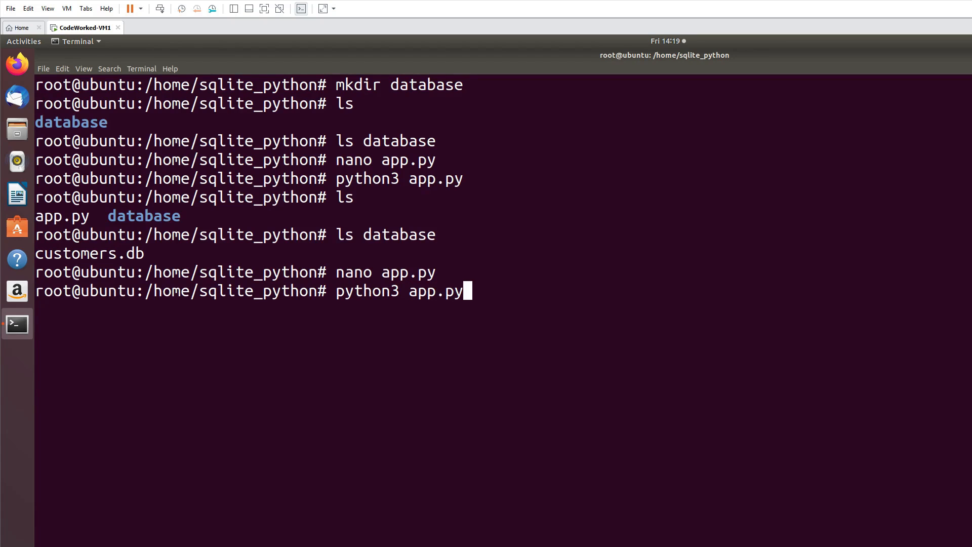
pyautogui.press('Return')
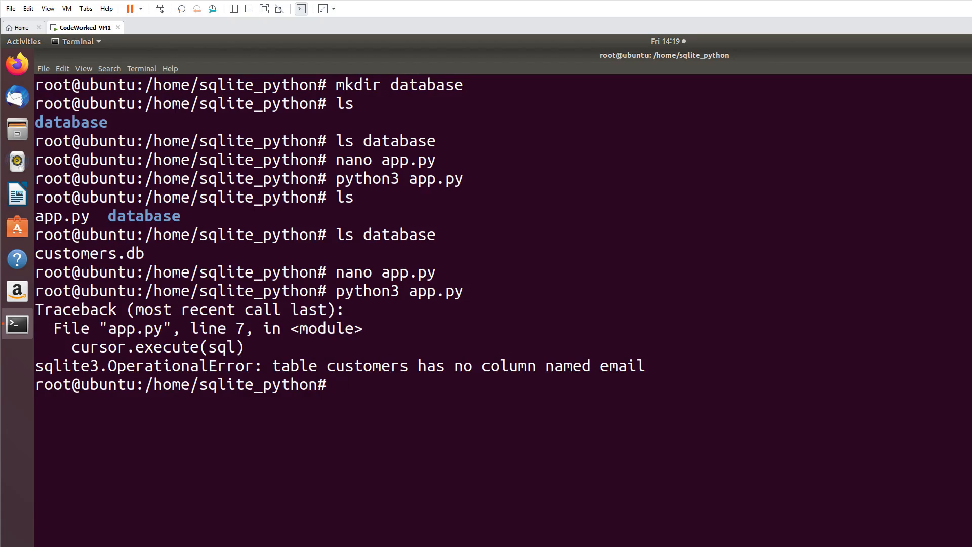
pyautogui.write('python3 app.py')
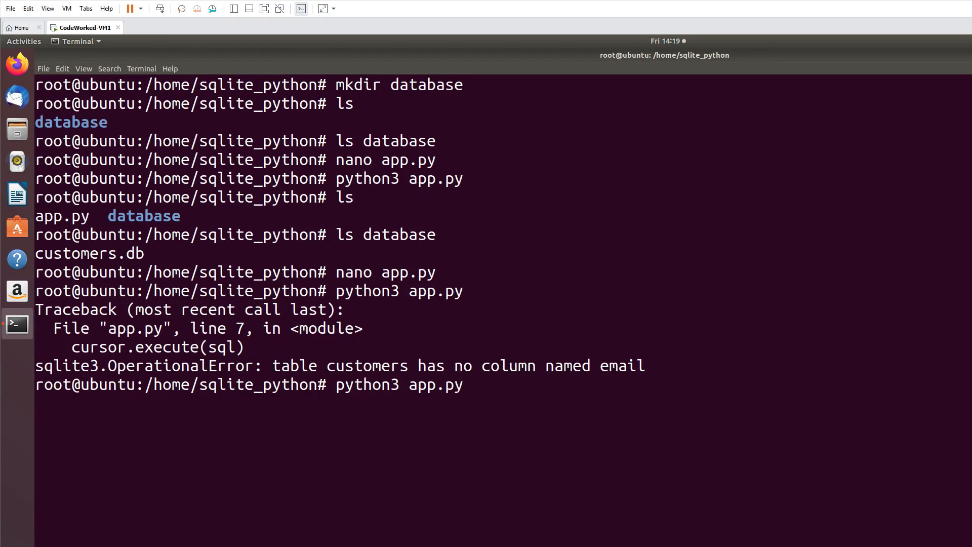
# Step: Edit app.py in nano to drop email and use date('NOW'), then rerun it
pyautogui.write('nano app.py')
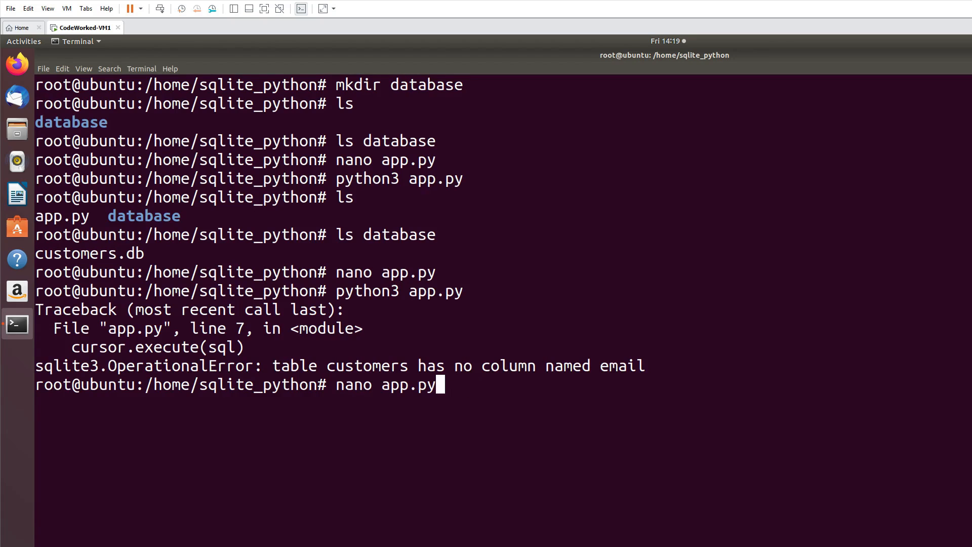
pyautogui.press('Return')
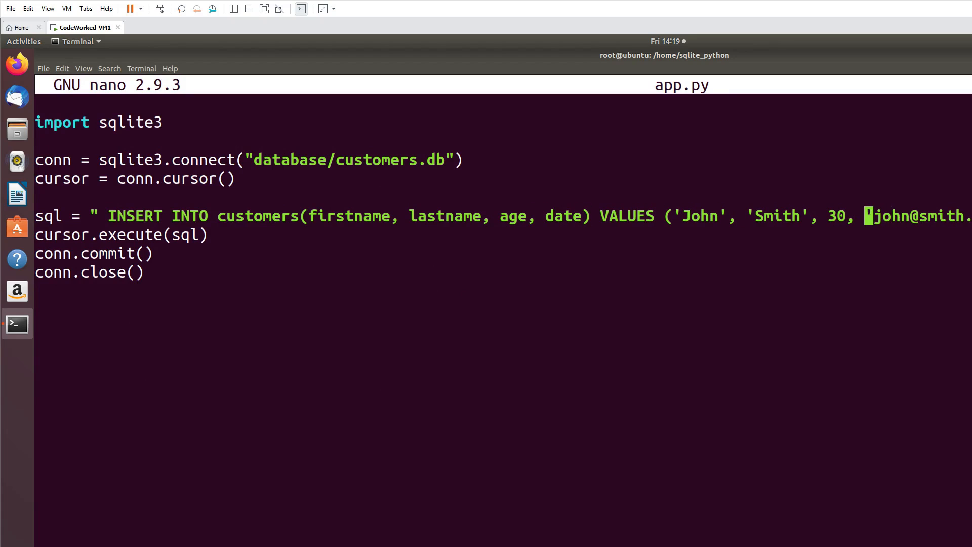
pyautogui.write("date('NOW')")
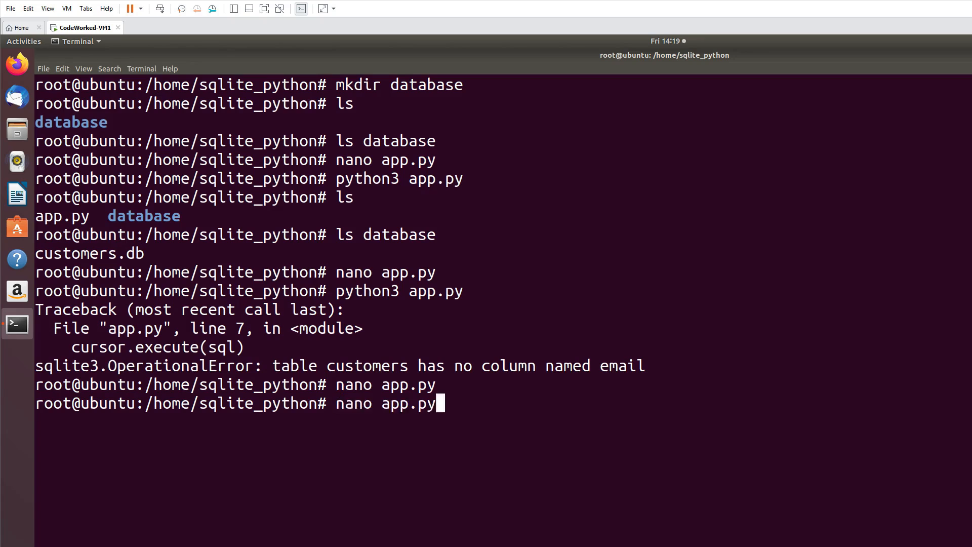
pyautogui.press('Return')
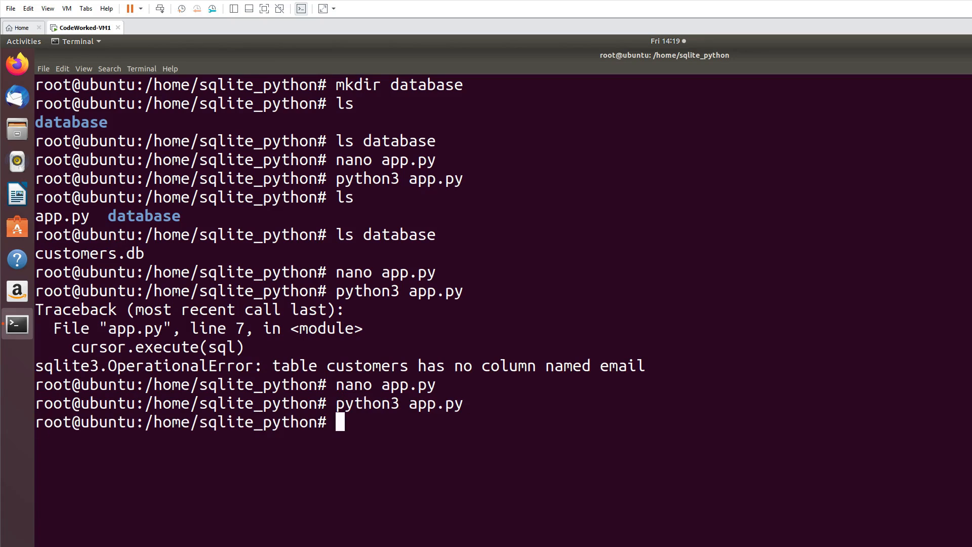
# Step: Start retyping the nano app.py command, correcting a typo
pyautogui.write('na')
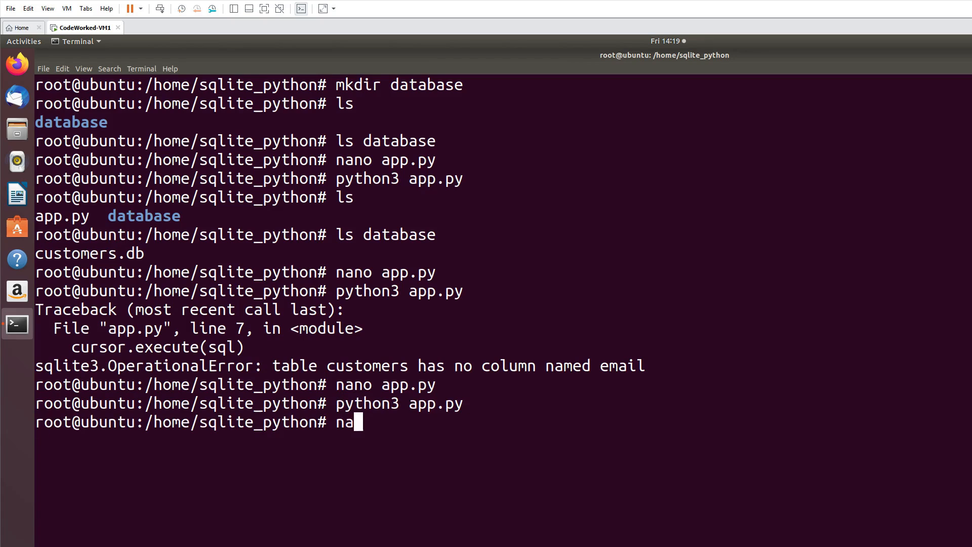
pyautogui.write('o')
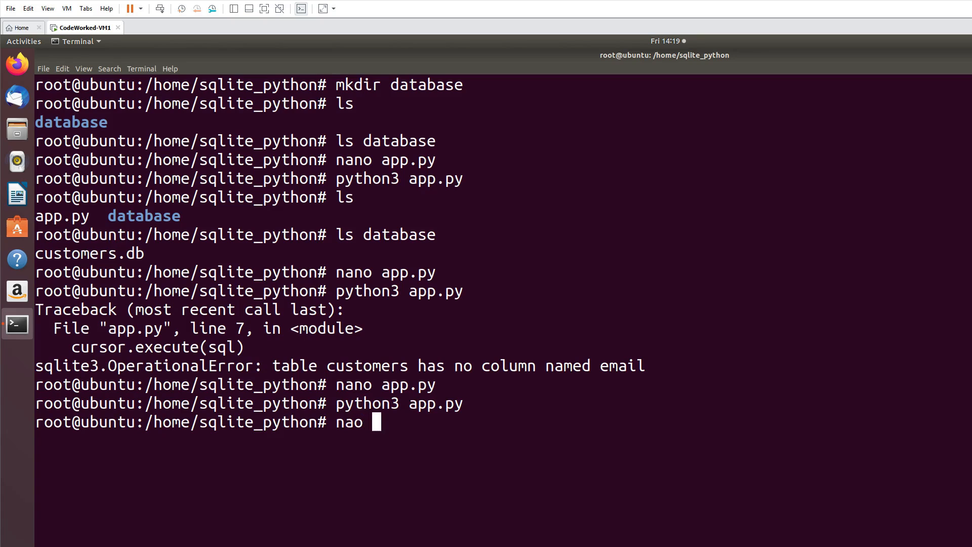
pyautogui.press('BackSpace')
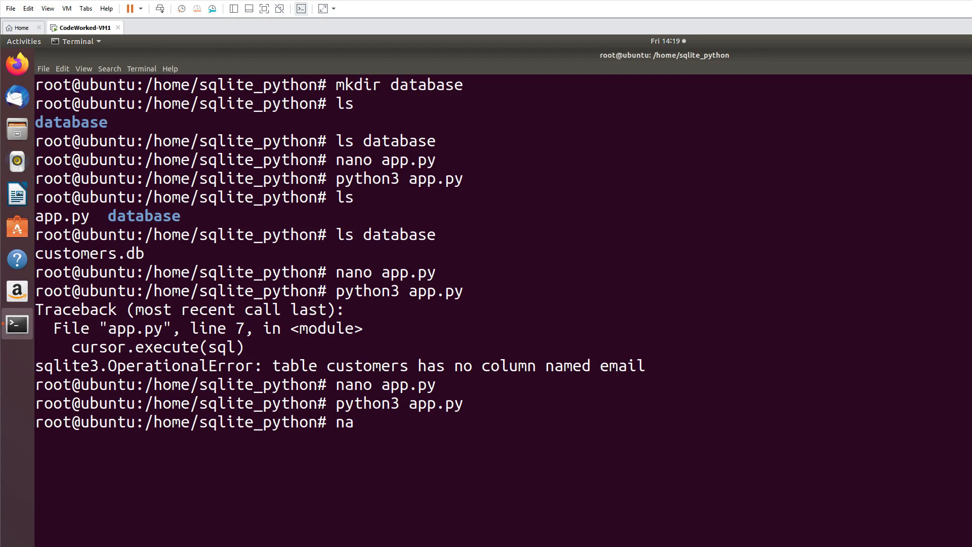
pyautogui.write('no')
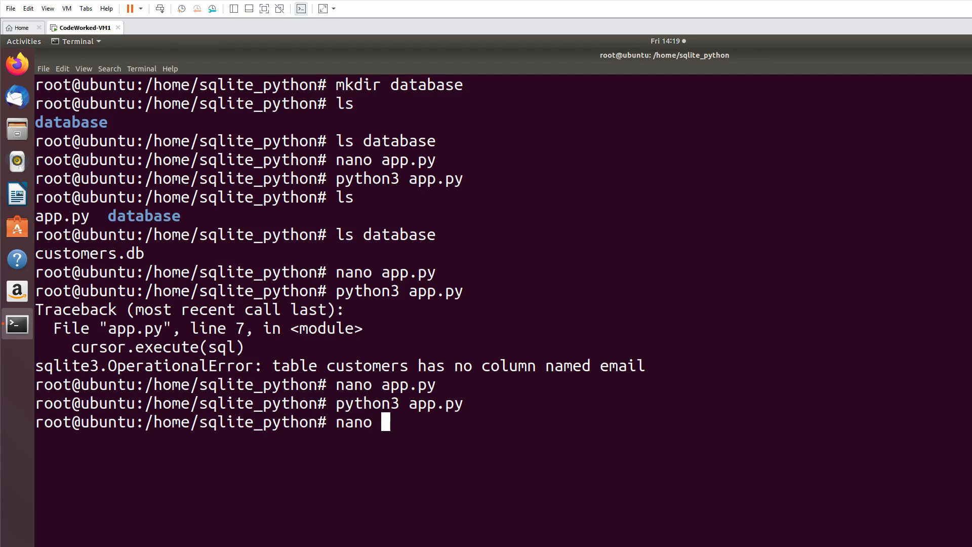
# Step: Comment out the INSERT line and add sql = "SELECT * FROM customers;" below it
pyautogui.press('Return')
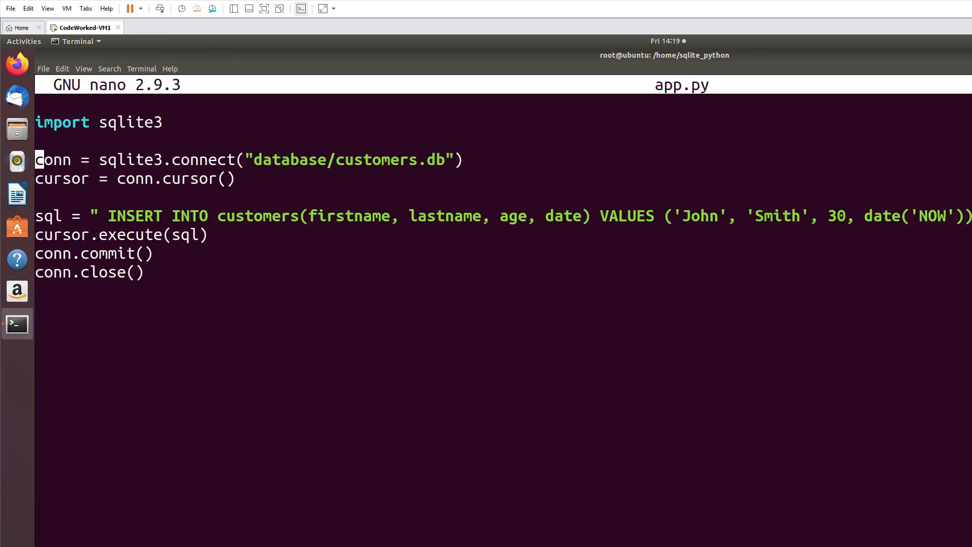
pyautogui.write('#')
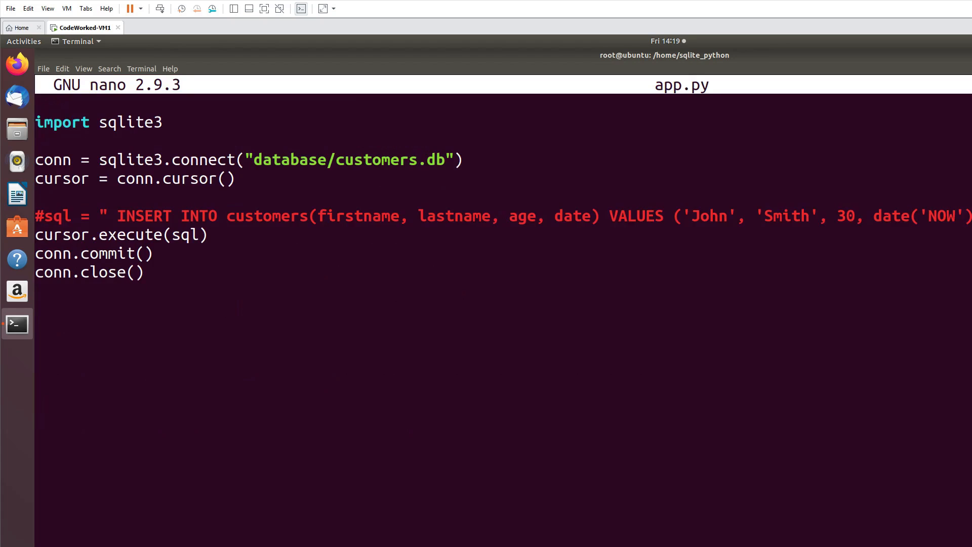
pyautogui.write('sql -')
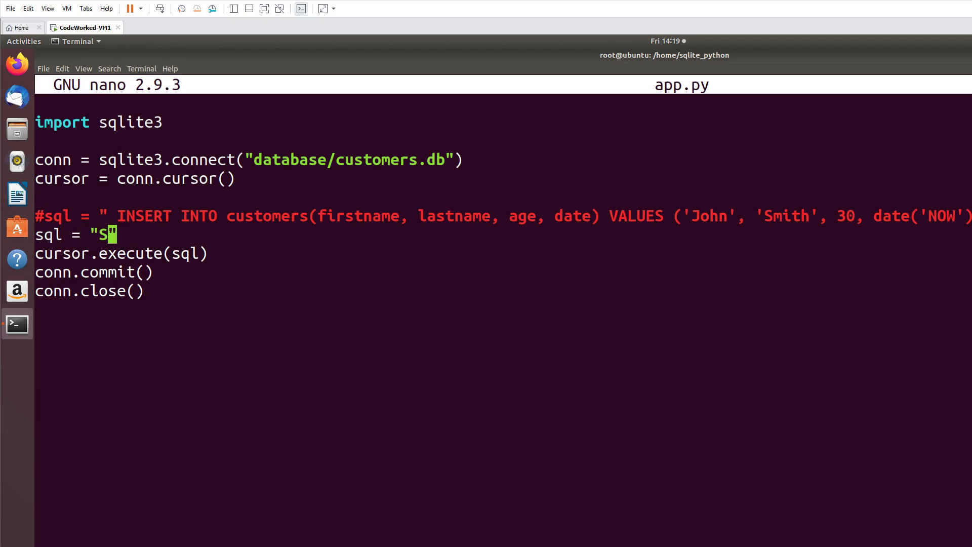
pyautogui.write('ELECT *')
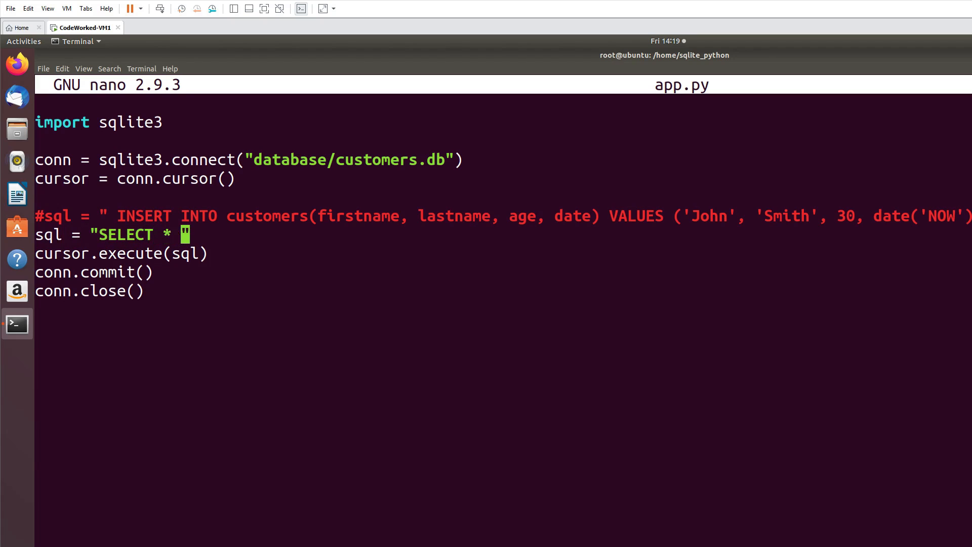
pyautogui.write('FROM customers')
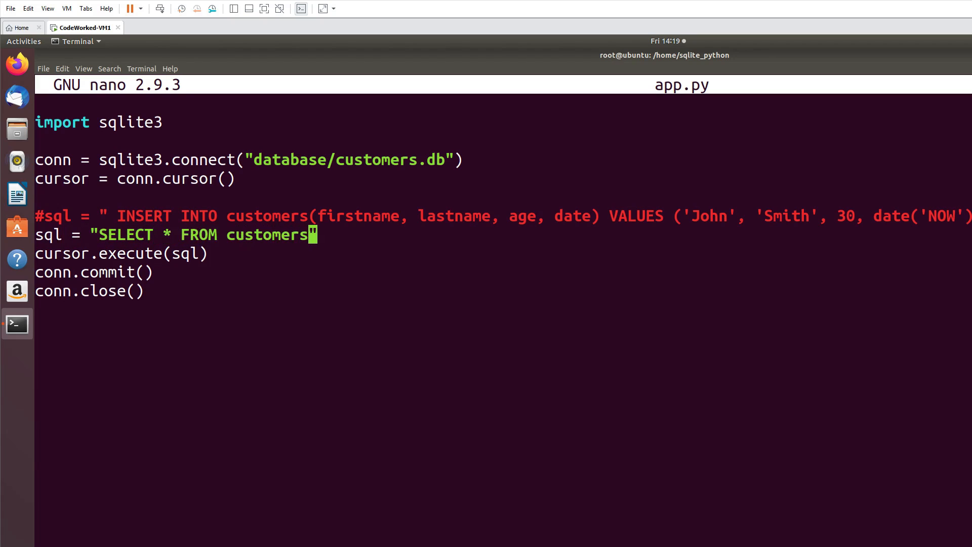
pyautogui.write(';')
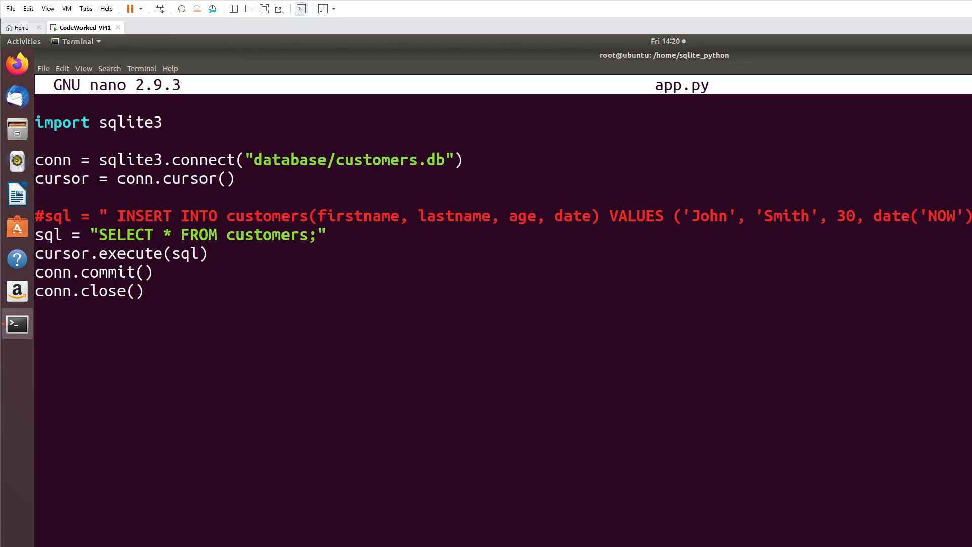
pyautogui.click(329, 234)
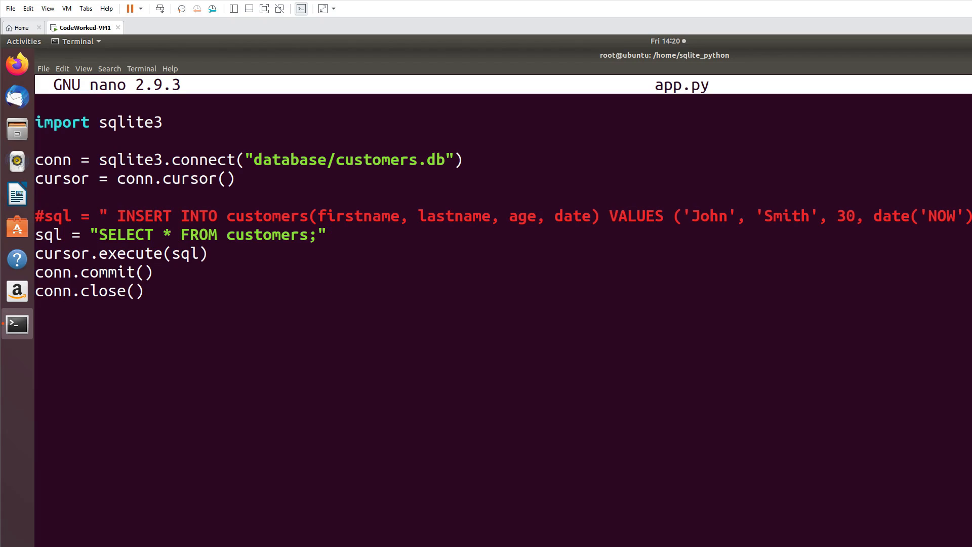
pyautogui.click(329, 235)
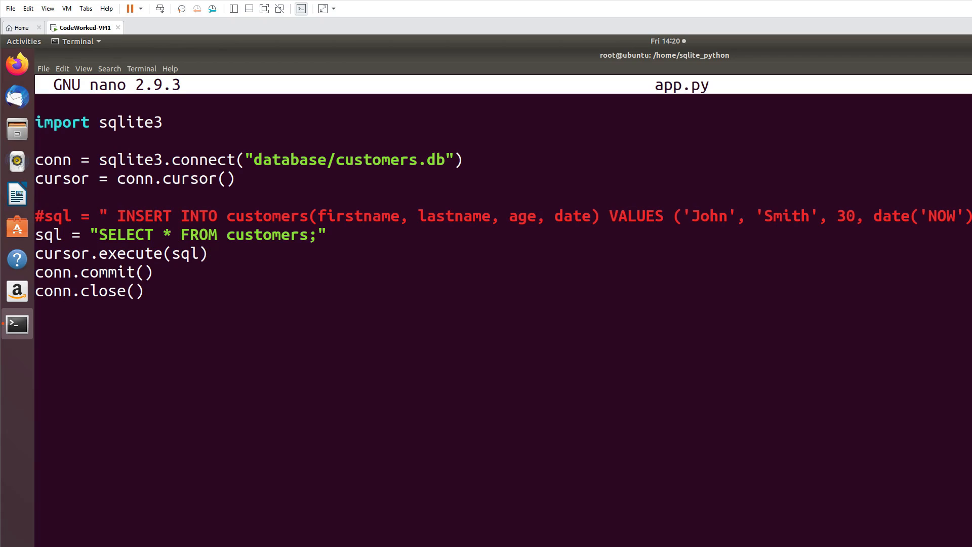
# Step: Comment out conn.commit() and add print(cursor.fetchall()) after the execute call
pyautogui.click(211, 253)
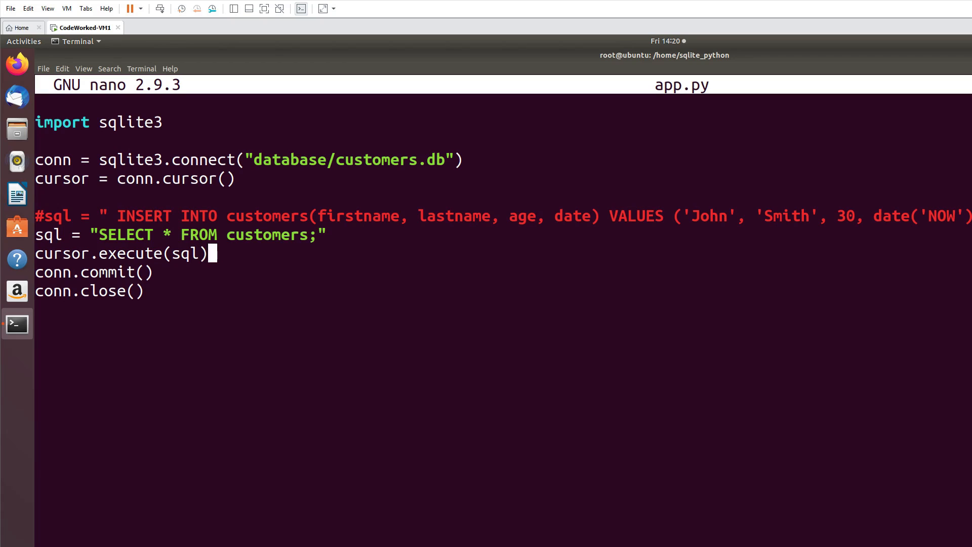
pyautogui.press('Down')
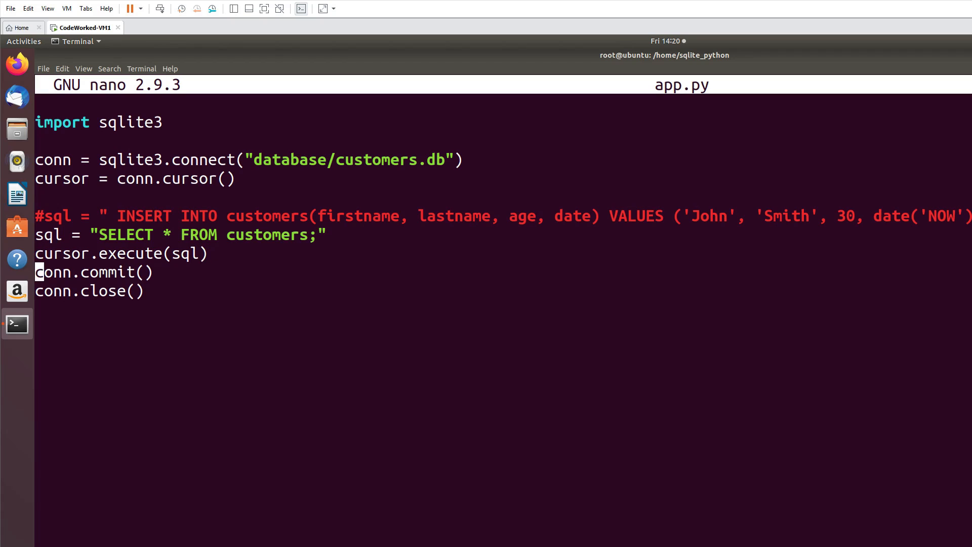
pyautogui.write('#')
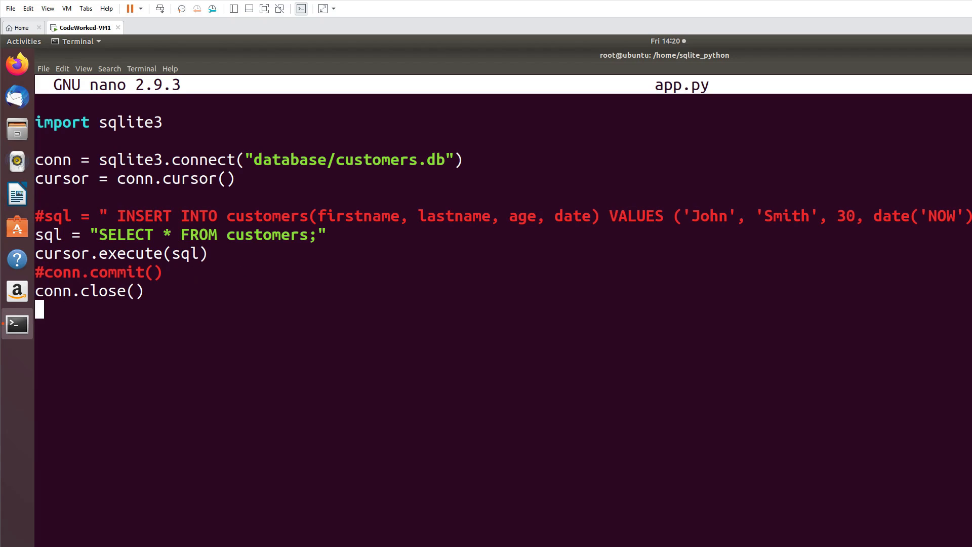
pyautogui.press('Return')
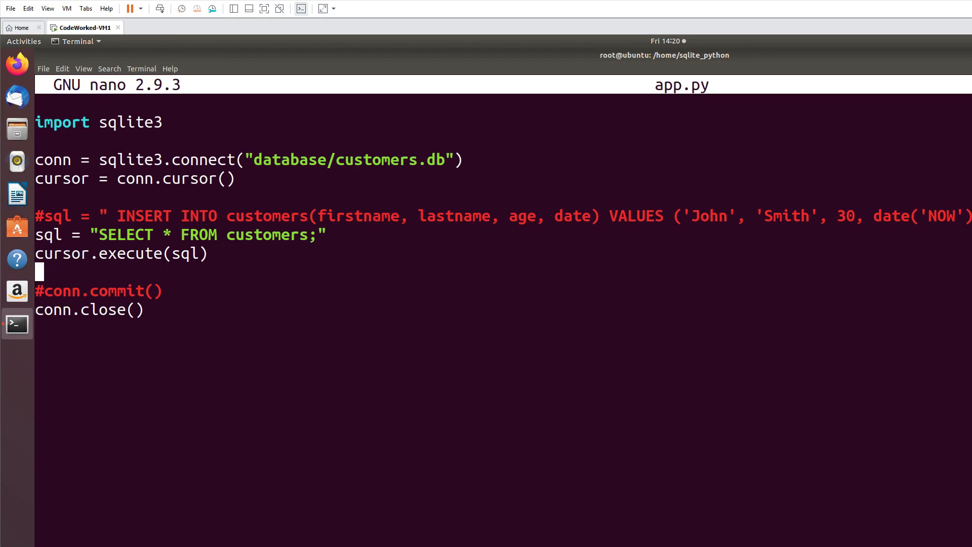
pyautogui.write('print()')
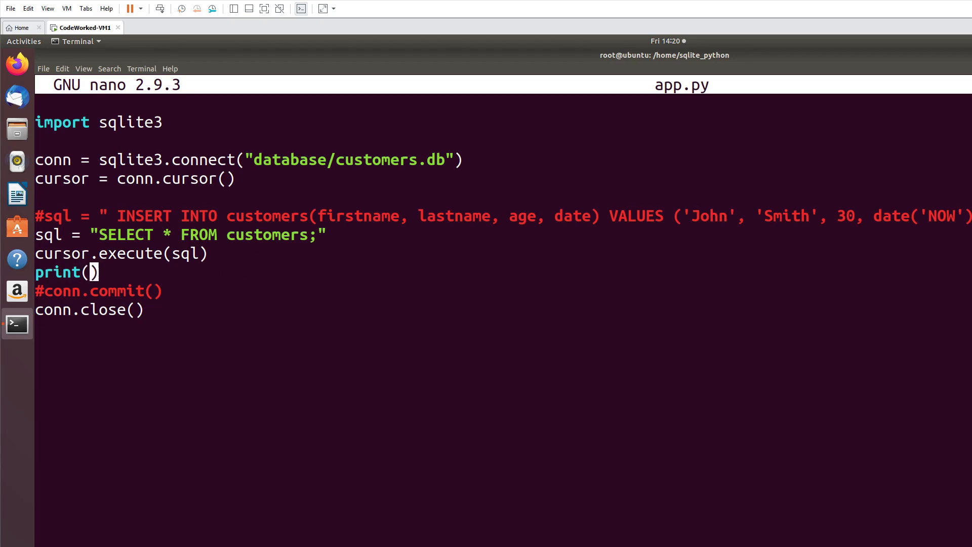
pyautogui.write('cursor.')
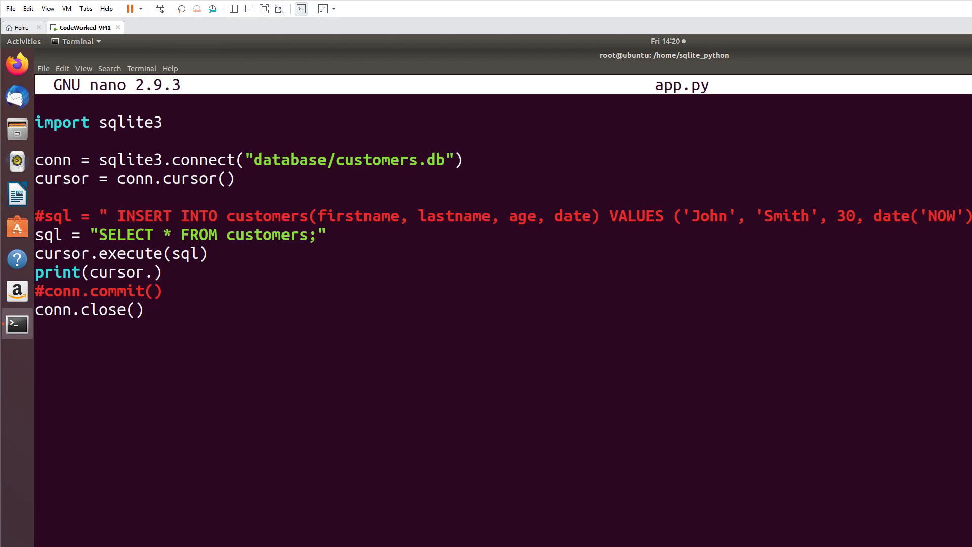
pyautogui.write('fetchall()')
pyautogui.write('python3 app.py')
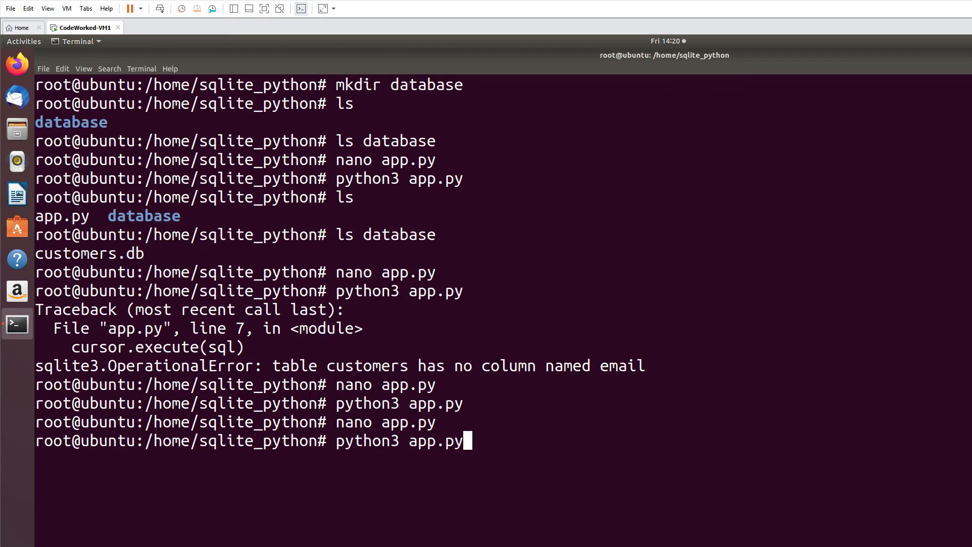
# Step: Run python3 app.py to list John Smith's row, then reopen app.py in nano
pyautogui.press('Return')
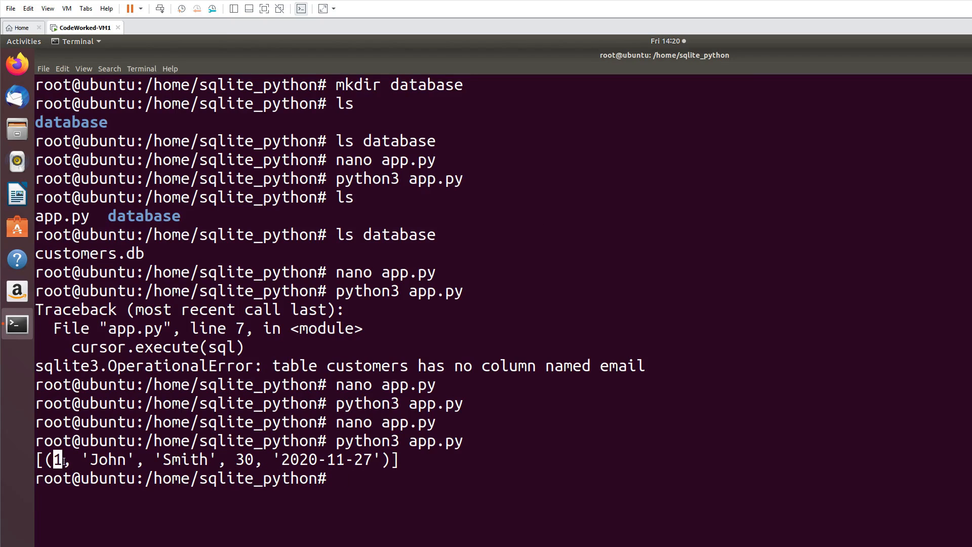
pyautogui.moveTo(238, 486)
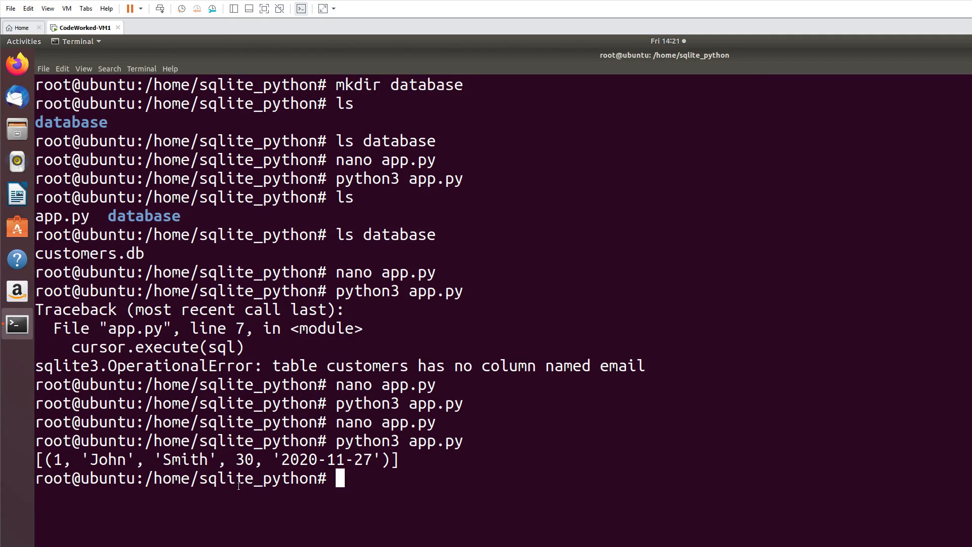
pyautogui.write('python3 app.py')
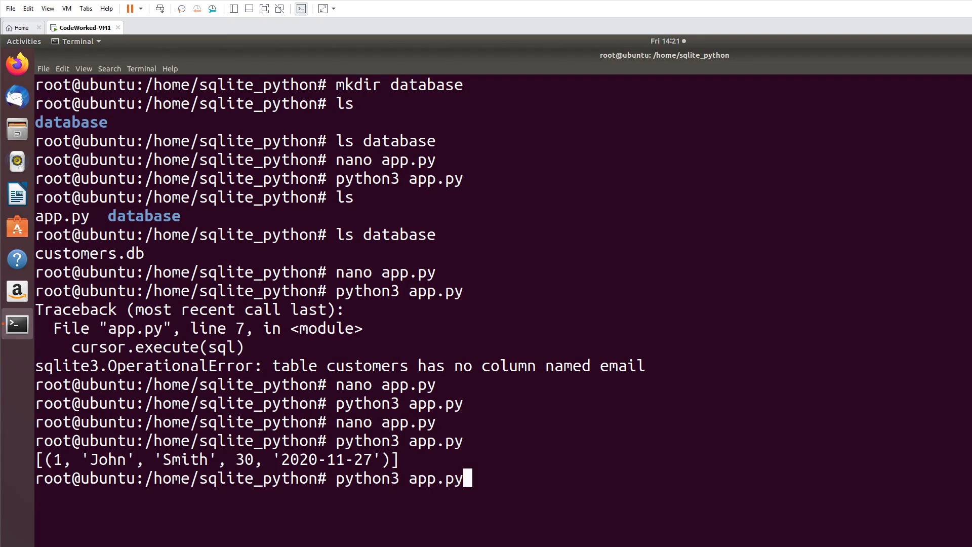
pyautogui.write('nano app.py')
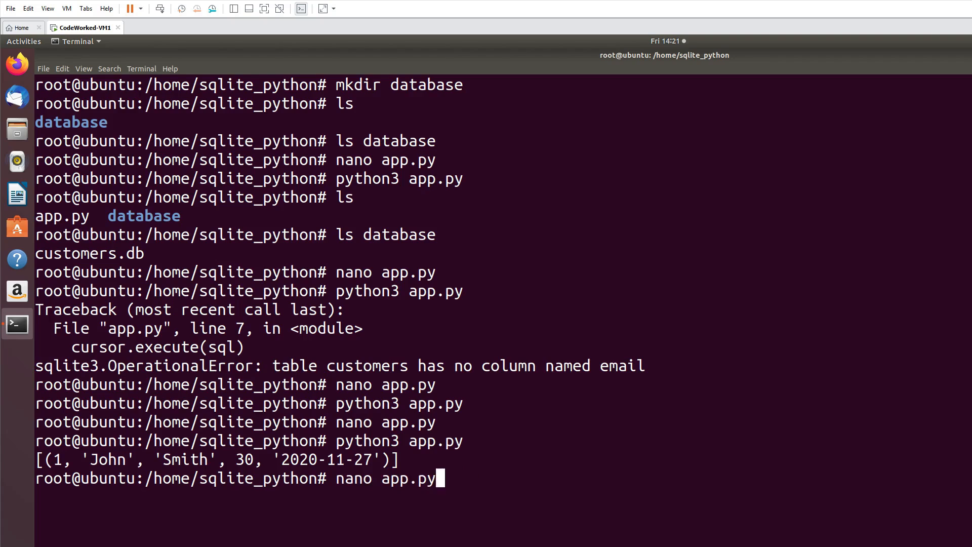
pyautogui.press('Return')
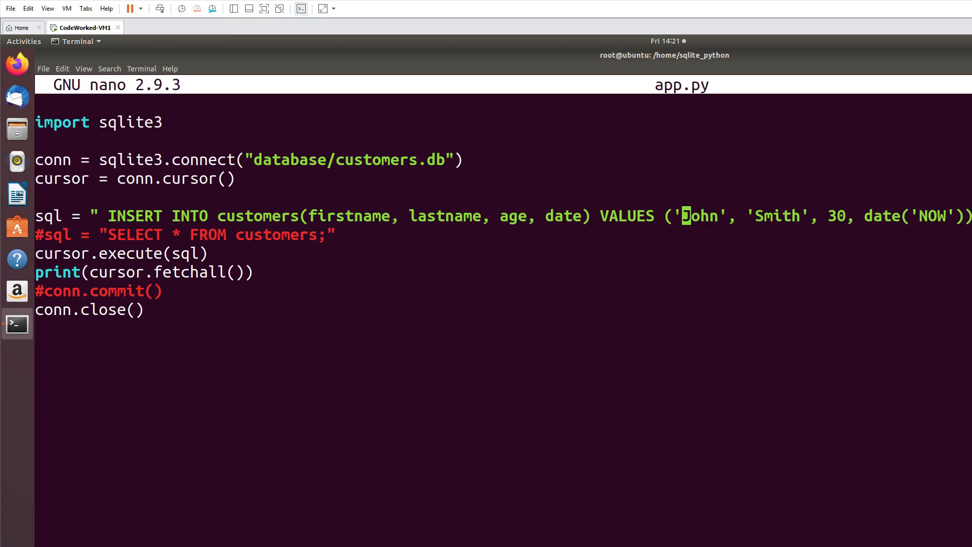
# Step: Change INSERT values to 'Scott', 'Jack', 35, comment out print, and re-enable conn.commit()
pyautogui.write('Scott')
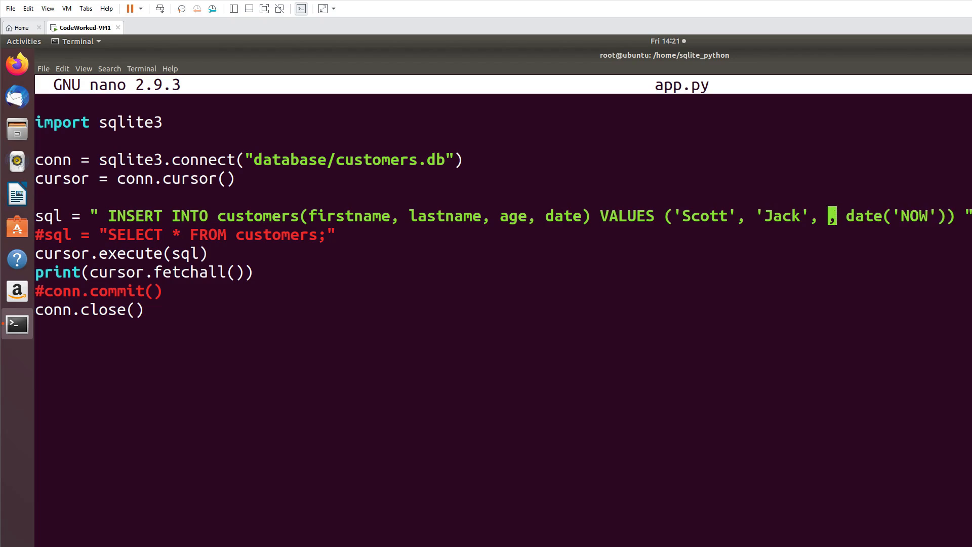
pyautogui.write('35')
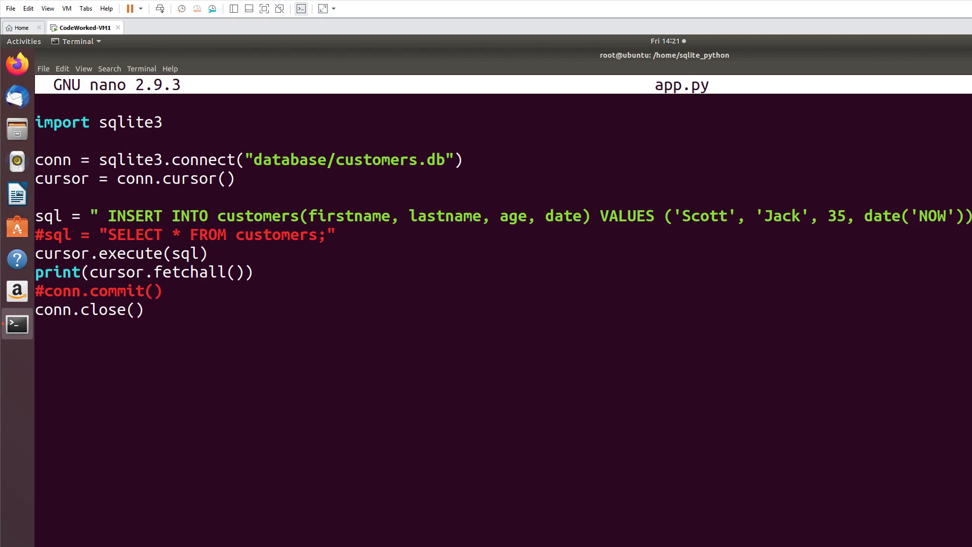
pyautogui.click(41, 273)
pyautogui.write('#')
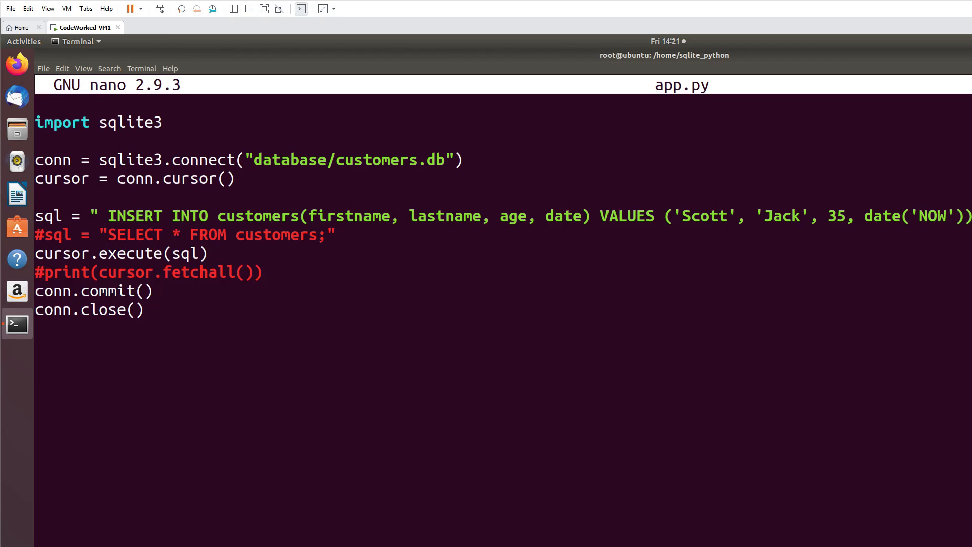
pyautogui.click(38, 291)
pyautogui.write('python3 app.py')
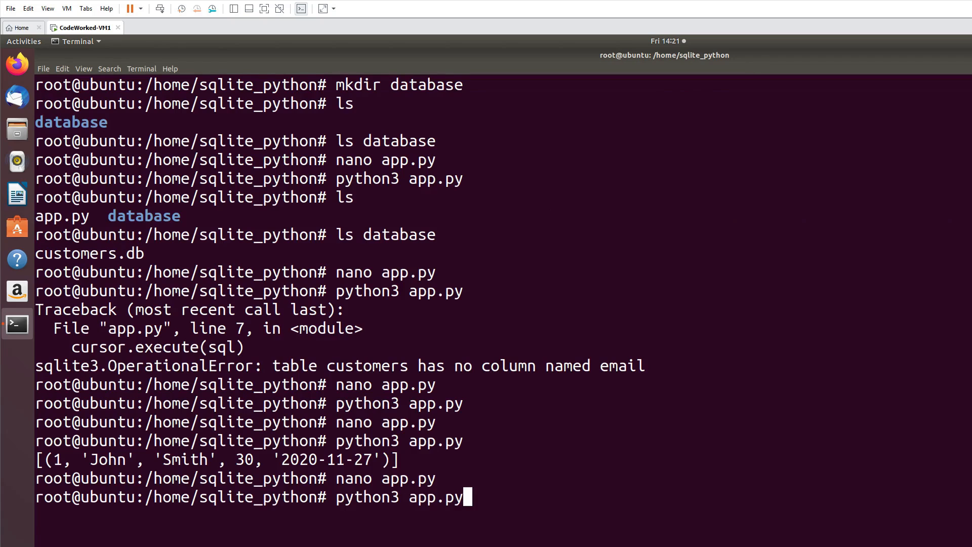
# Step: Run the Scott Jack insert, then comment out INSERT and conn.commit() and save app.py
pyautogui.press('Return')
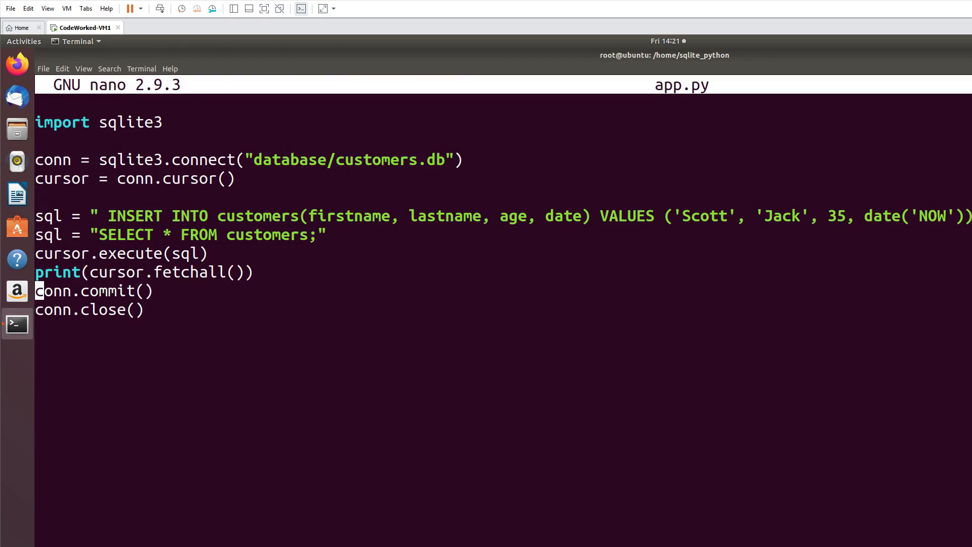
pyautogui.write('#')
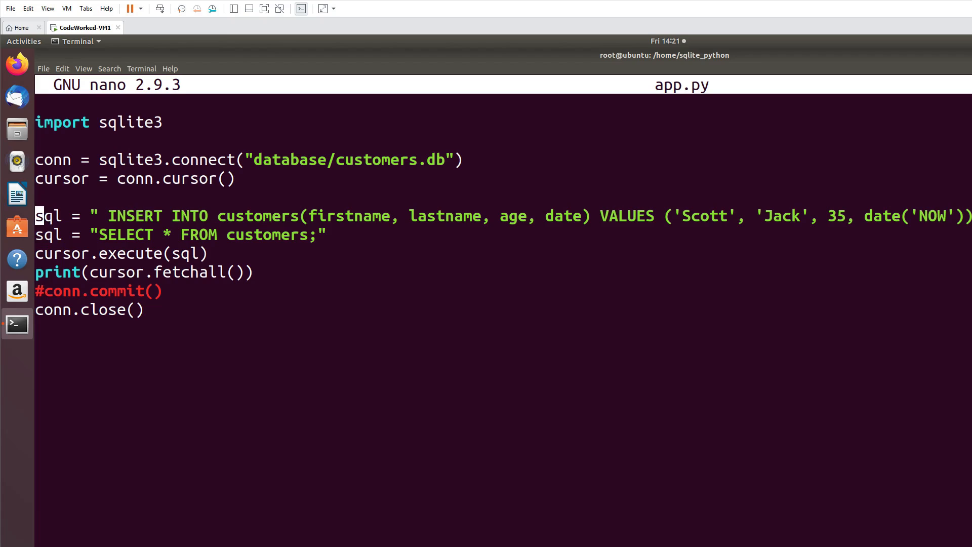
pyautogui.write('#')
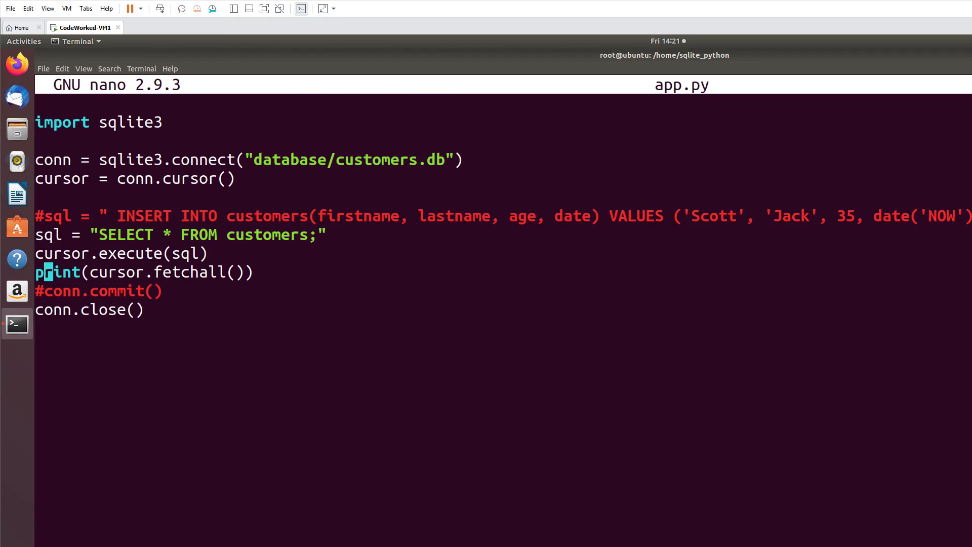
pyautogui.press('ctrl+x')
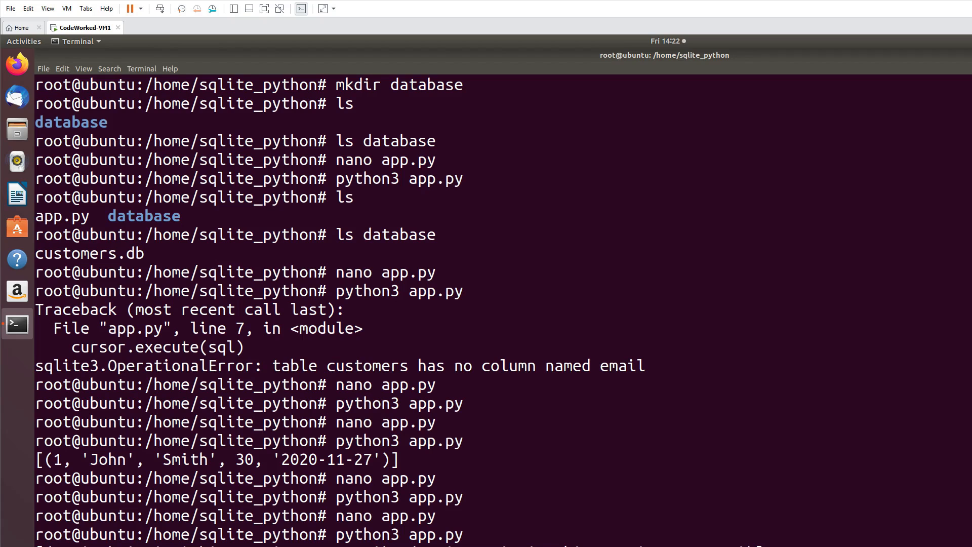
# Step: Reopen app.py and add sql = "UPDATE customers SET age = 99 WHERE id = 2"
pyautogui.press('Return')
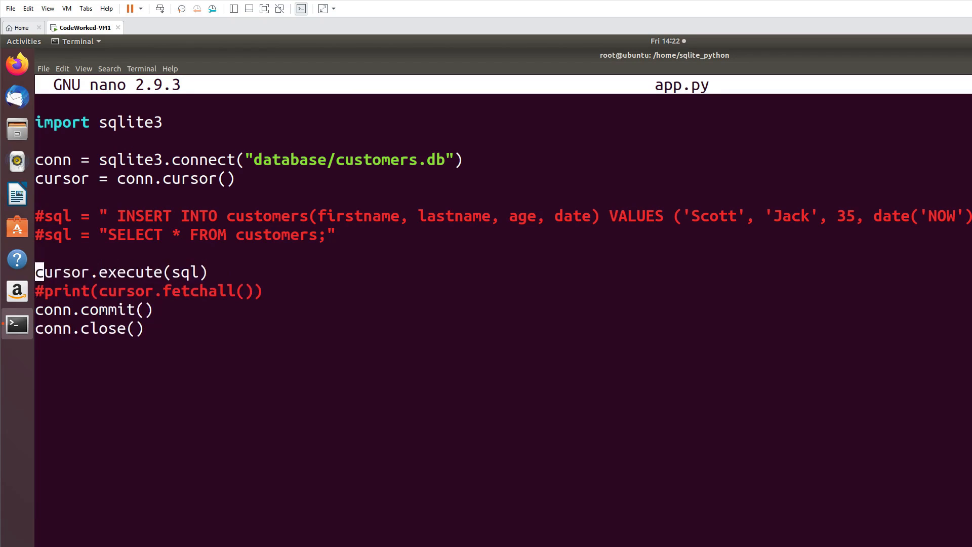
pyautogui.write('s')
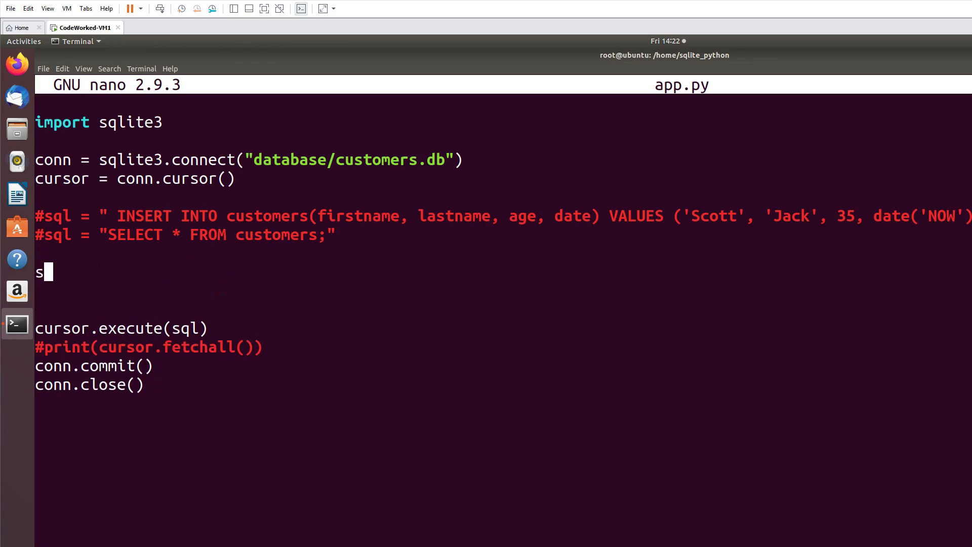
pyautogui.write('ql = "')
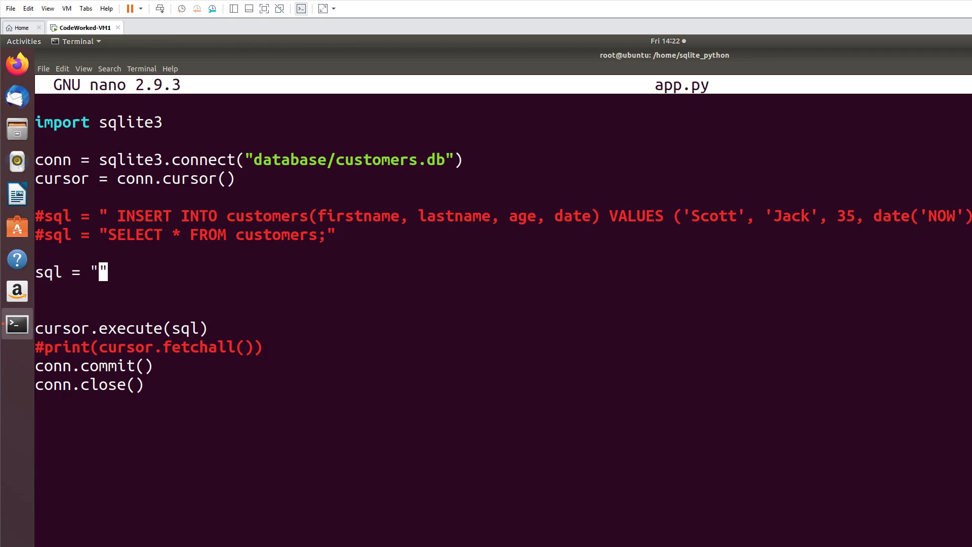
pyautogui.write('UPDATE customers')
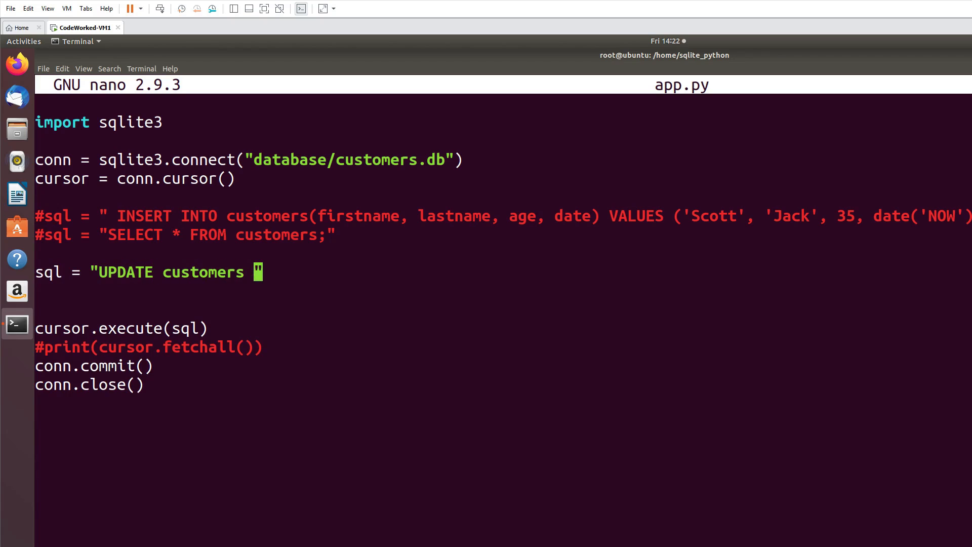
pyautogui.write('SET')
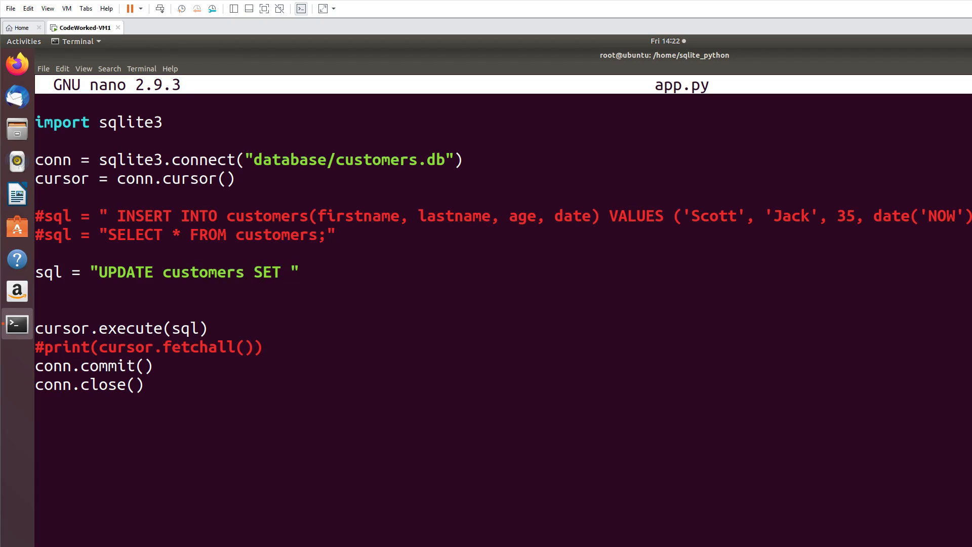
pyautogui.write('age =')
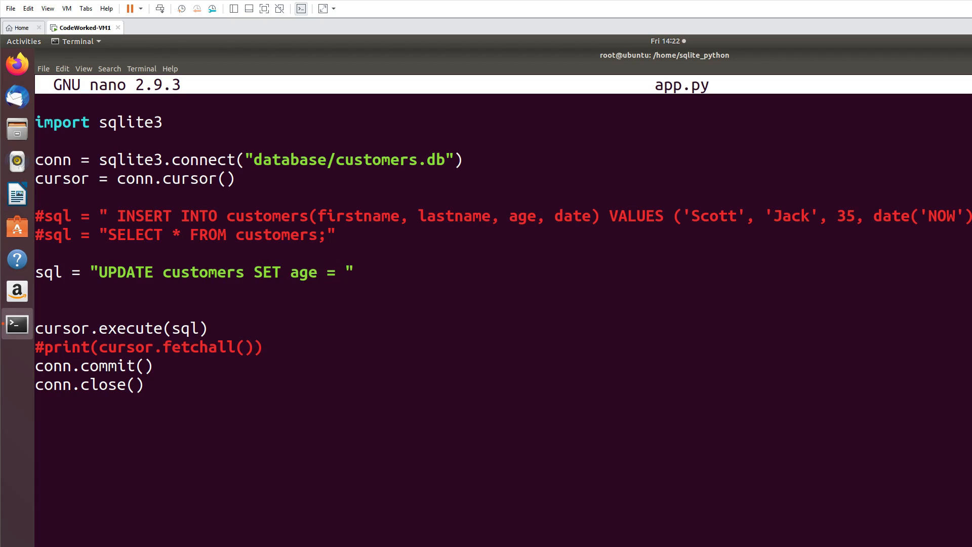
pyautogui.write('99')
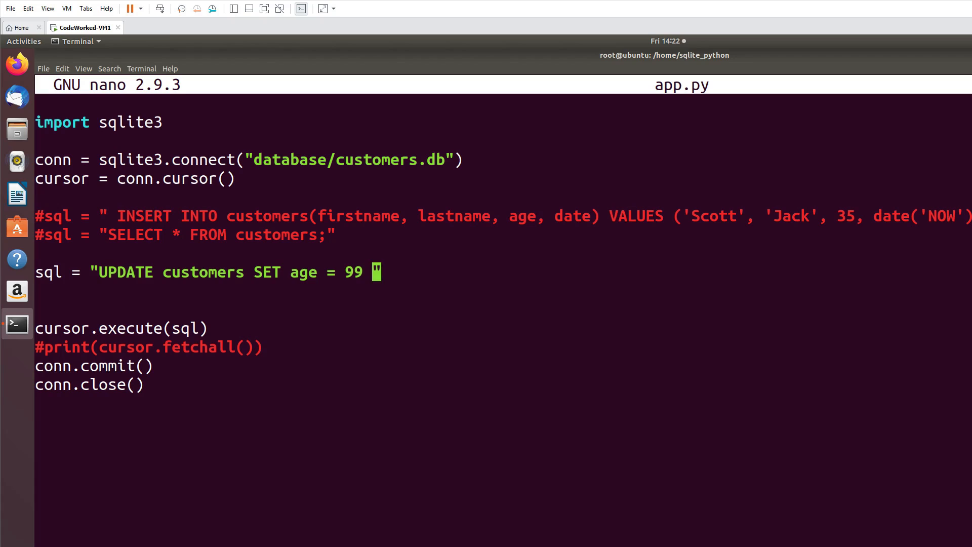
pyautogui.write('WHERE')
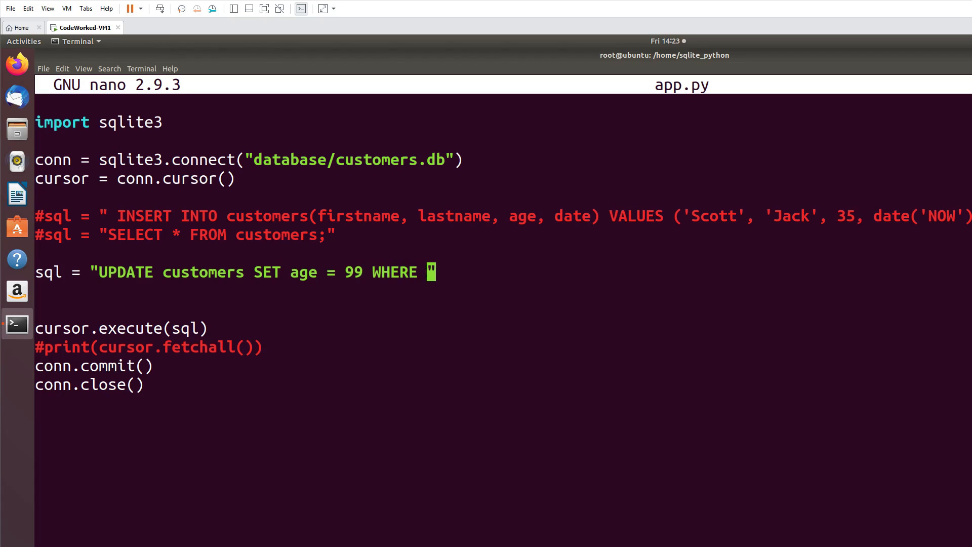
pyautogui.write('id =')
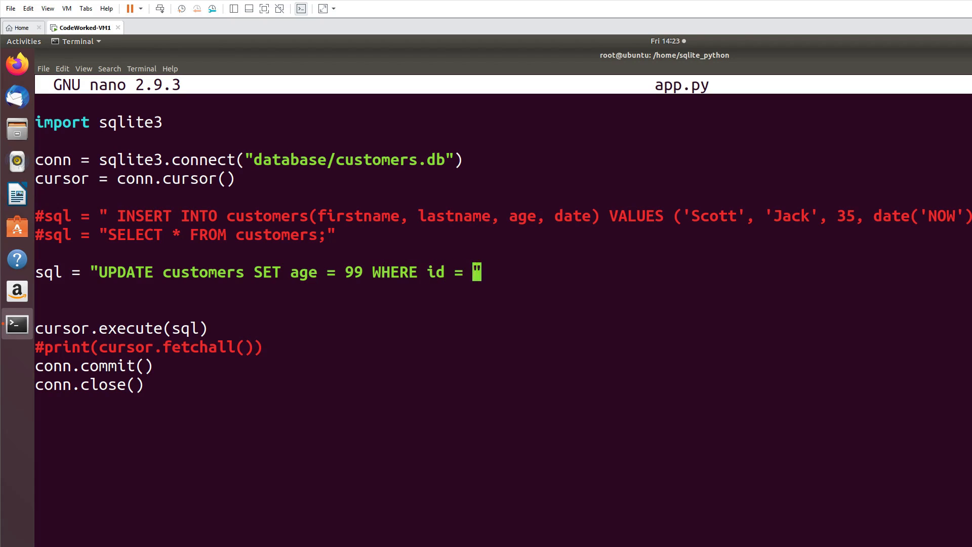
pyautogui.write('2')
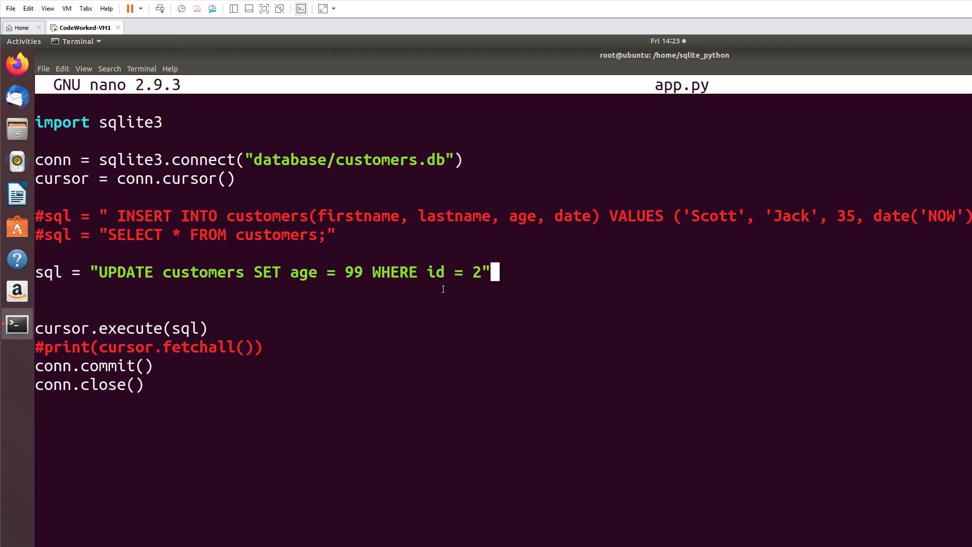
# Step: Remove the extra blank line before the execute call, then save and exit nano
pyautogui.doubleClick(711, 216)
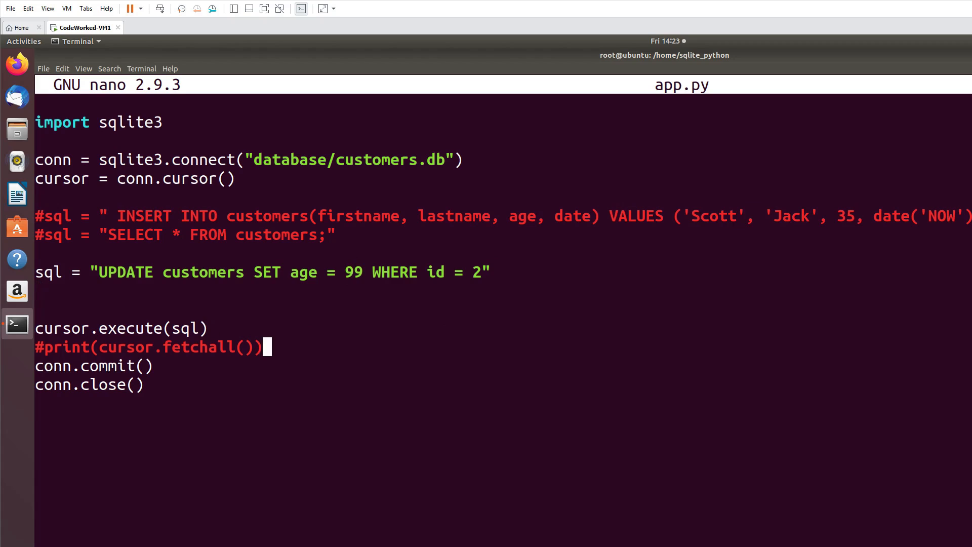
pyautogui.press('Delete')
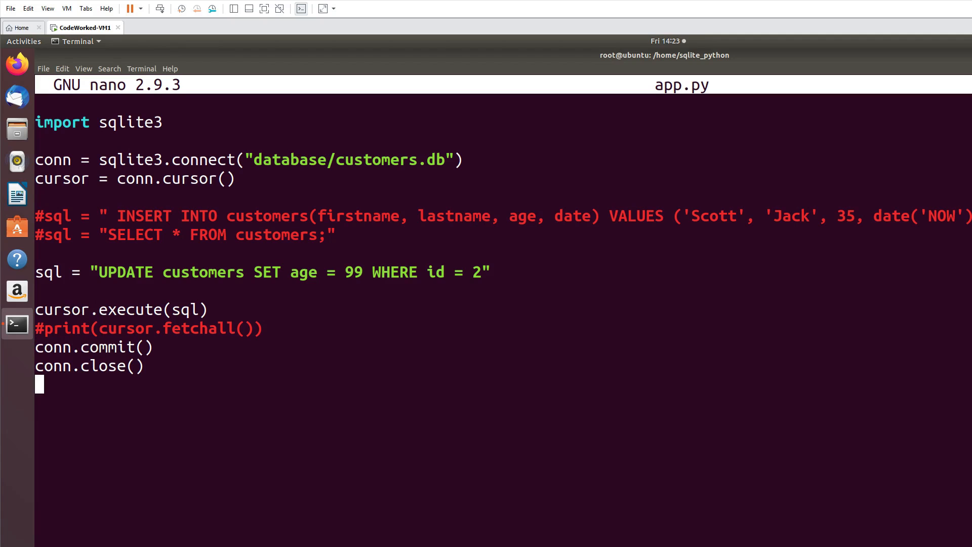
pyautogui.press('ctrl+x')
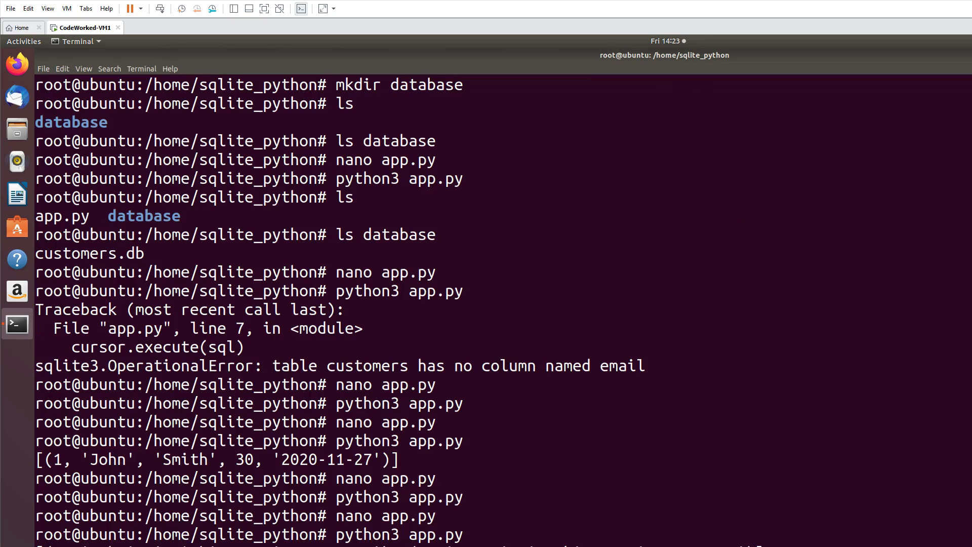
# Step: Comment out the UPDATE line and conn.commit() in app.py, then save and exit
pyautogui.press('Return')
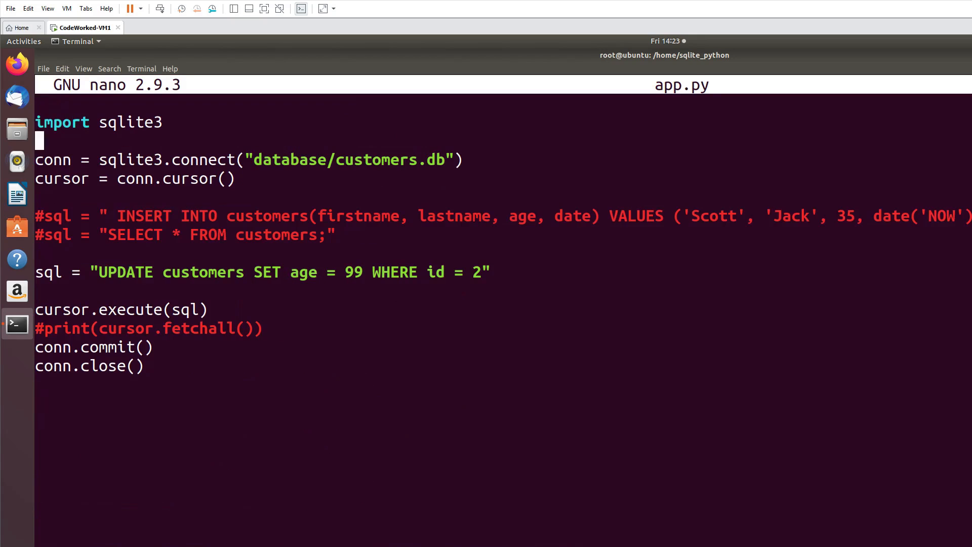
pyautogui.press('Delete')
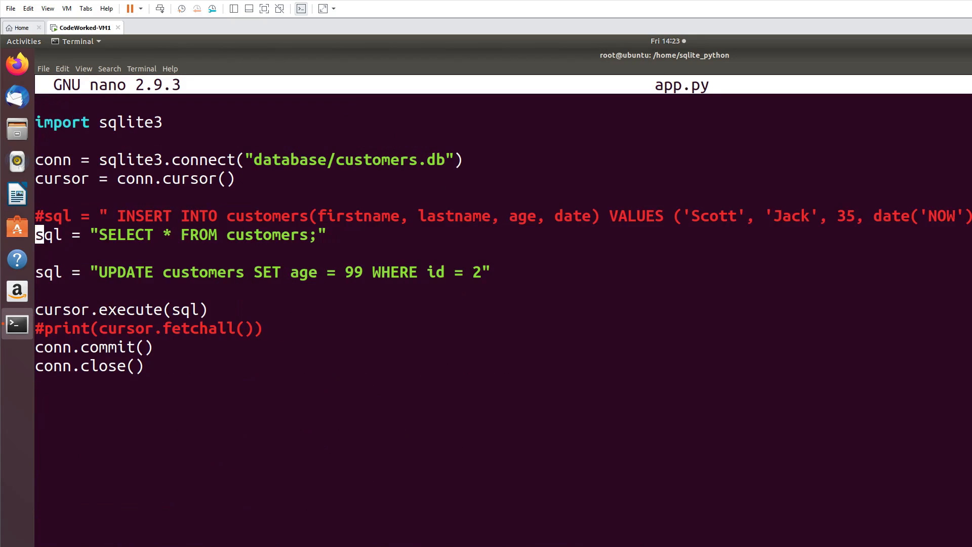
pyautogui.write('#')
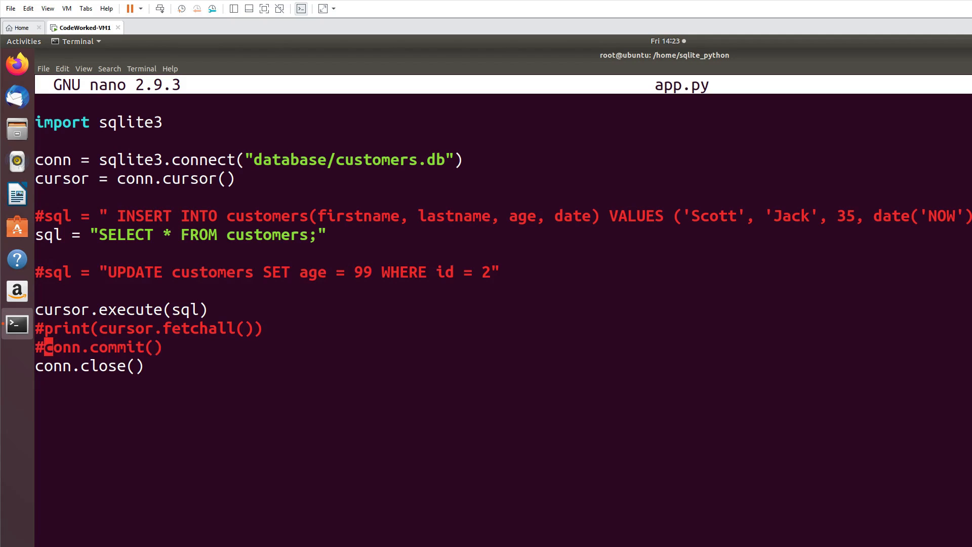
pyautogui.press('Delete')
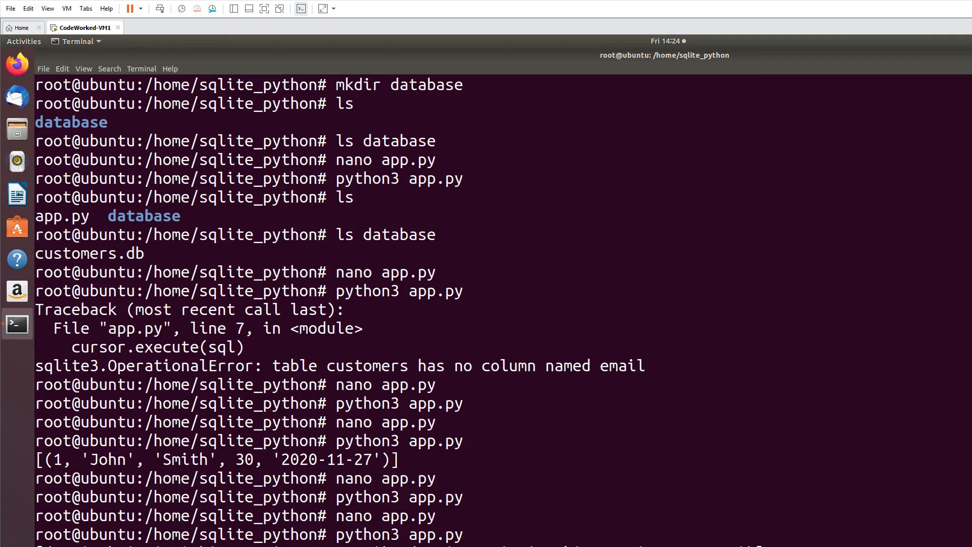
pyautogui.moveTo(466, 516)
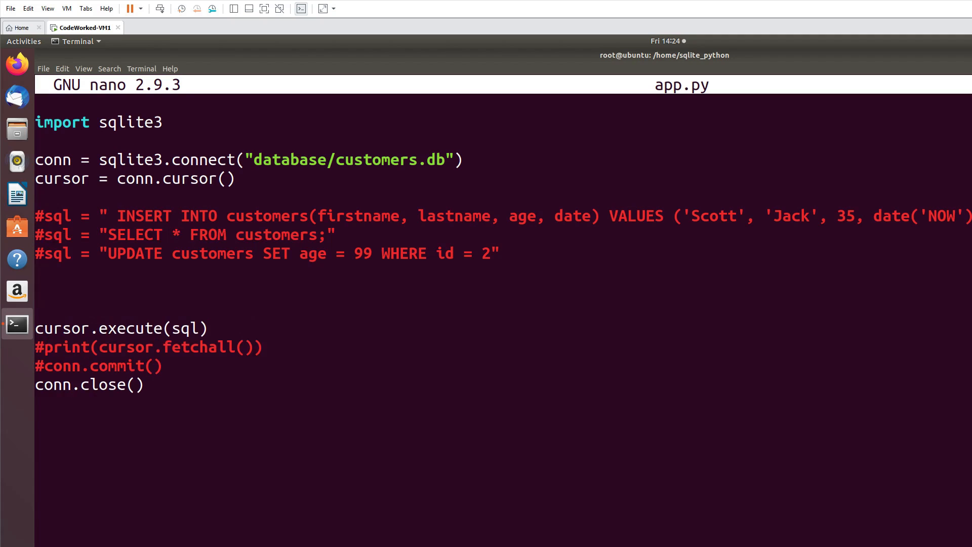
# Step: Uncomment conn.commit() and add sql = "DELETE FROM customers WHERE id = 2"
pyautogui.press('Delete')
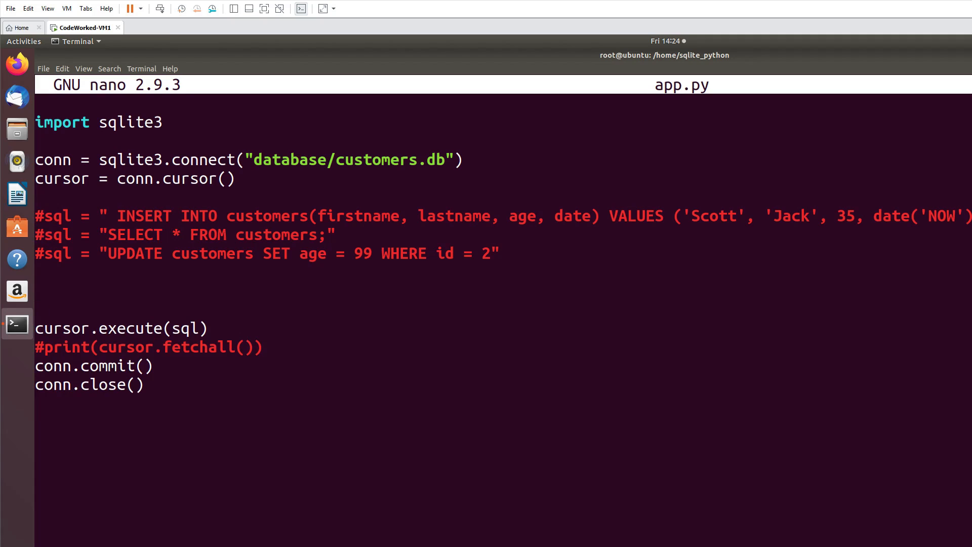
pyautogui.write('sql = "')
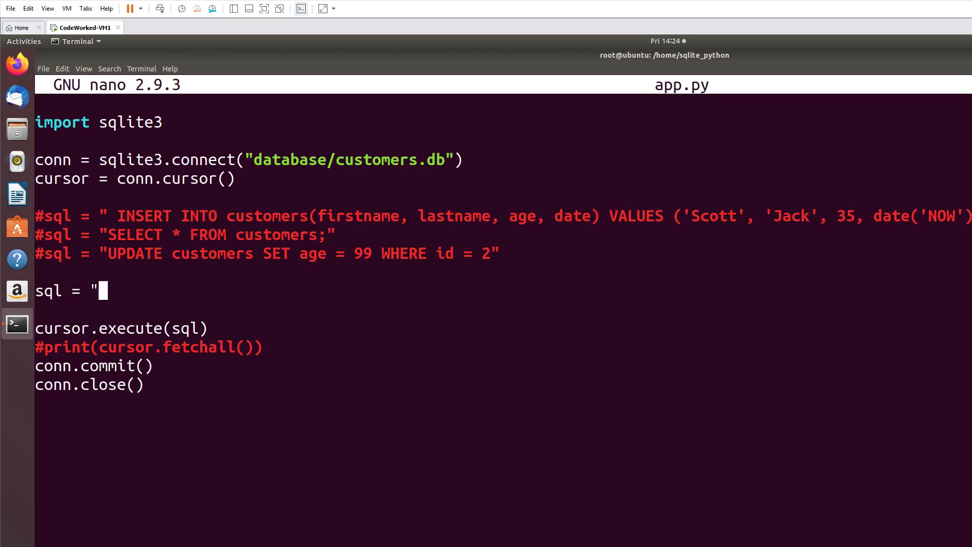
pyautogui.write('DELET')
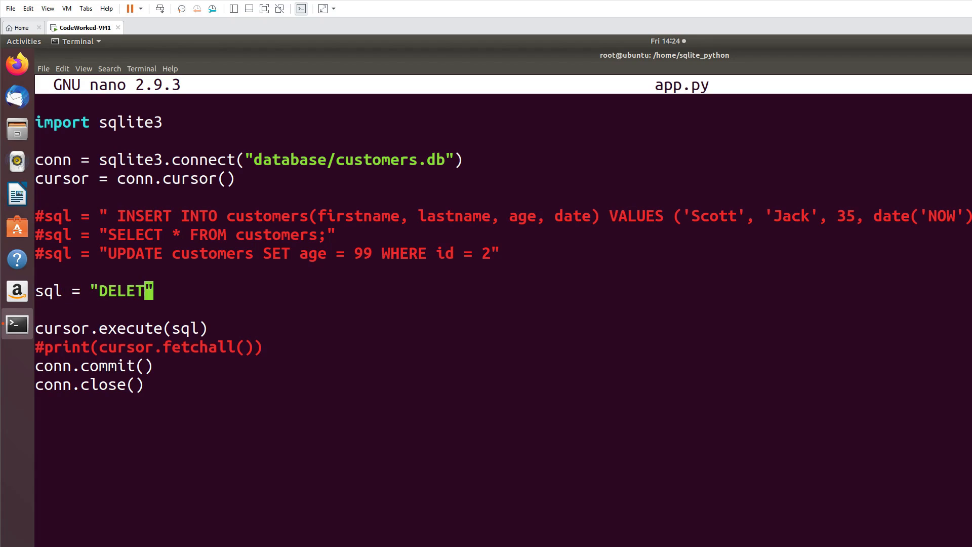
pyautogui.write('FROM')
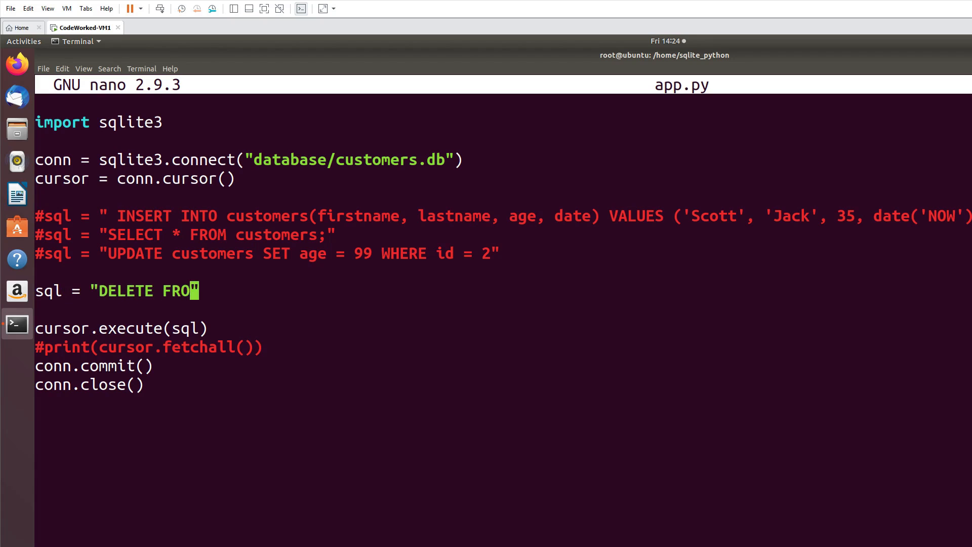
pyautogui.write('M customers WHERE')
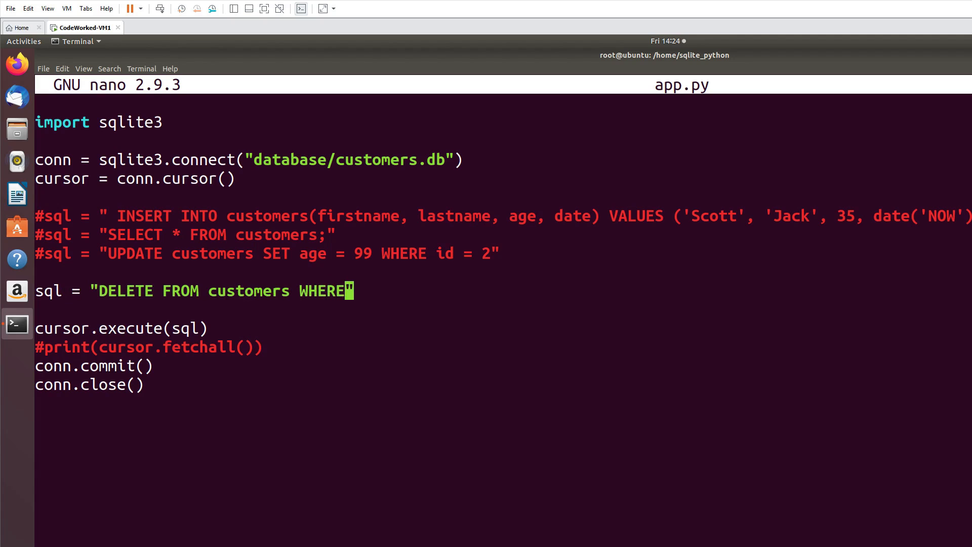
pyautogui.write('id = 2')
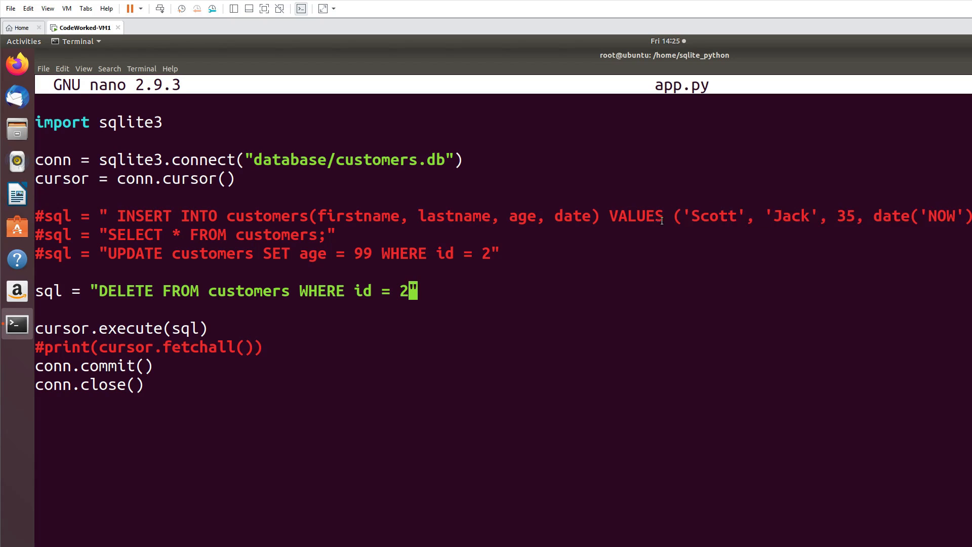
pyautogui.moveTo(604, 310)
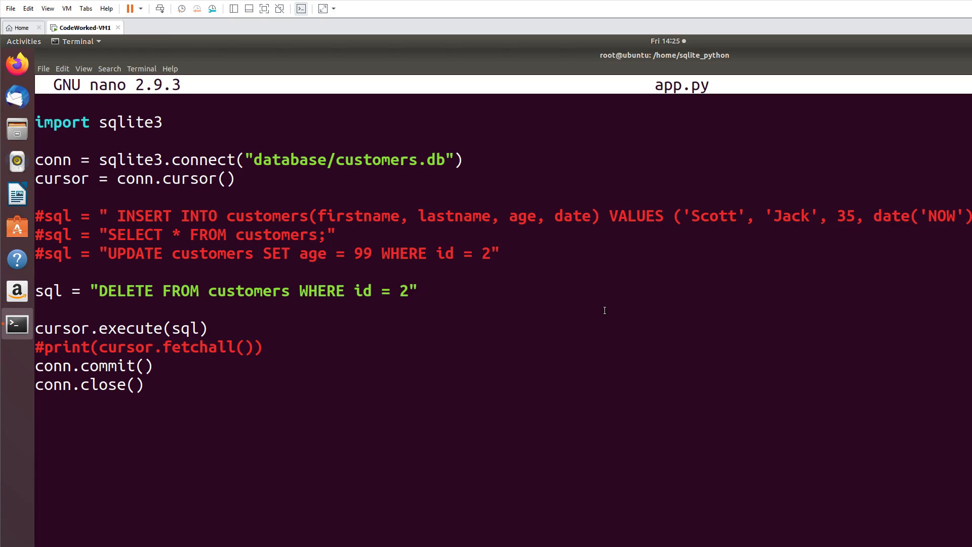
pyautogui.click(420, 290)
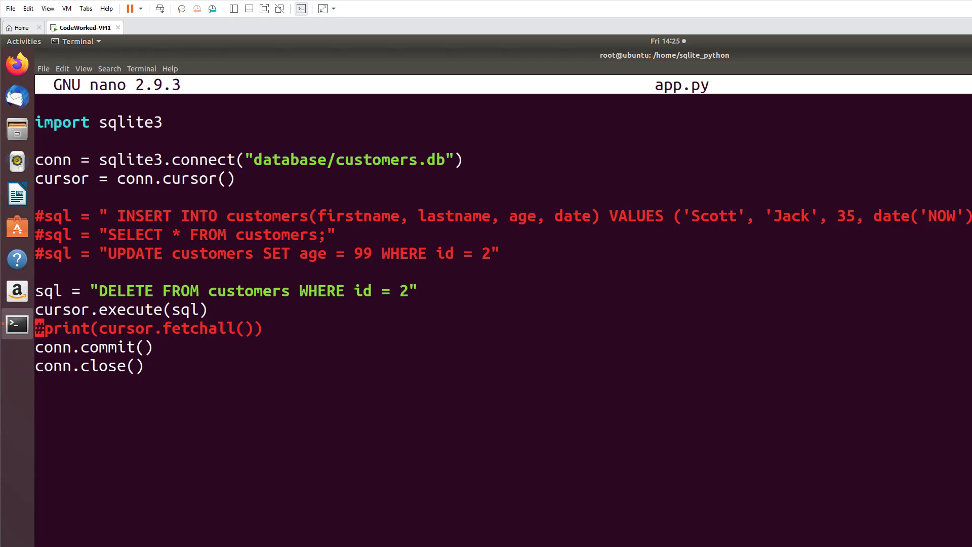
# Step: Add print("Record Deleted") below the commit line, then save and exit nano
pyautogui.click(69, 346)
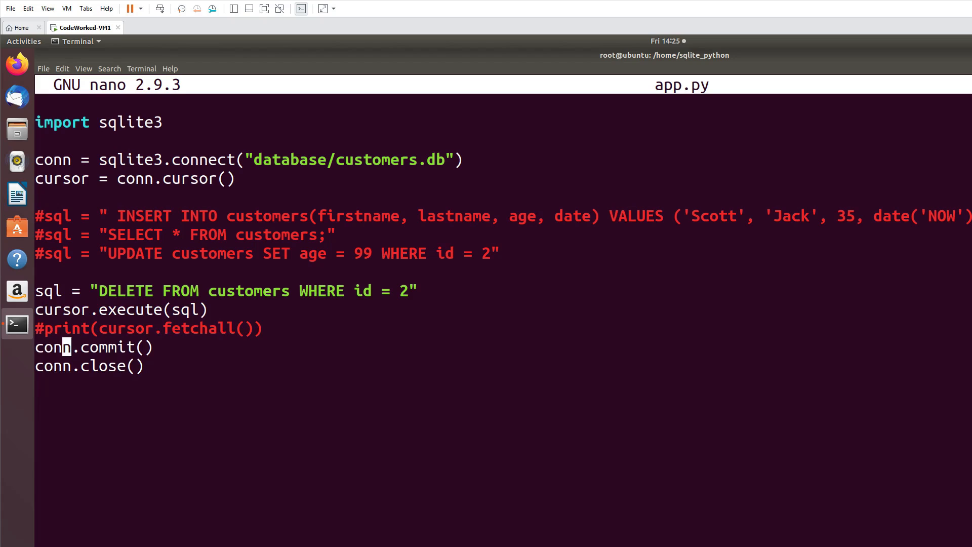
pyautogui.press('Down')
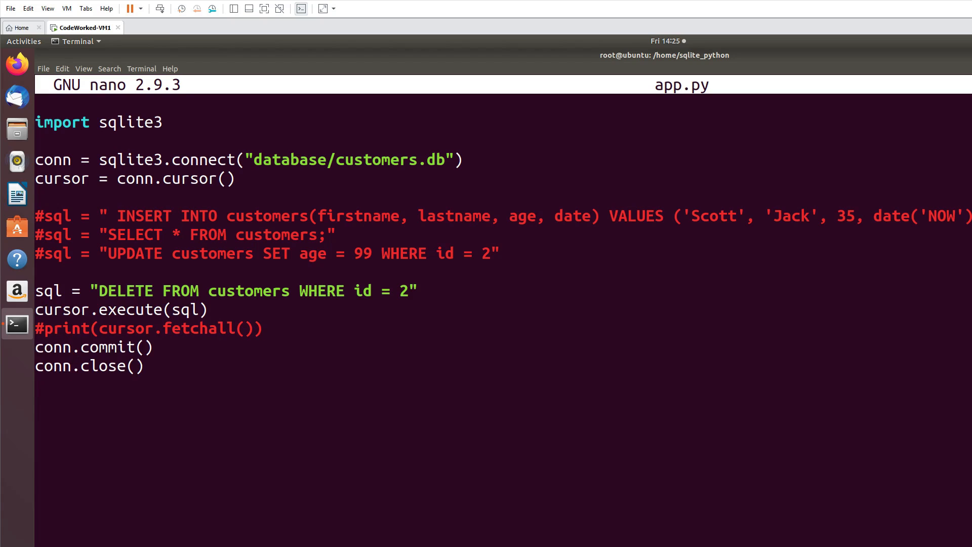
pyautogui.press('Return')
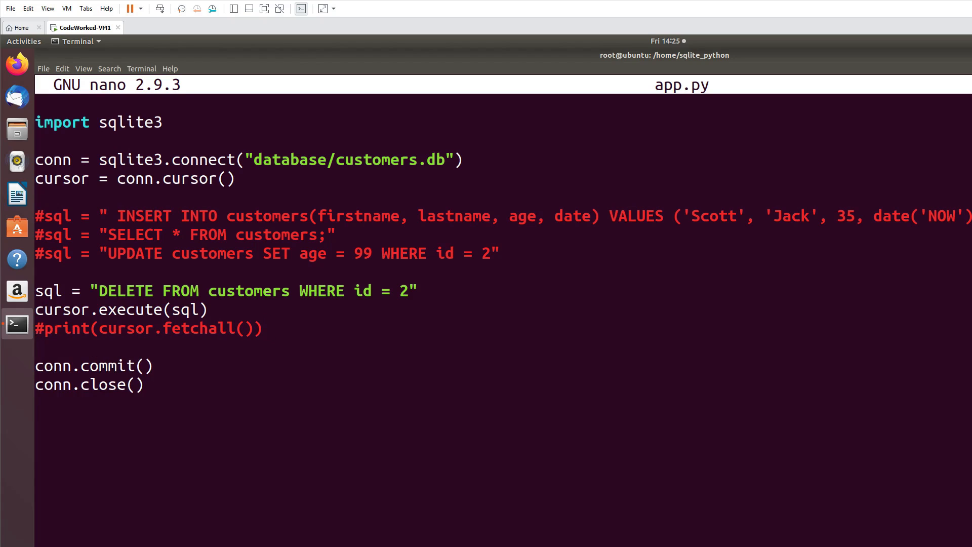
pyautogui.write('prin')
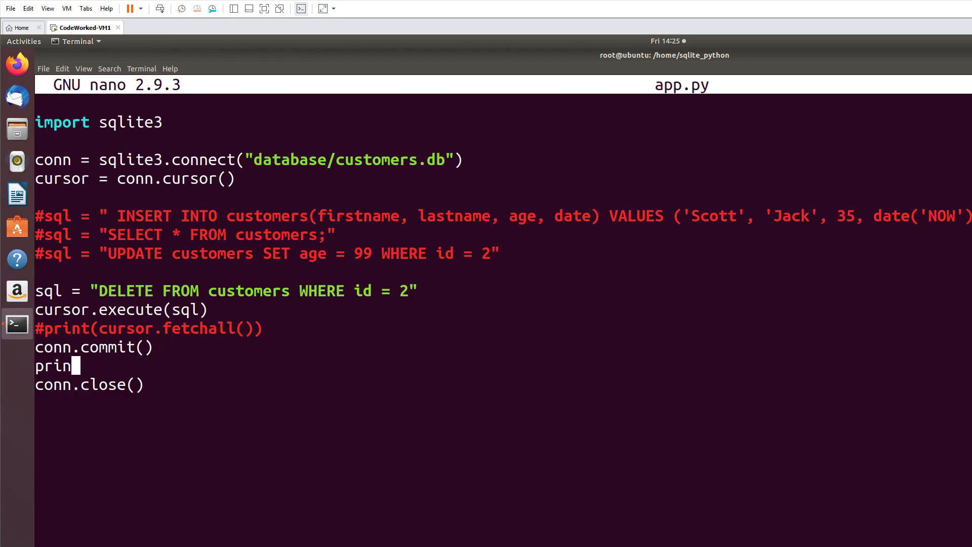
pyautogui.write('t("")')
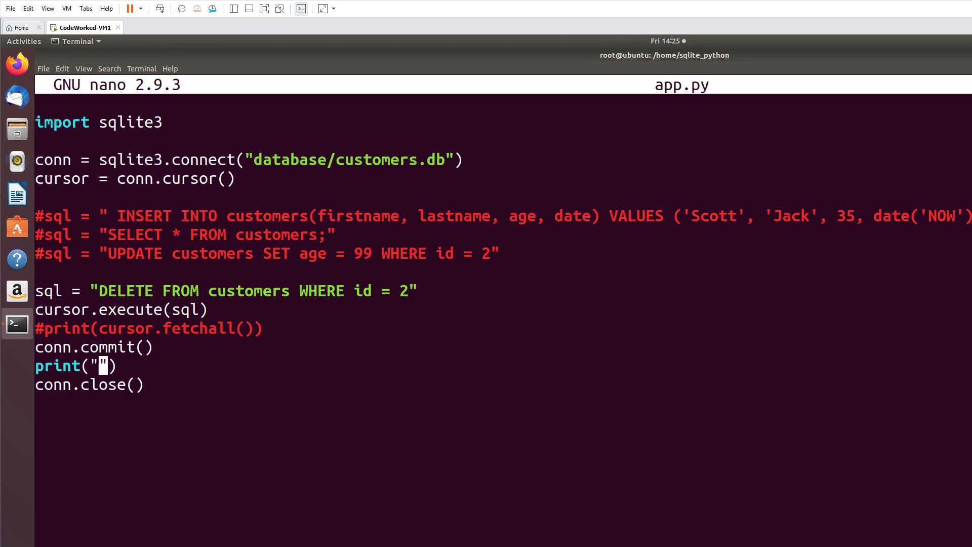
pyautogui.write('Recor')
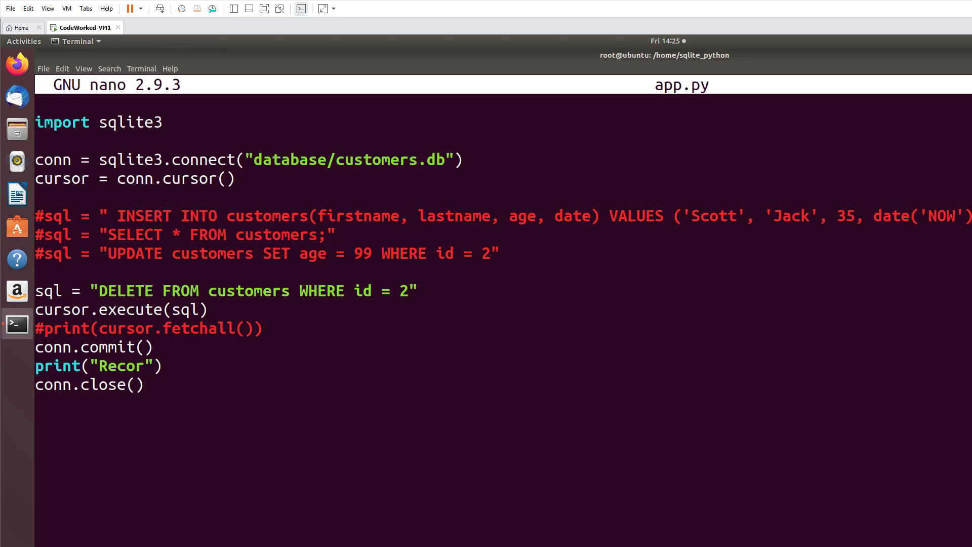
pyautogui.write('d Deleted')
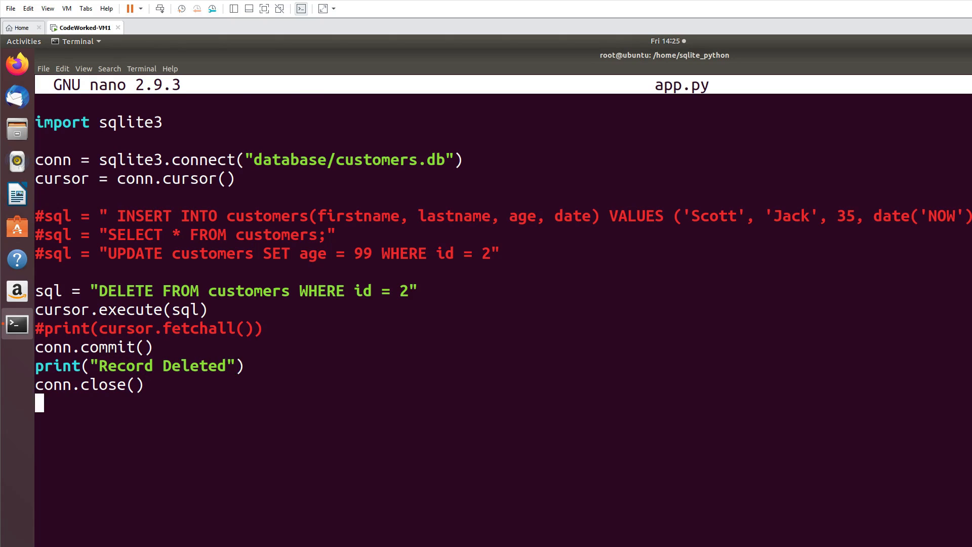
pyautogui.press('ctrl+x')
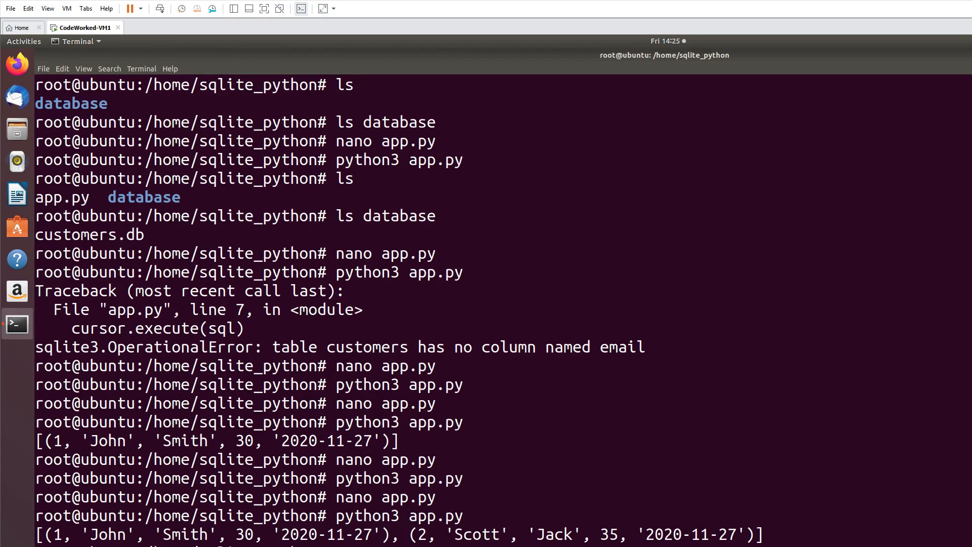
# Step: Scroll the terminal output and run the delete script with python3 app.py
pyautogui.scroll(-3)
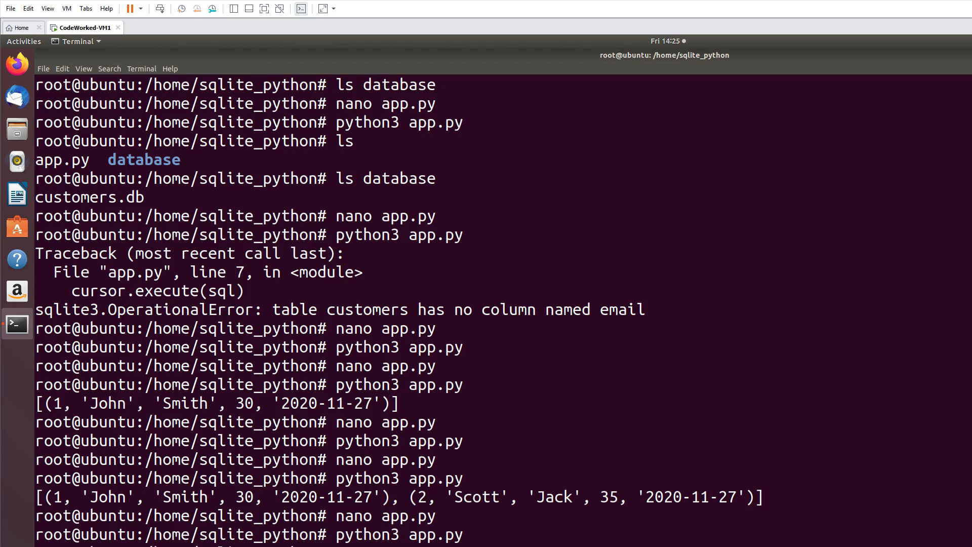
pyautogui.press('Return')
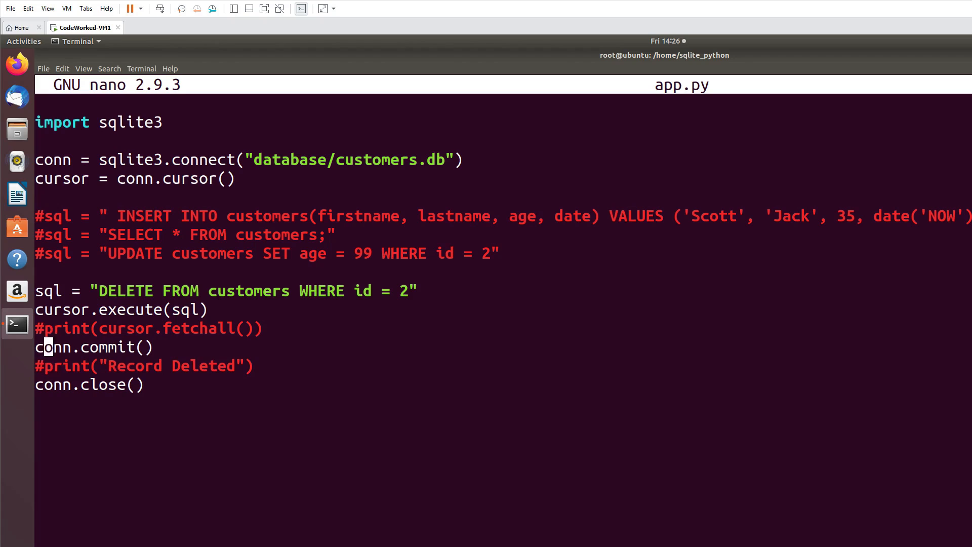
# Step: Uncomment SELECT and print(cursor.fetchall()), comment out DELETE, then save and exit
pyautogui.press('BackSpace')
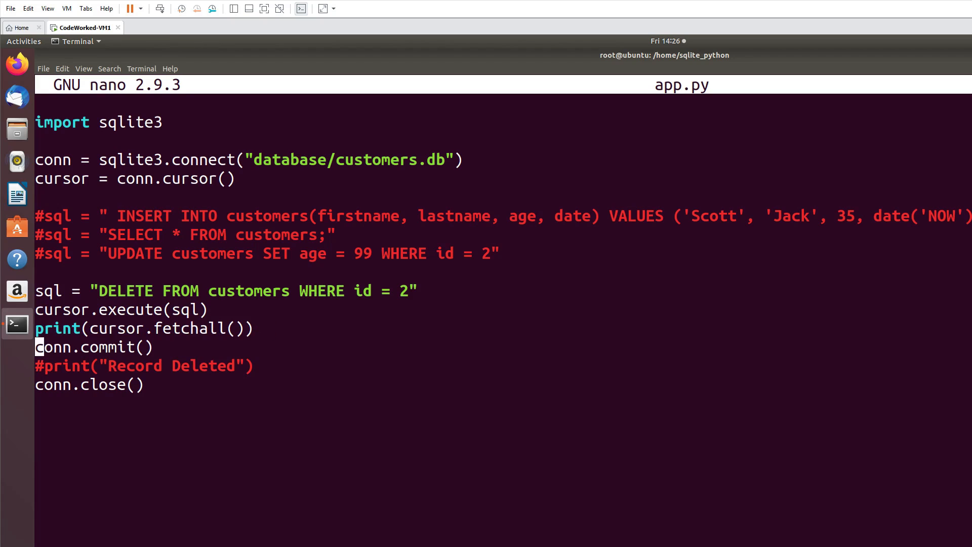
pyautogui.write('#')
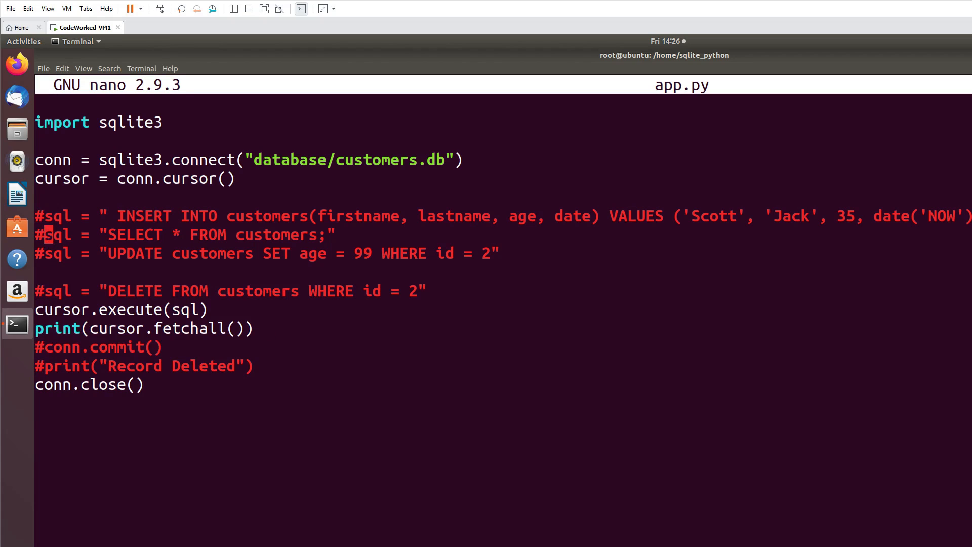
pyautogui.press('Delete')
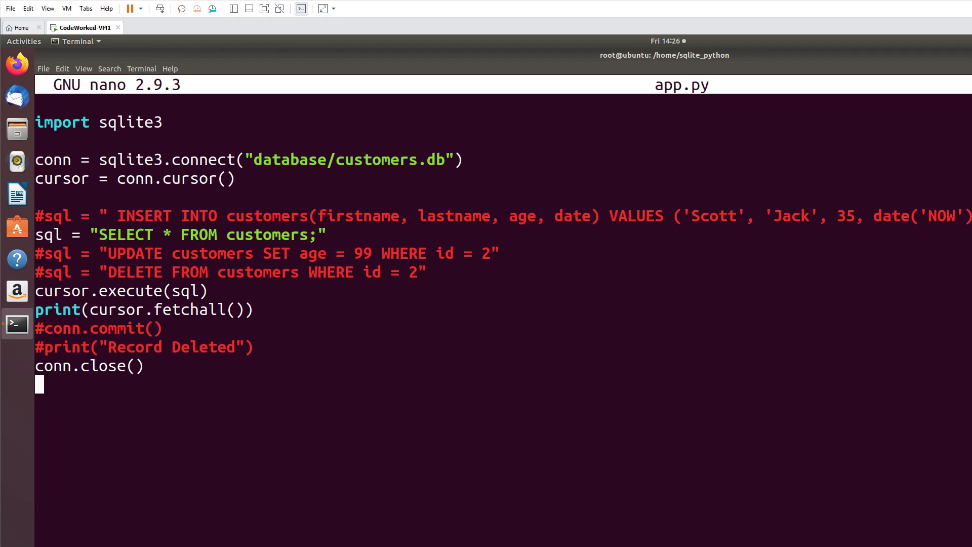
pyautogui.press('ctrl+x')
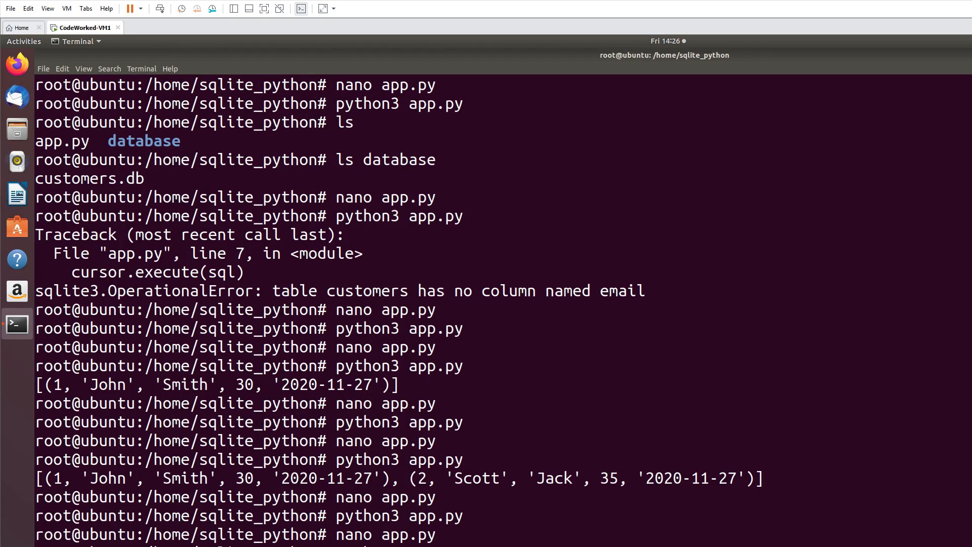
pyautogui.scroll(-3)
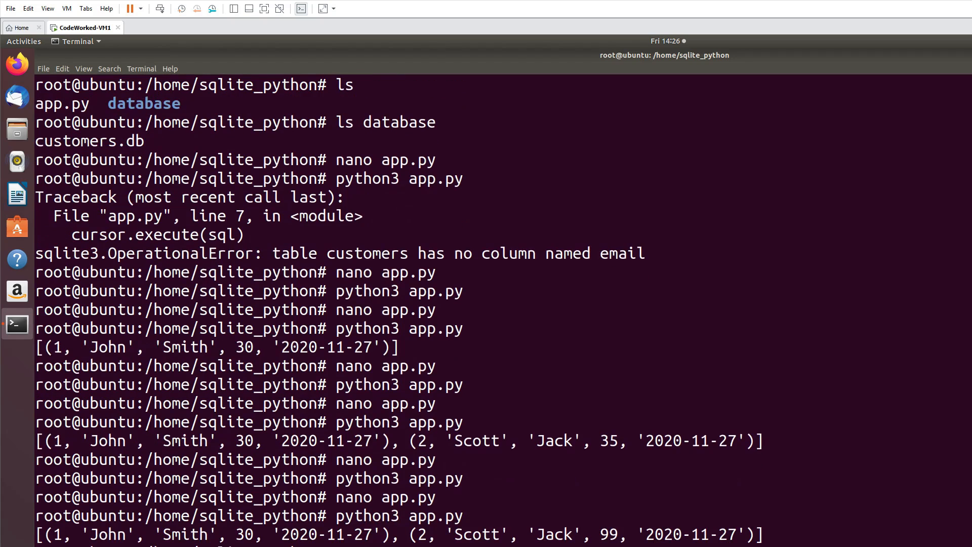
pyautogui.moveTo(189, 305)
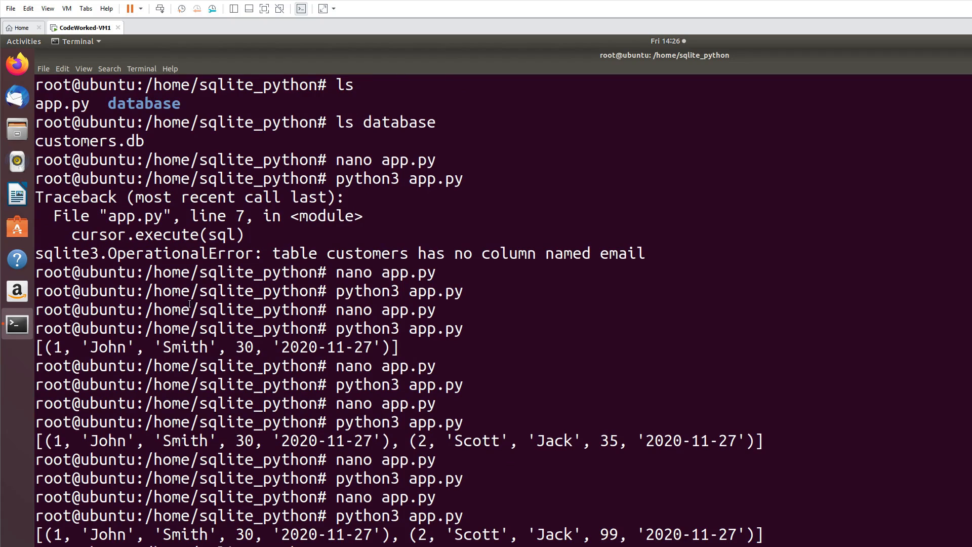
pyautogui.moveTo(10, 393)
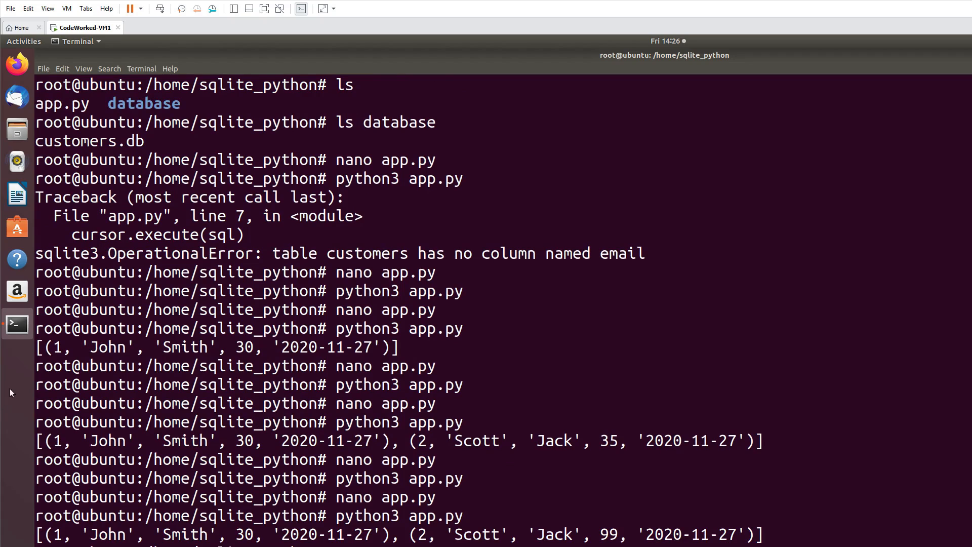